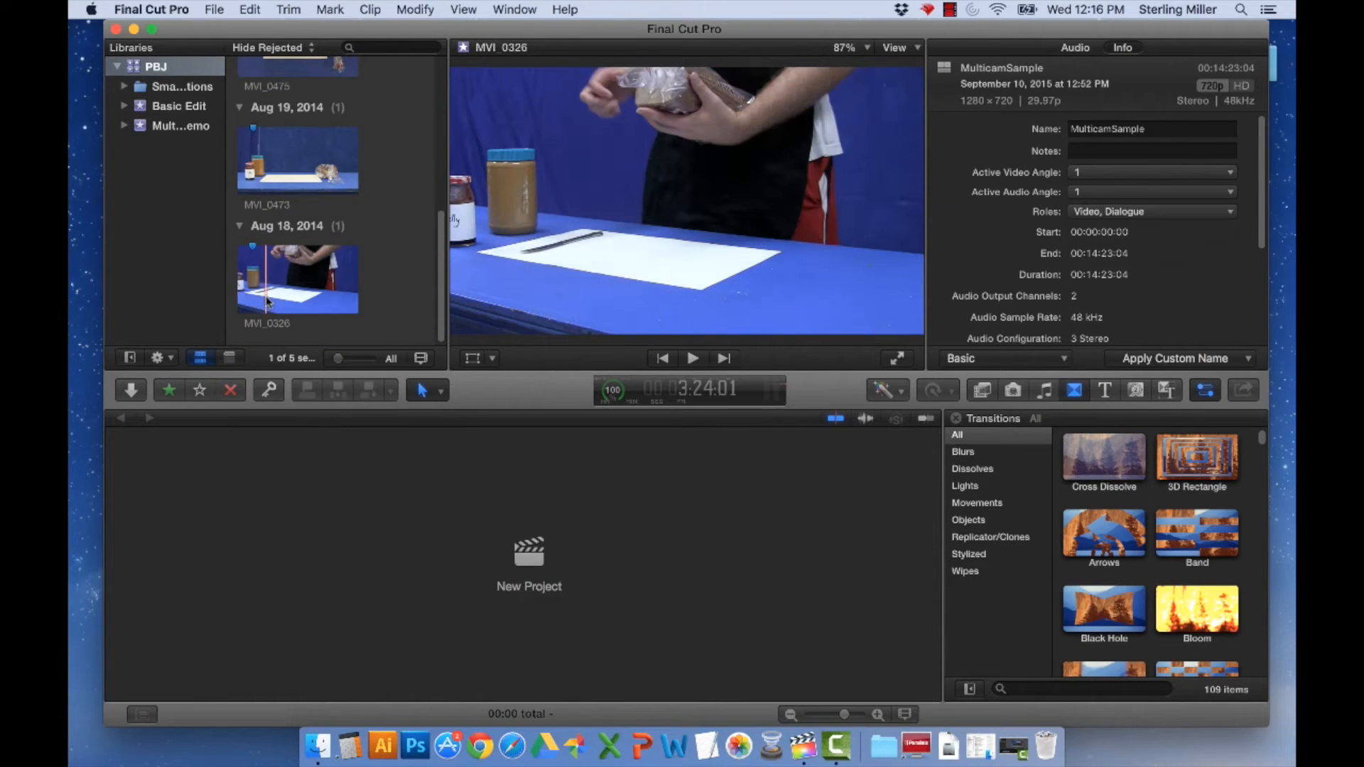
Step: Load the Multicamera project into the timeline and park the playhead later in the multicam clip
scroll("up", 3)
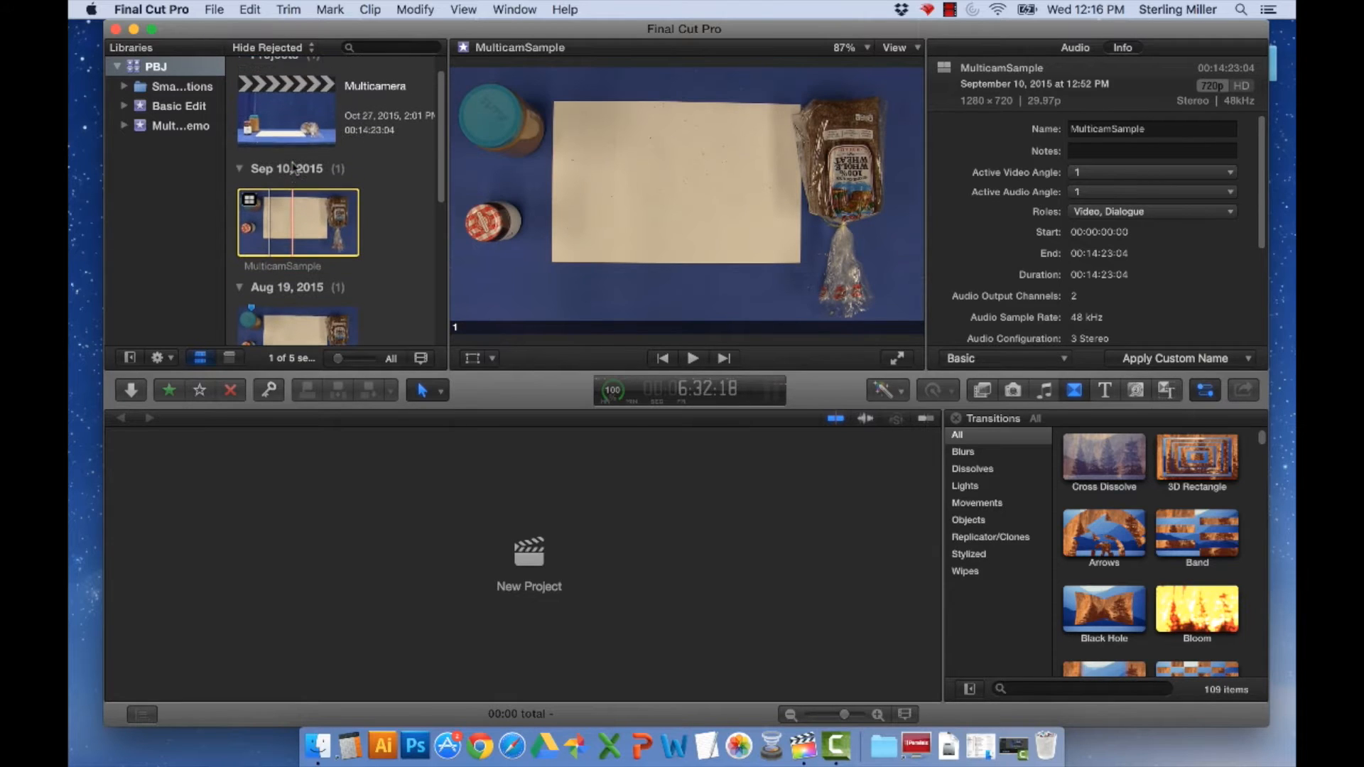
left_click(285, 110)
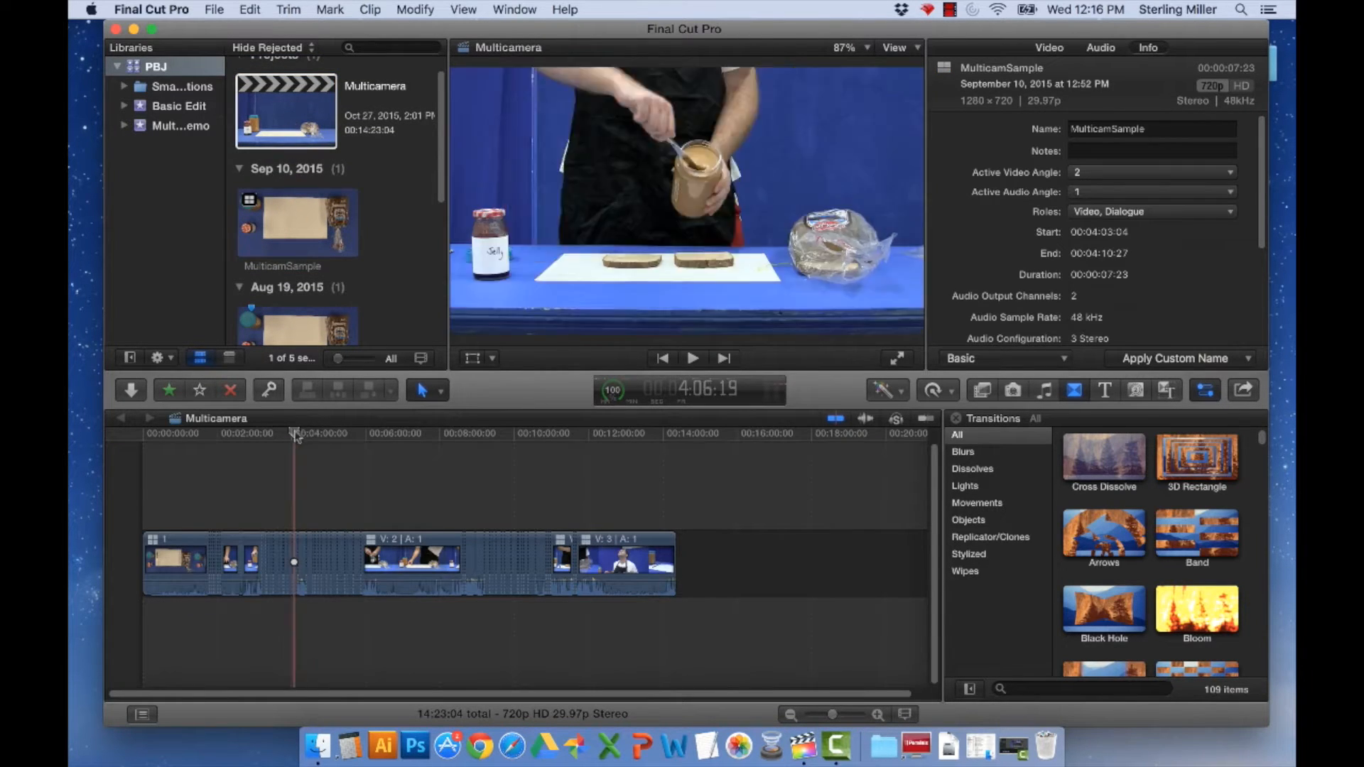
left_click(269, 433)
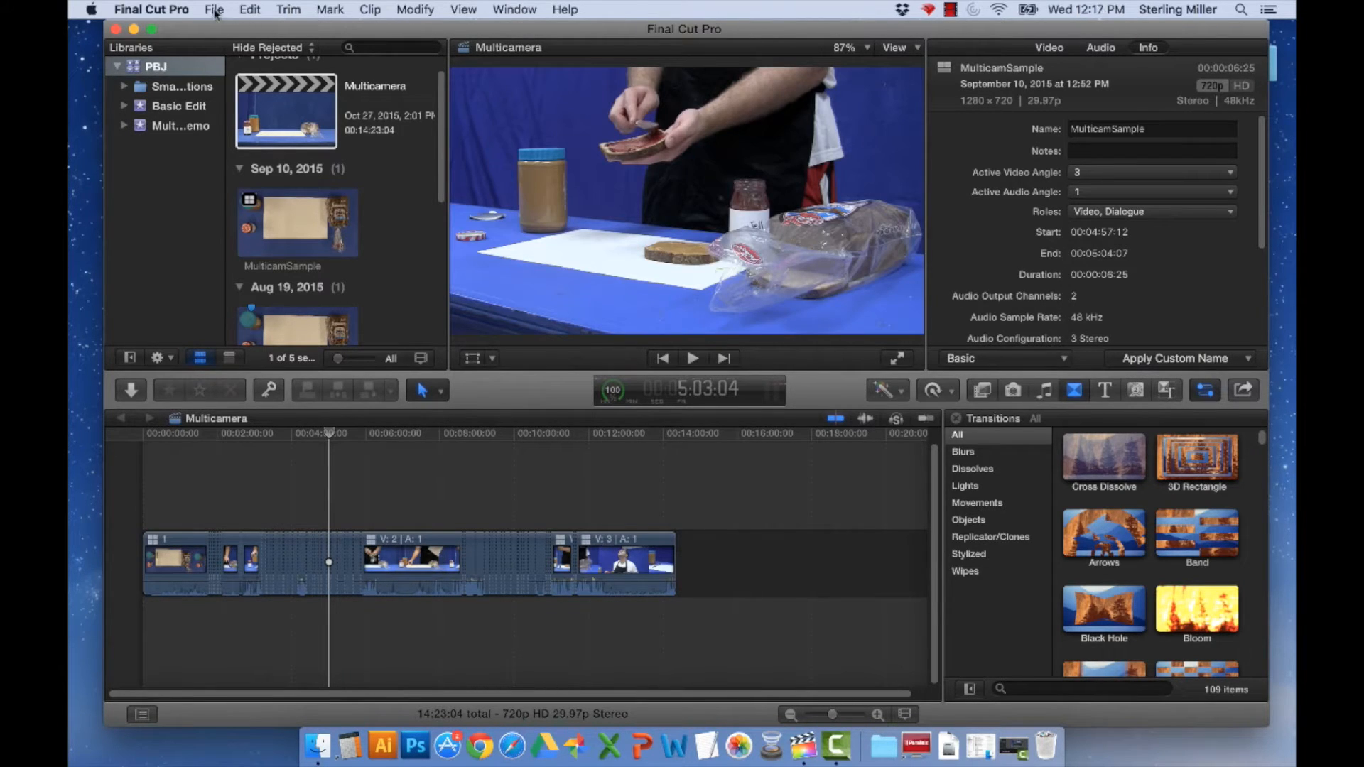
Step: Create a new library named PBJ-MulicamDemo saved to the Desktop
left_click(215, 10)
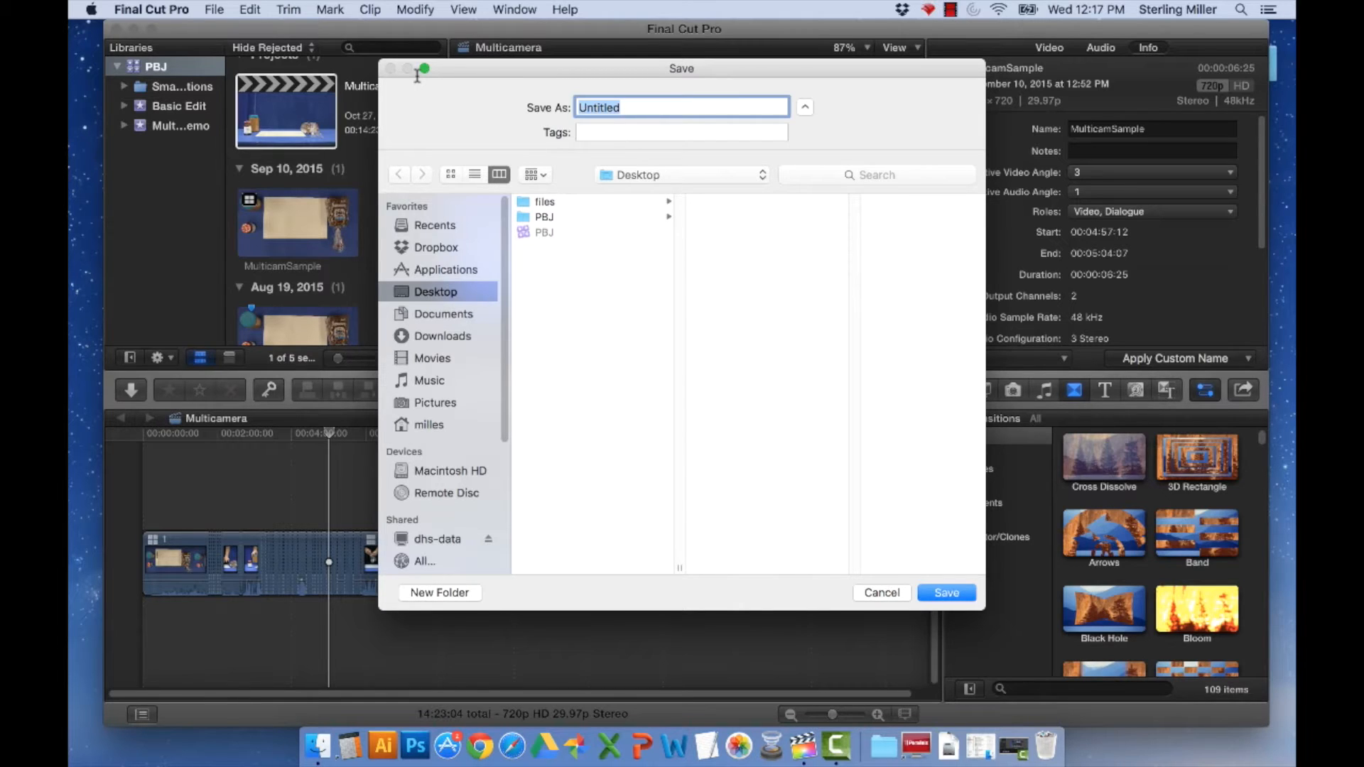
type("PBJ-")
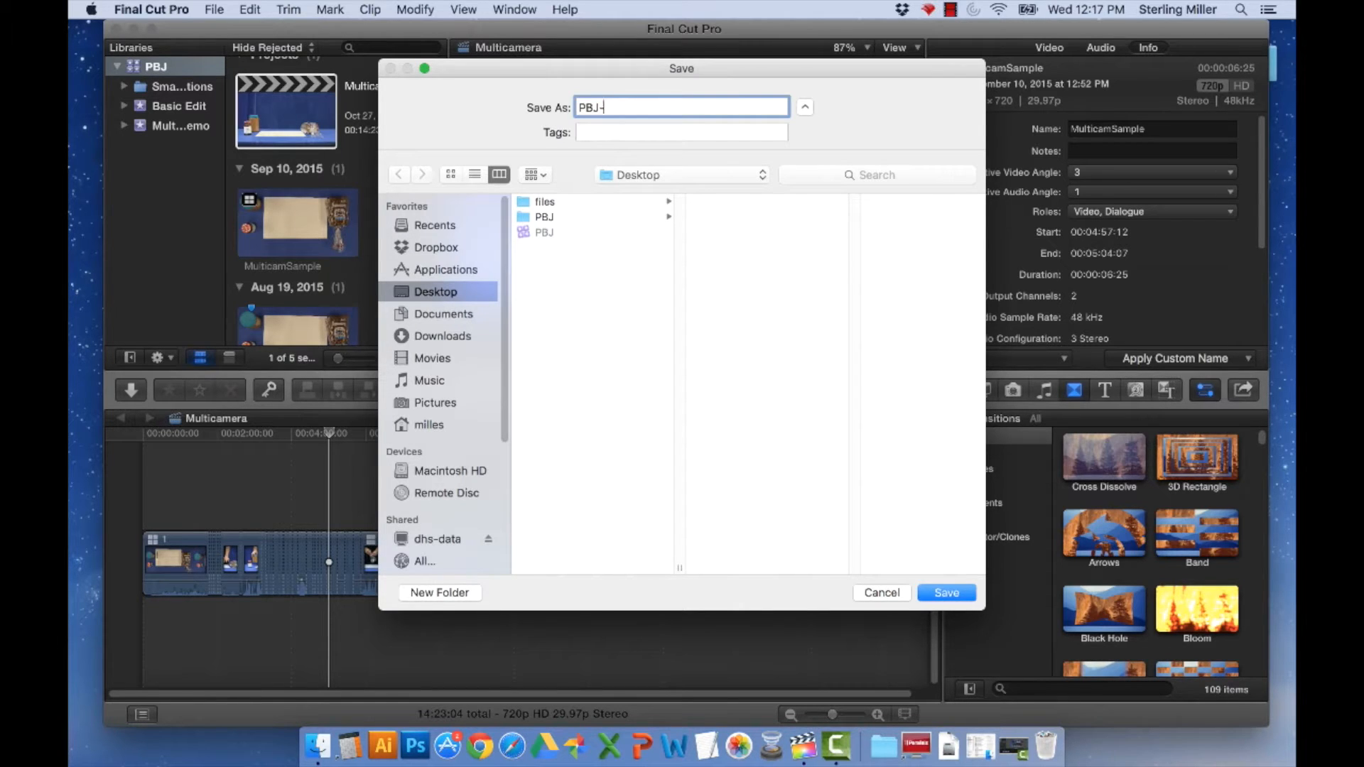
type("Mulicam")
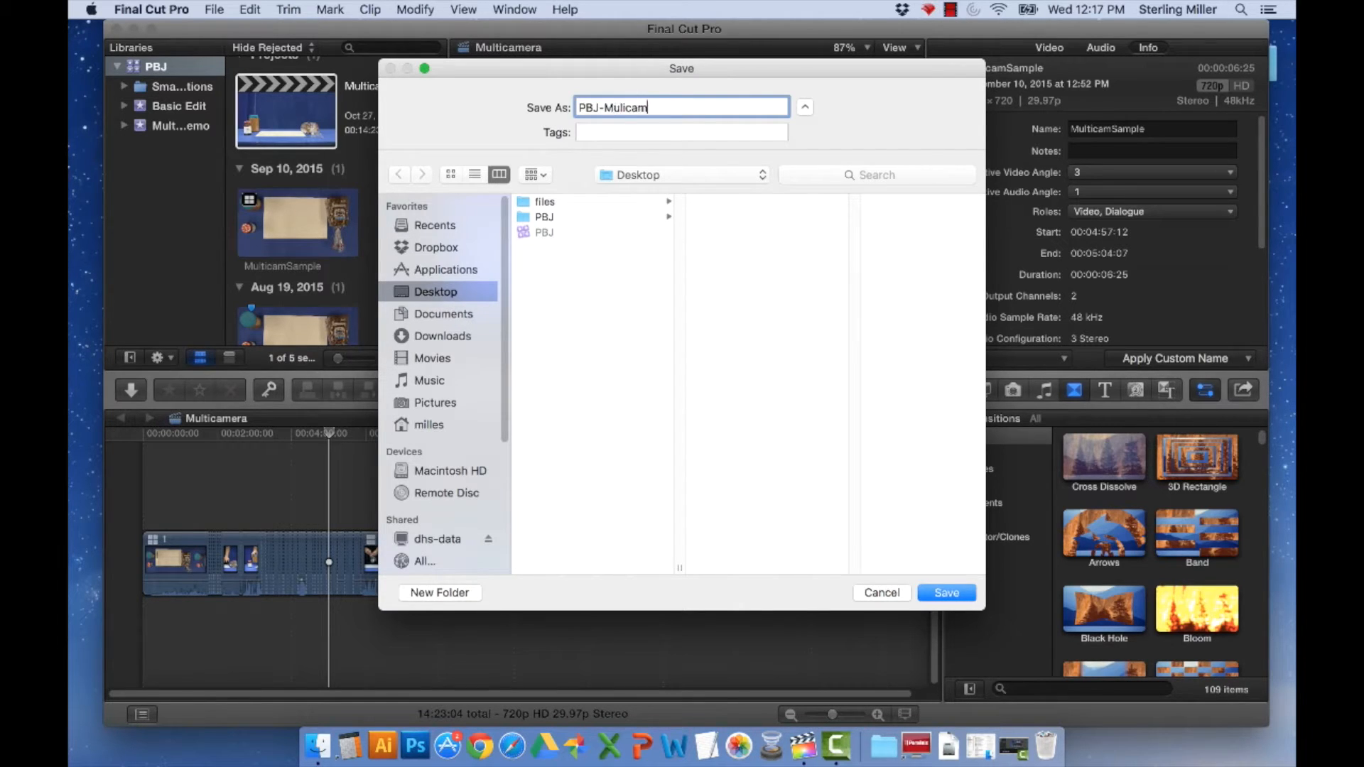
type("Demo")
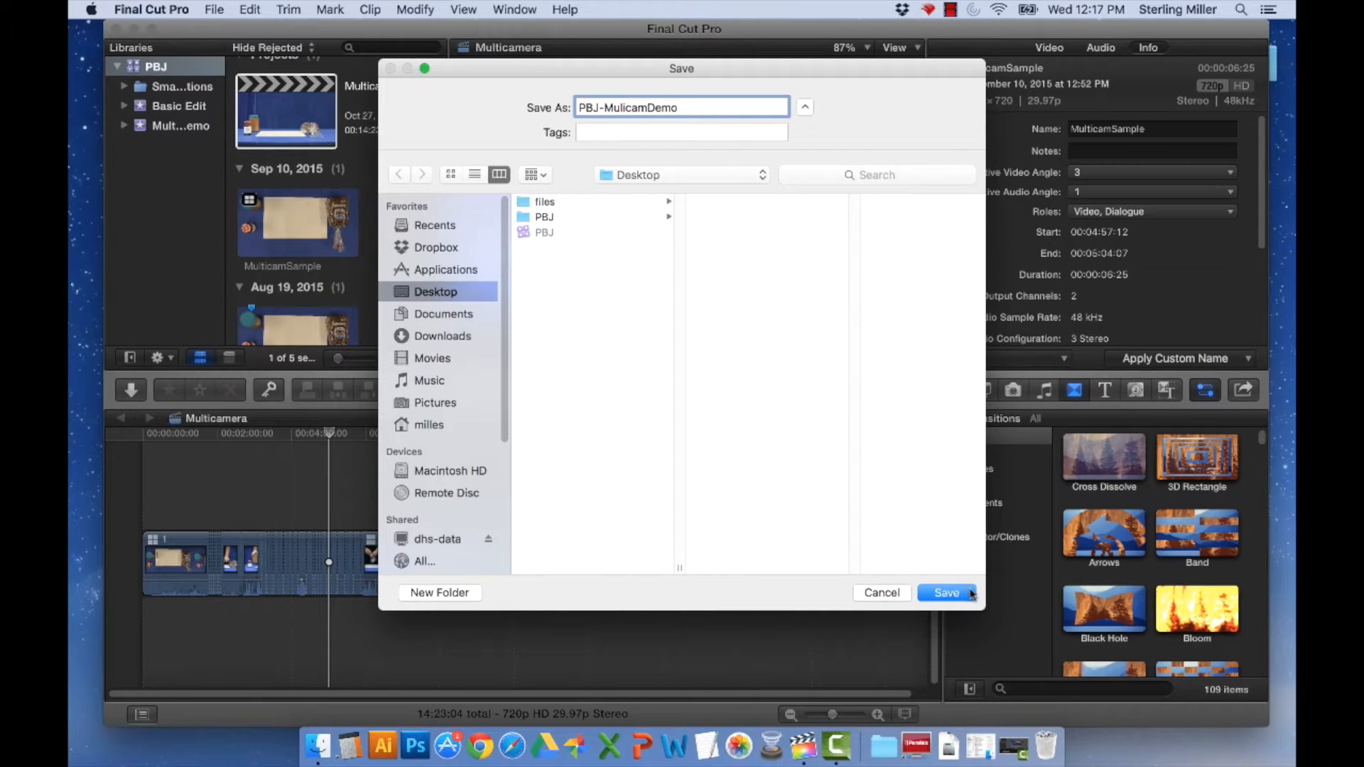
left_click(945, 593)
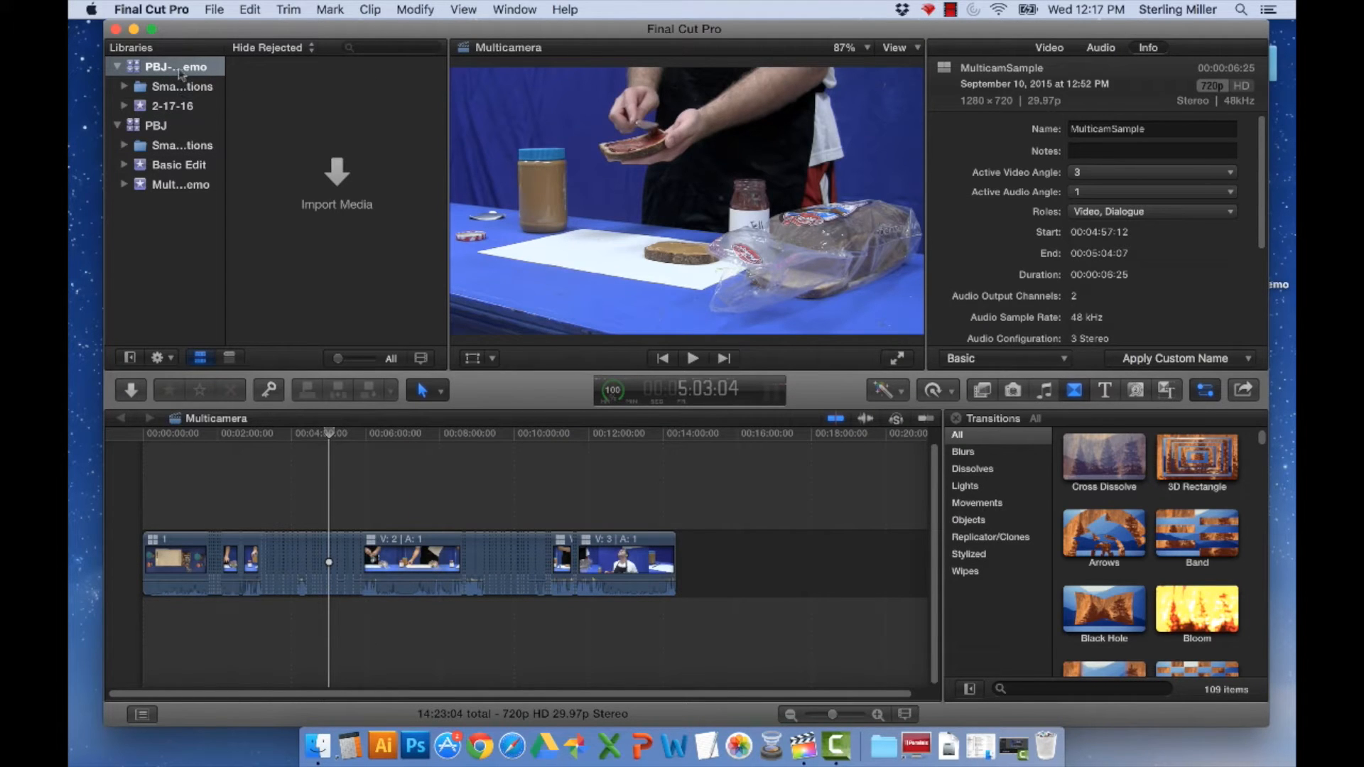
Step: Close the PBJ library from the Libraries sidebar, leaving only PBJ-MulicamDemo
right_click(154, 125)
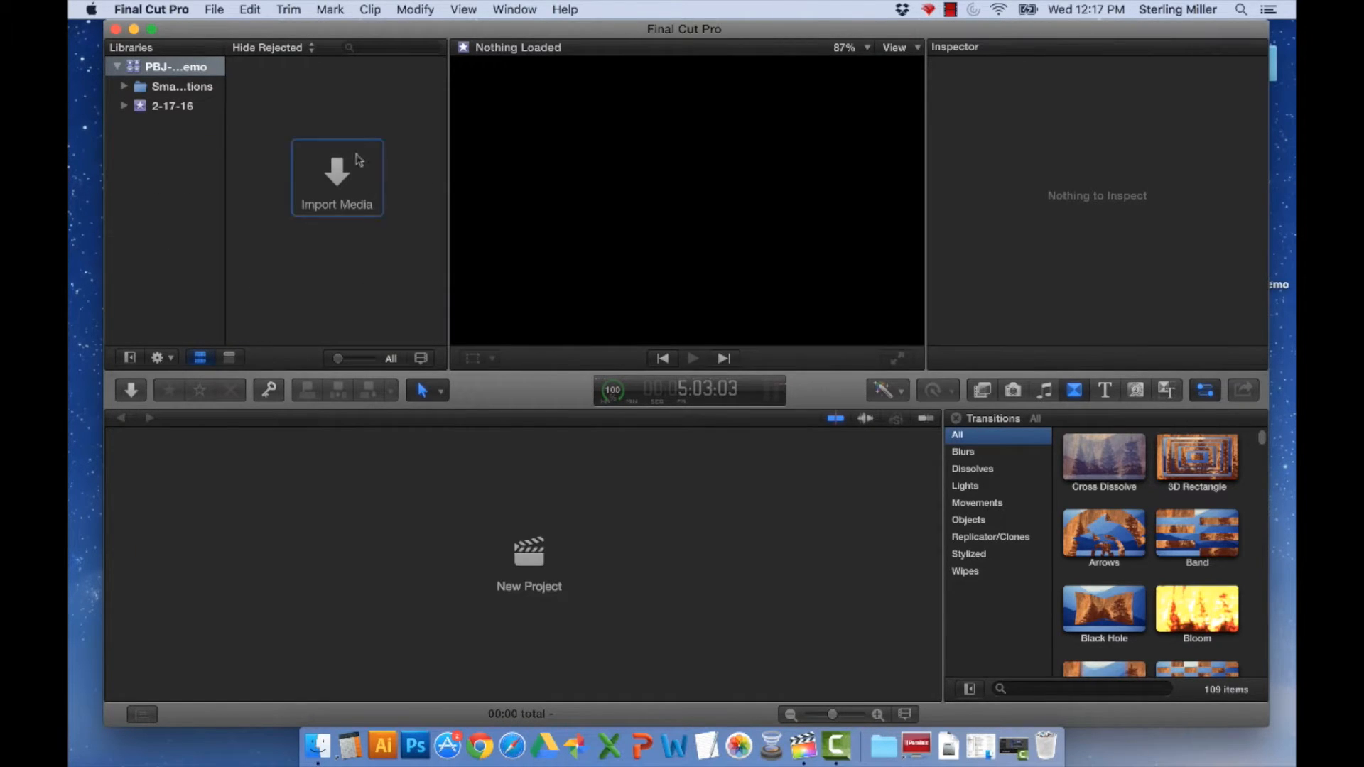
Step: Browse the Media Import window to the Desktop PBJ folder and preview Camera1-SD.m4v
left_click(337, 177)
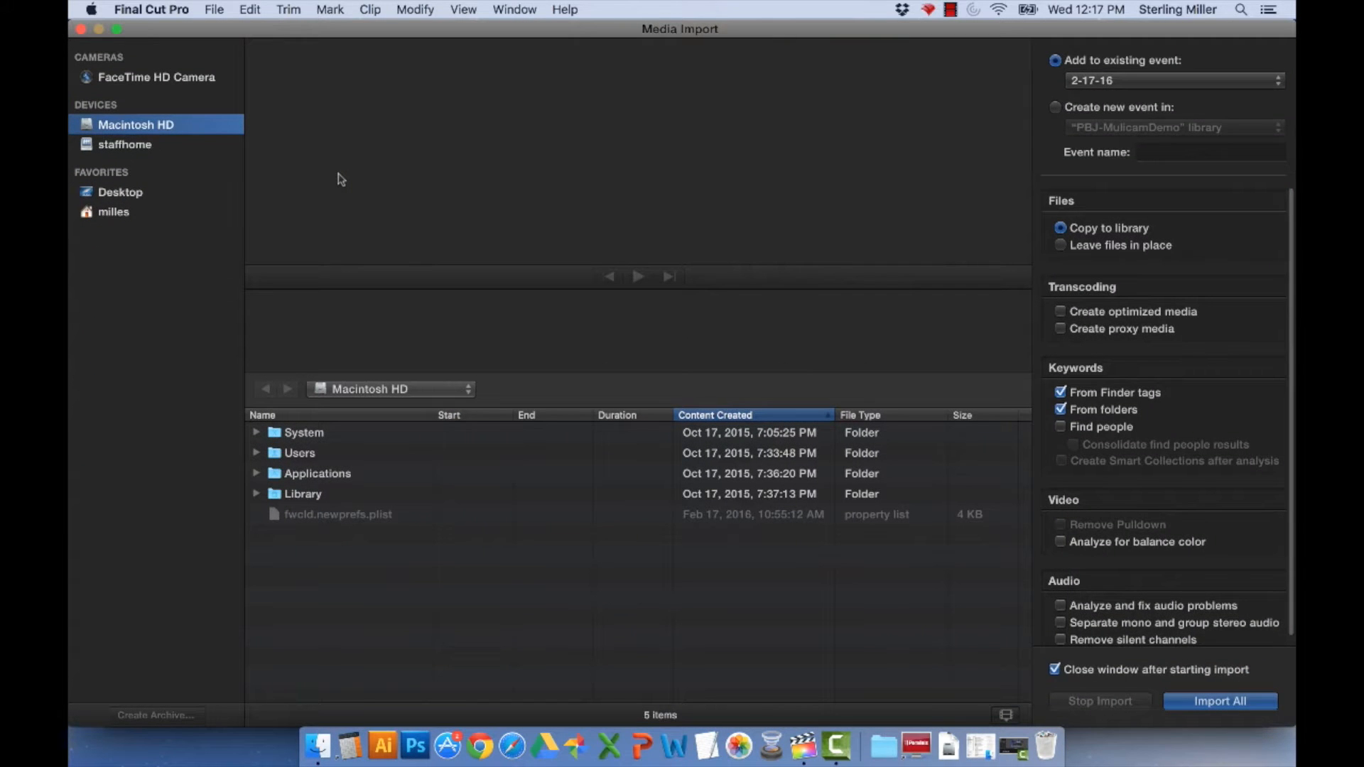
left_click(119, 191)
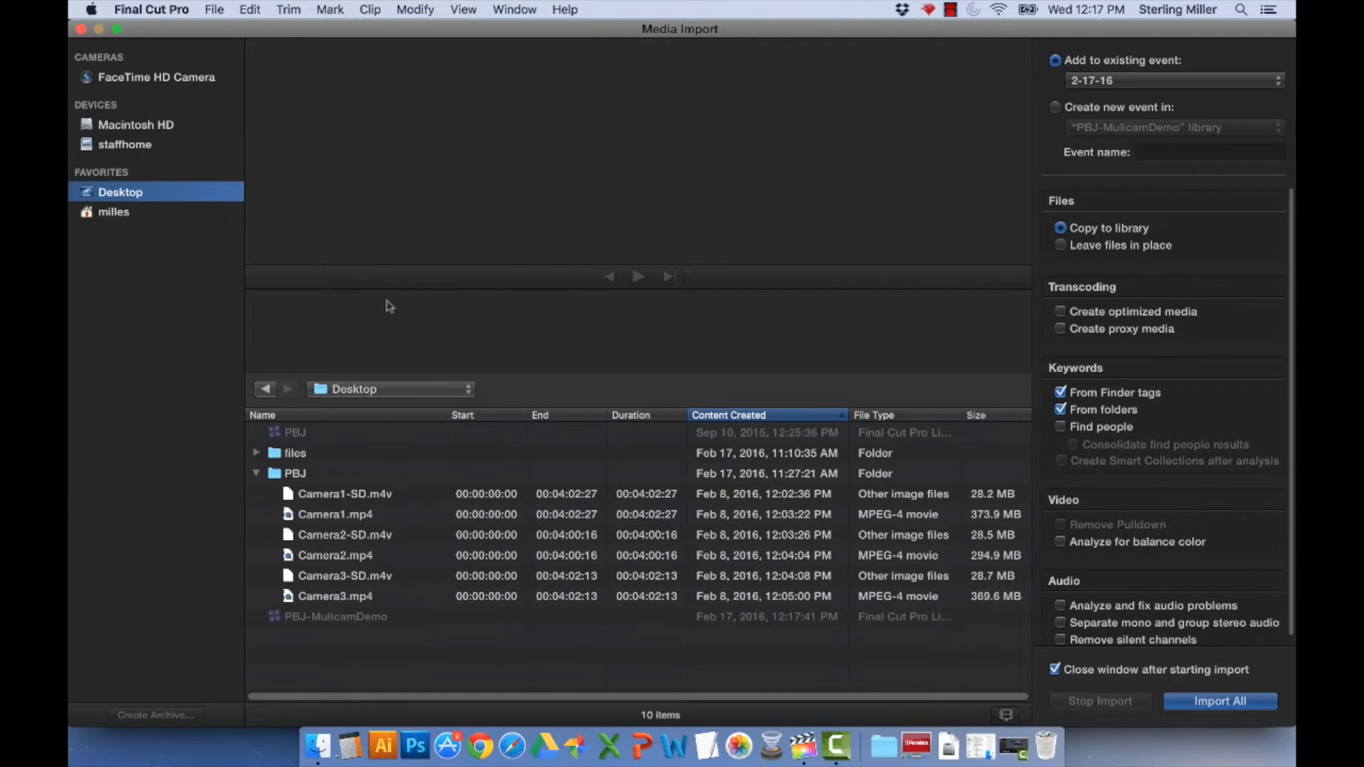
left_click(296, 472)
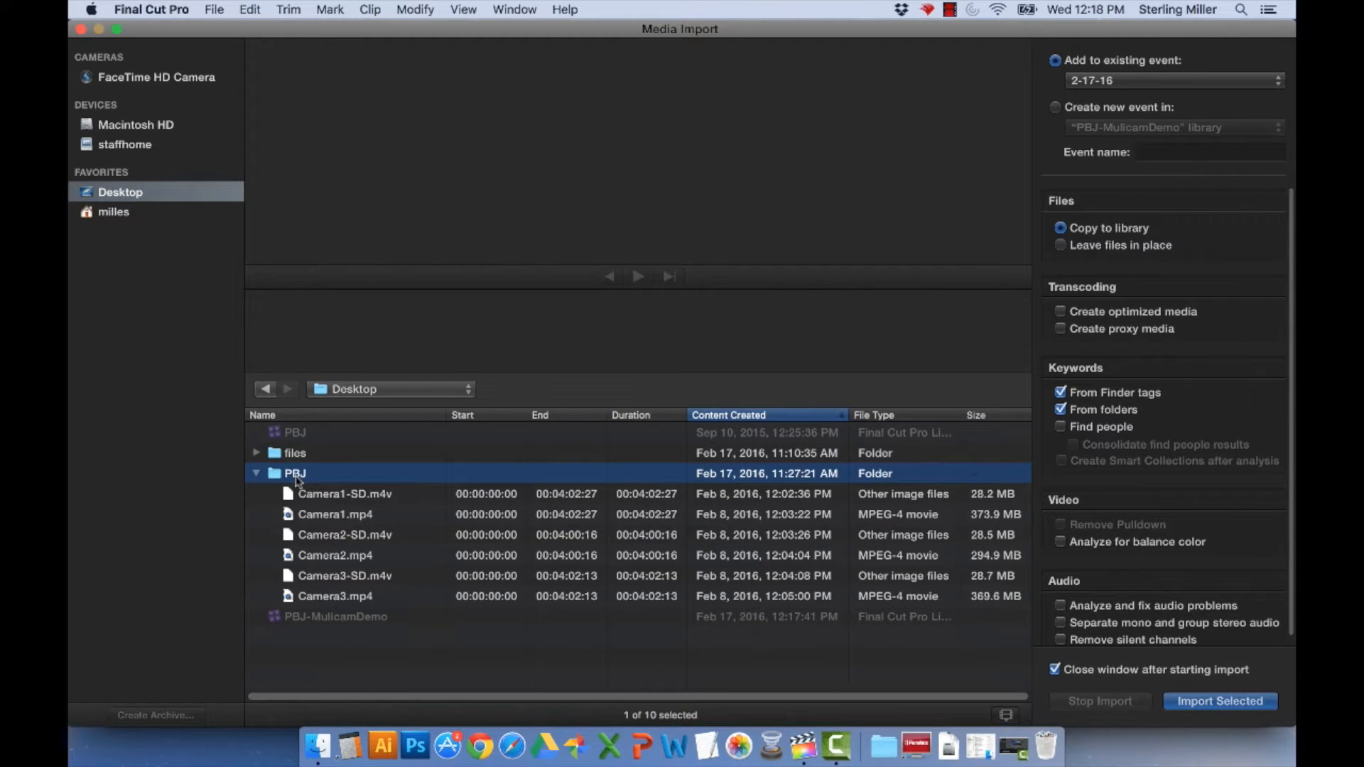
mouse_move(316, 500)
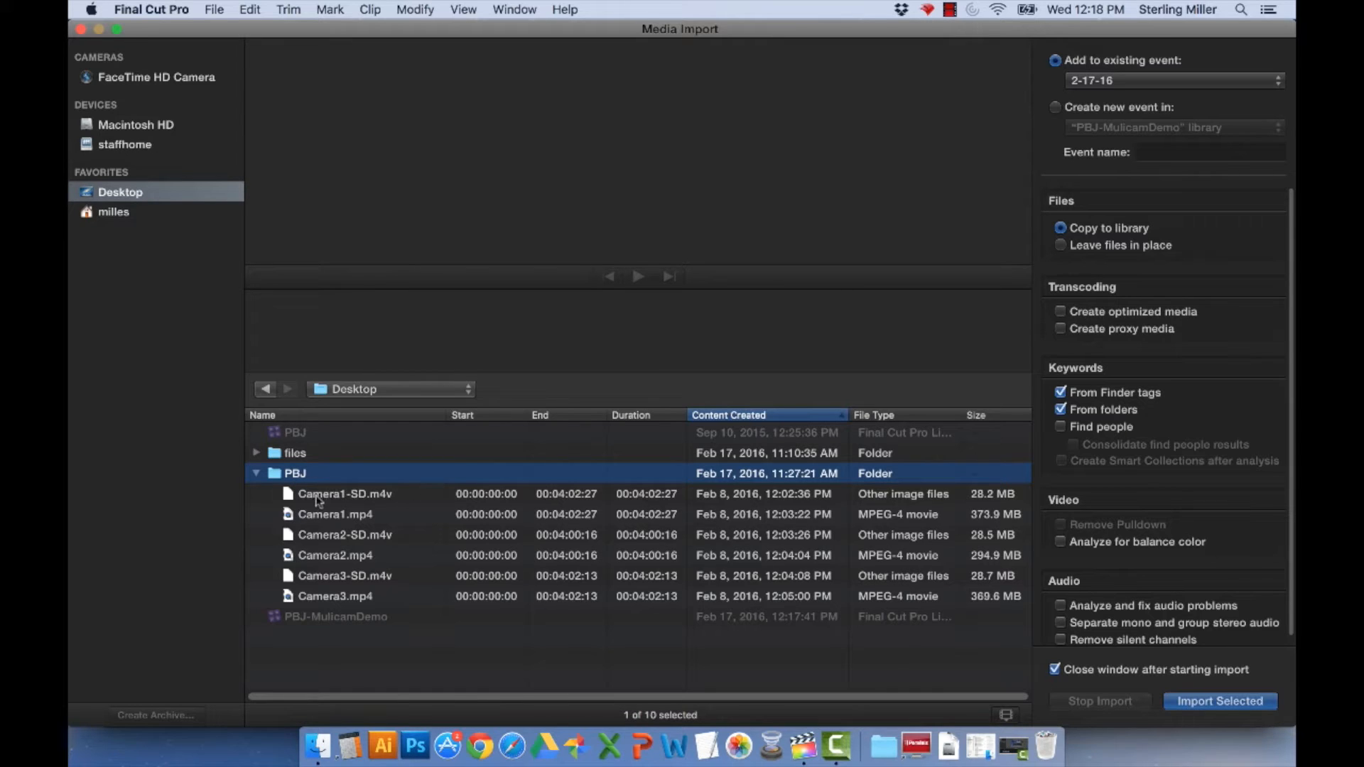
left_click(344, 493)
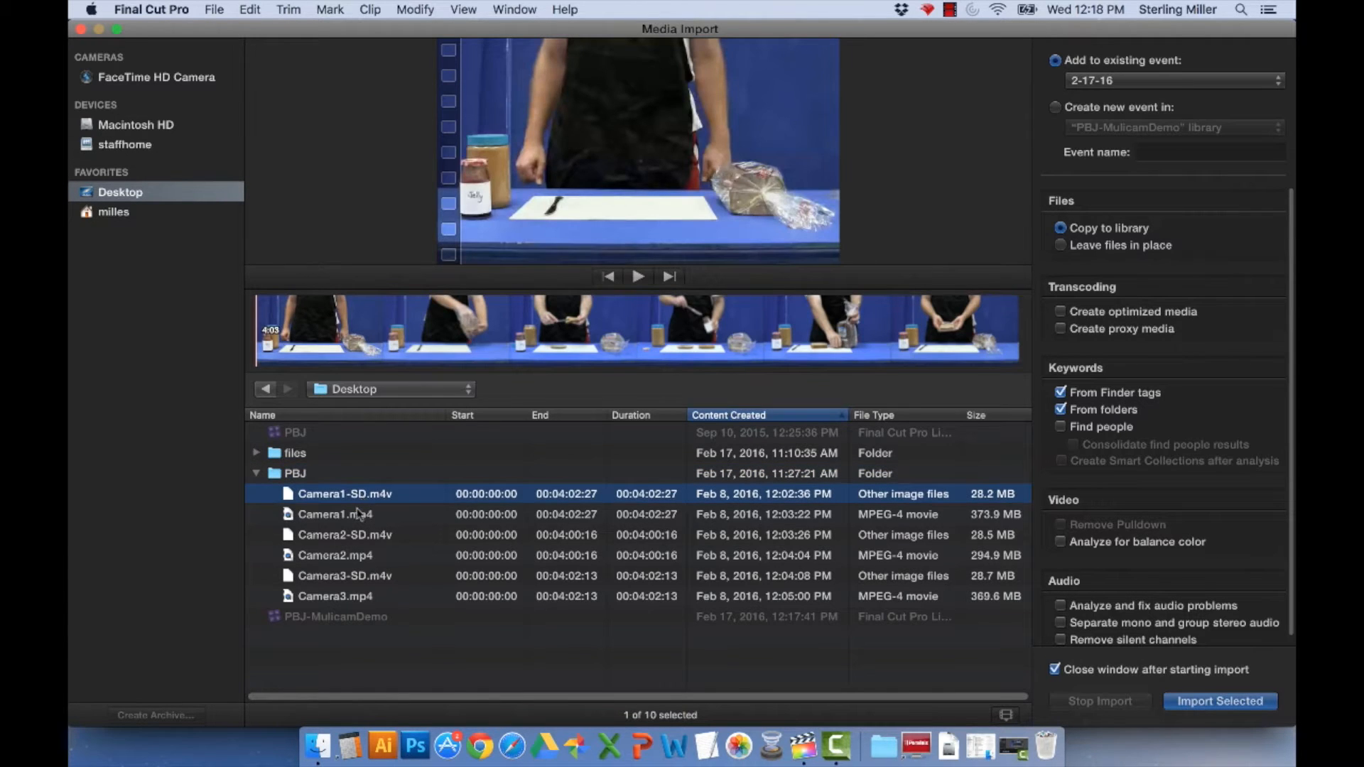
Step: Choose the full-size Camera1.mp4 and Camera2.mp4 for import instead of the SD version
left_click(335, 514)
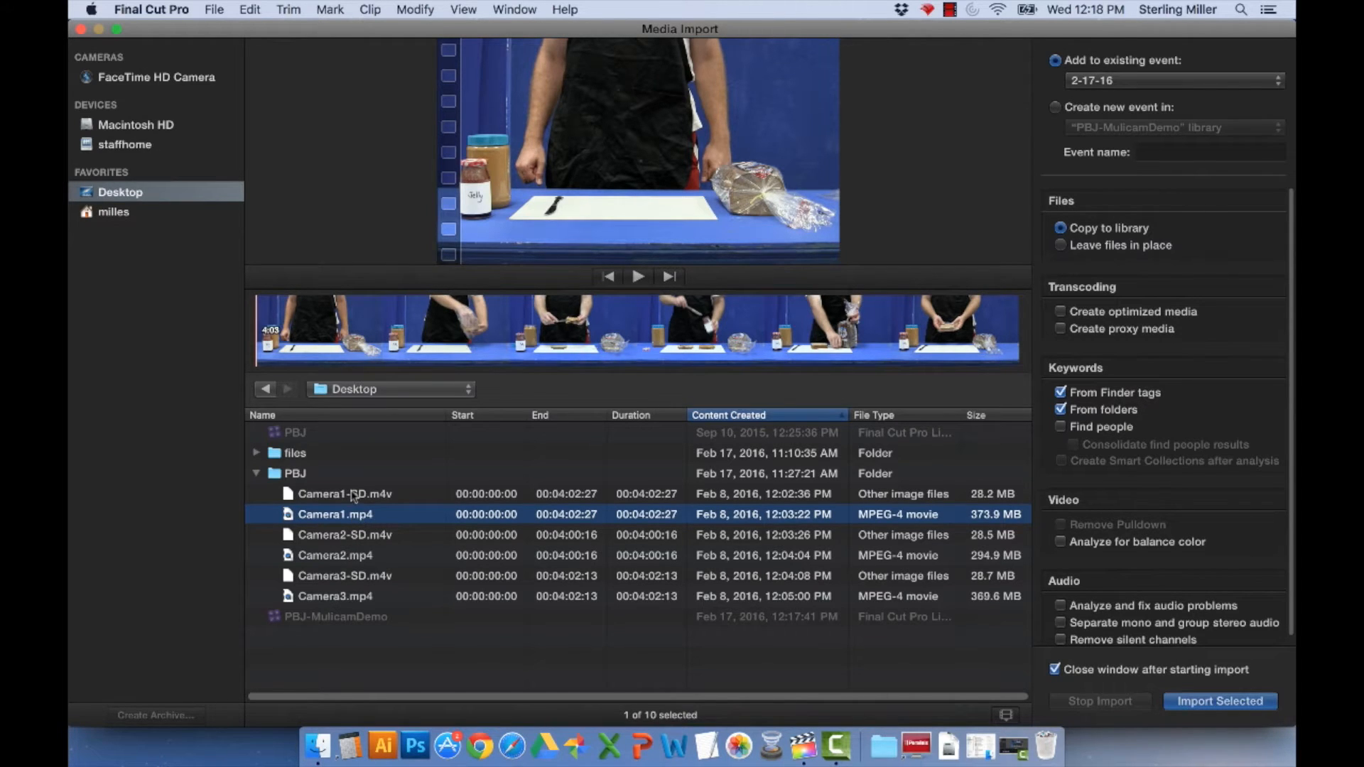
left_click(344, 493)
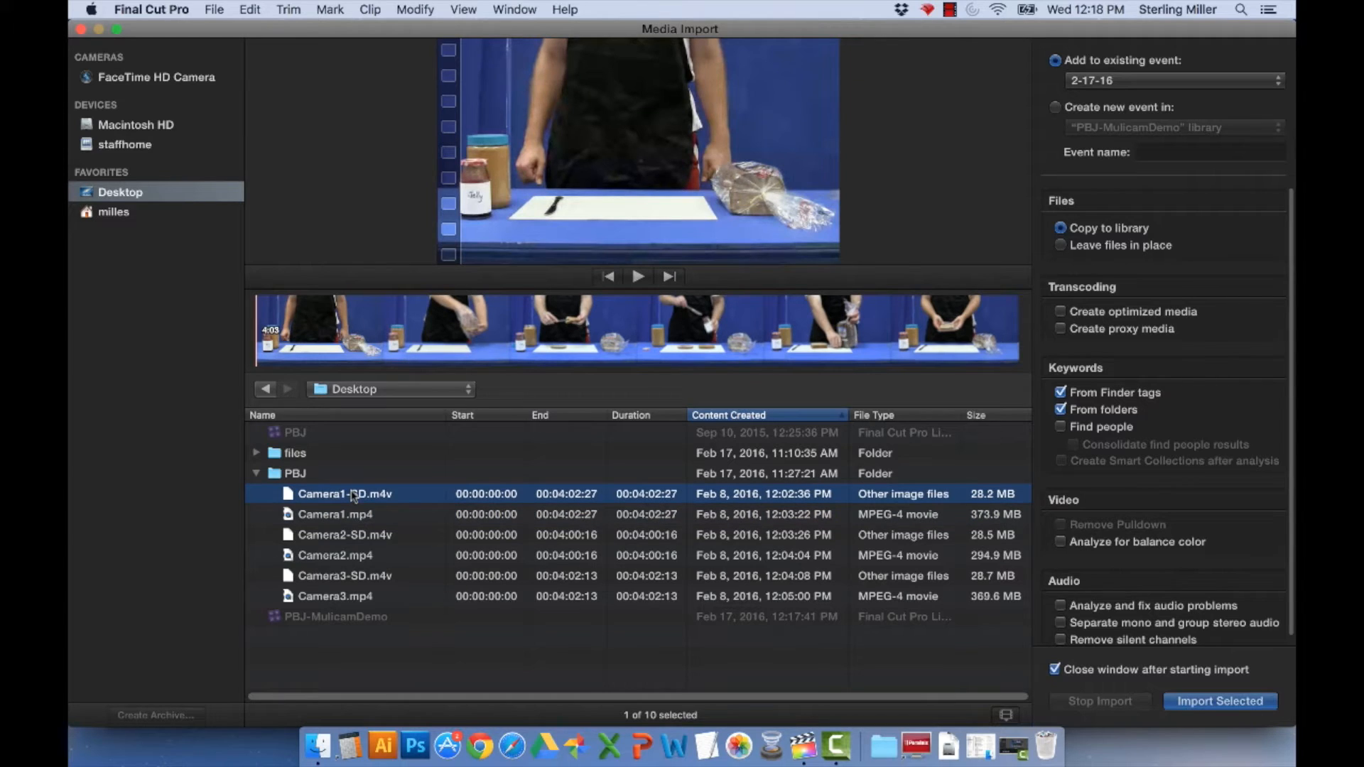
mouse_move(352, 507)
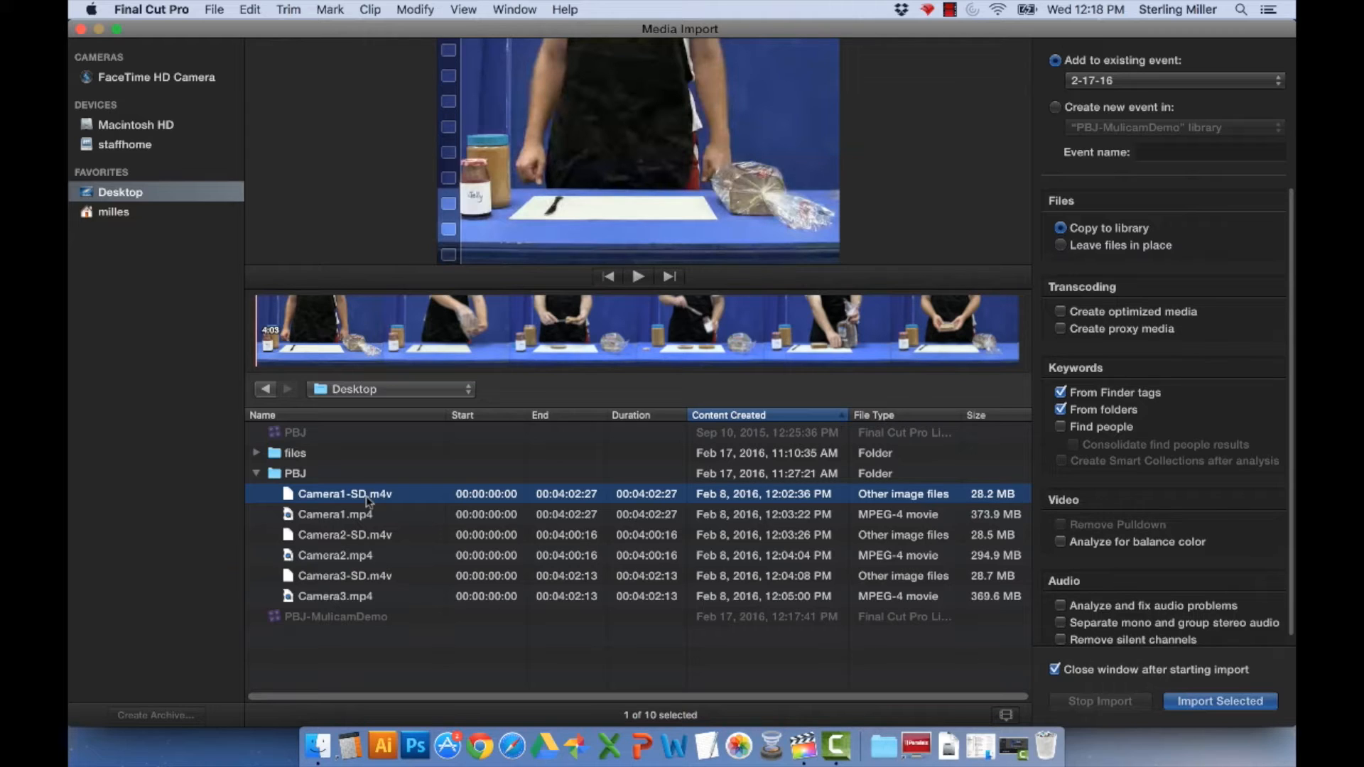
left_click(336, 514)
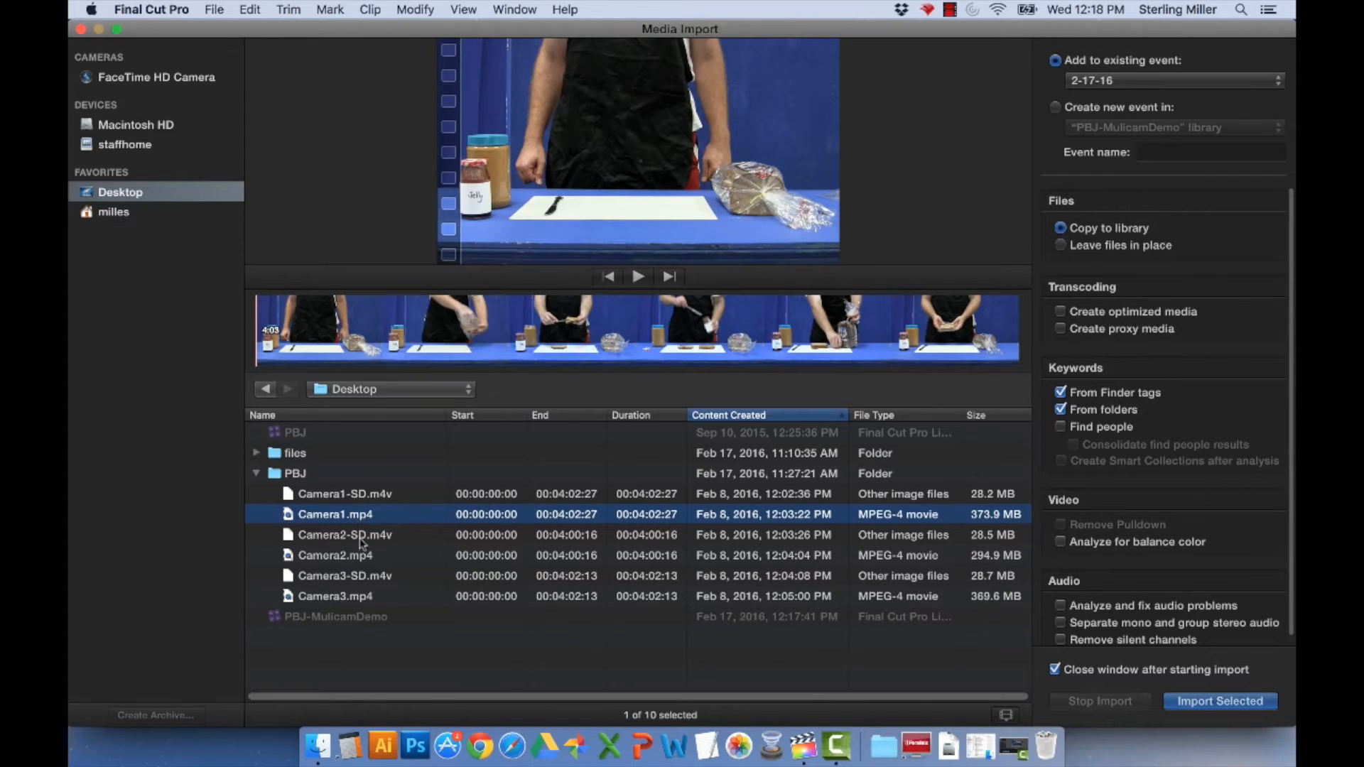
left_click(336, 555)
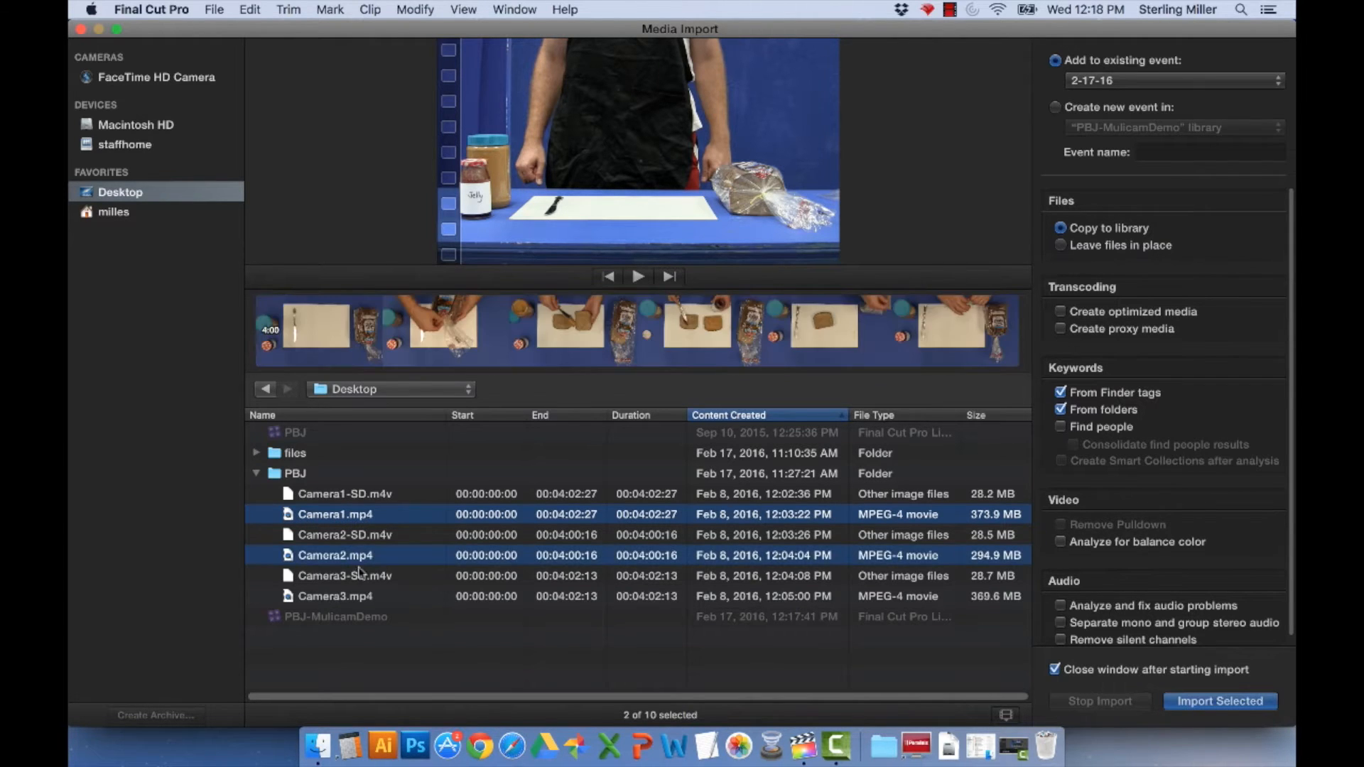
Step: Add Camera3.mp4 to the selection and import all three cameras into the 2-17-16 event
left_click(336, 595)
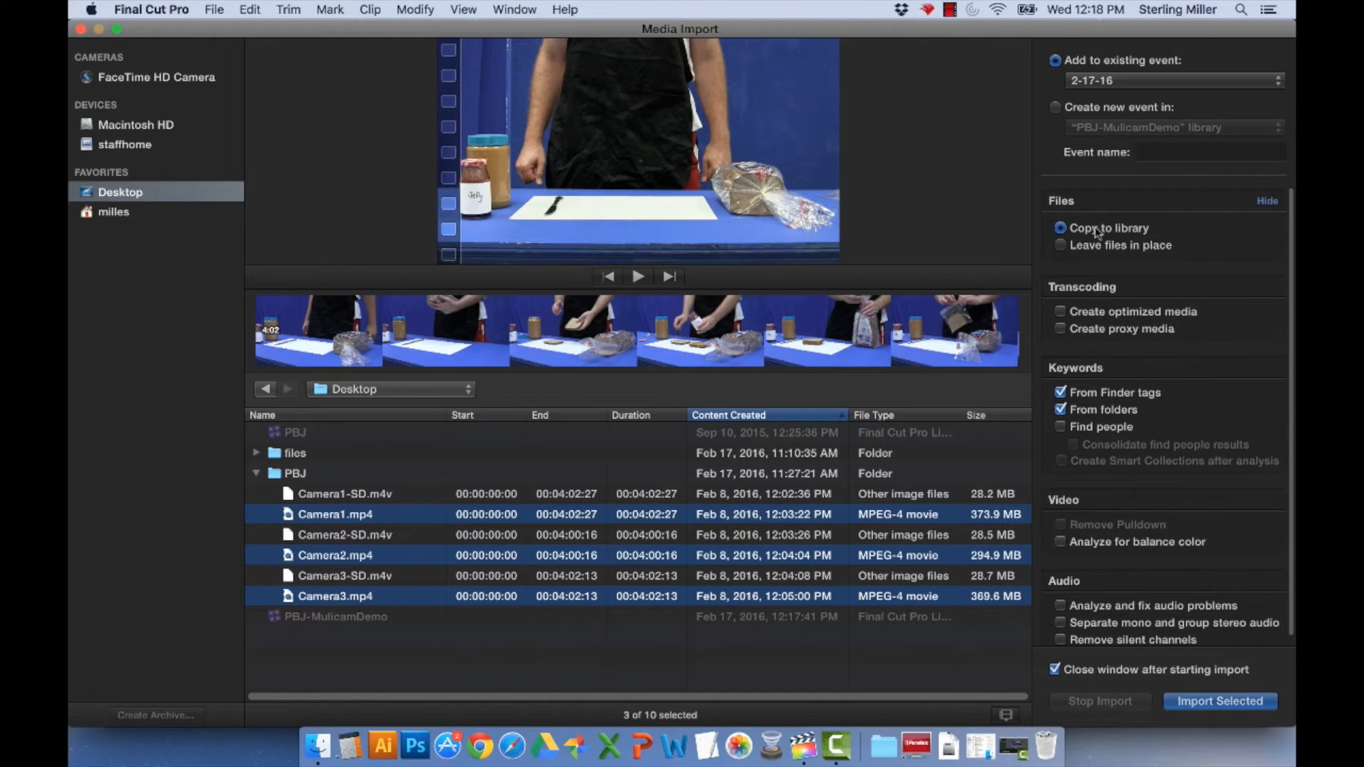
mouse_move(1060, 227)
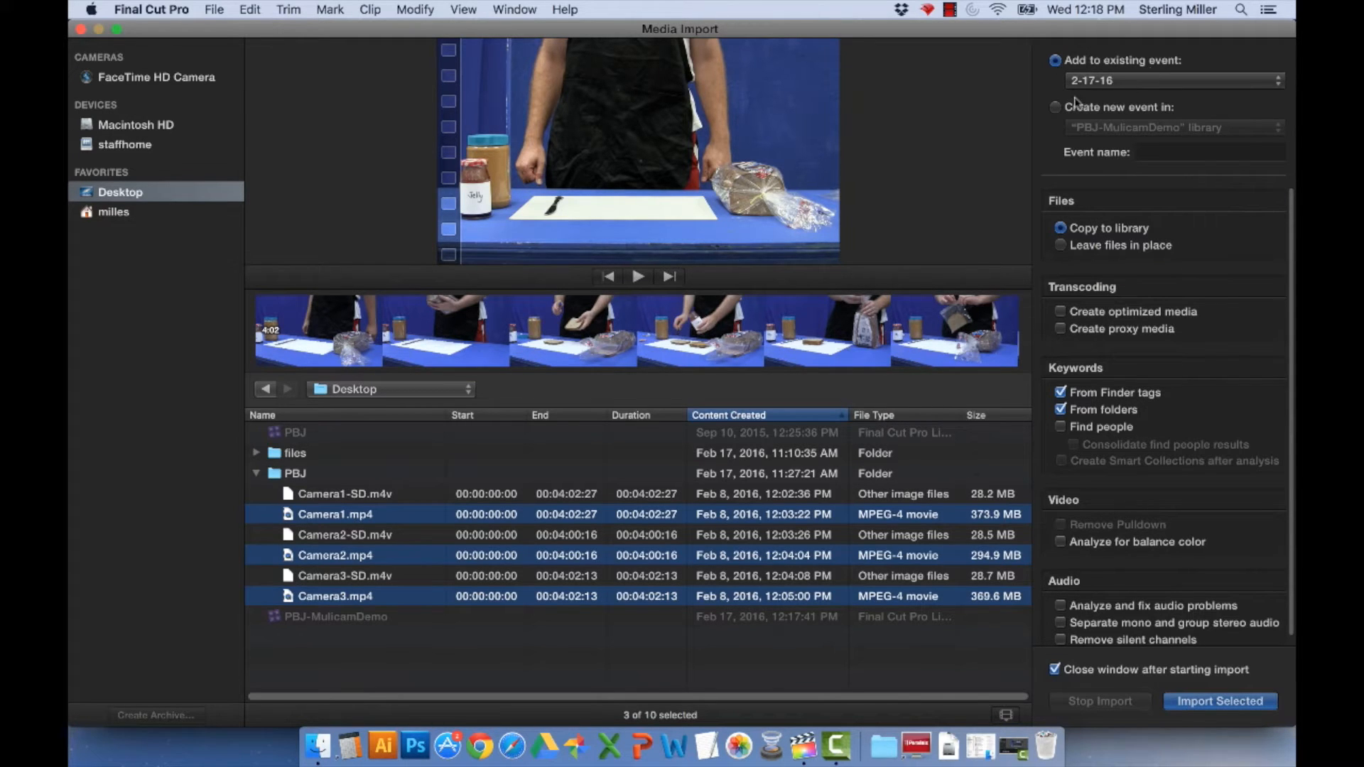
mouse_move(1139, 151)
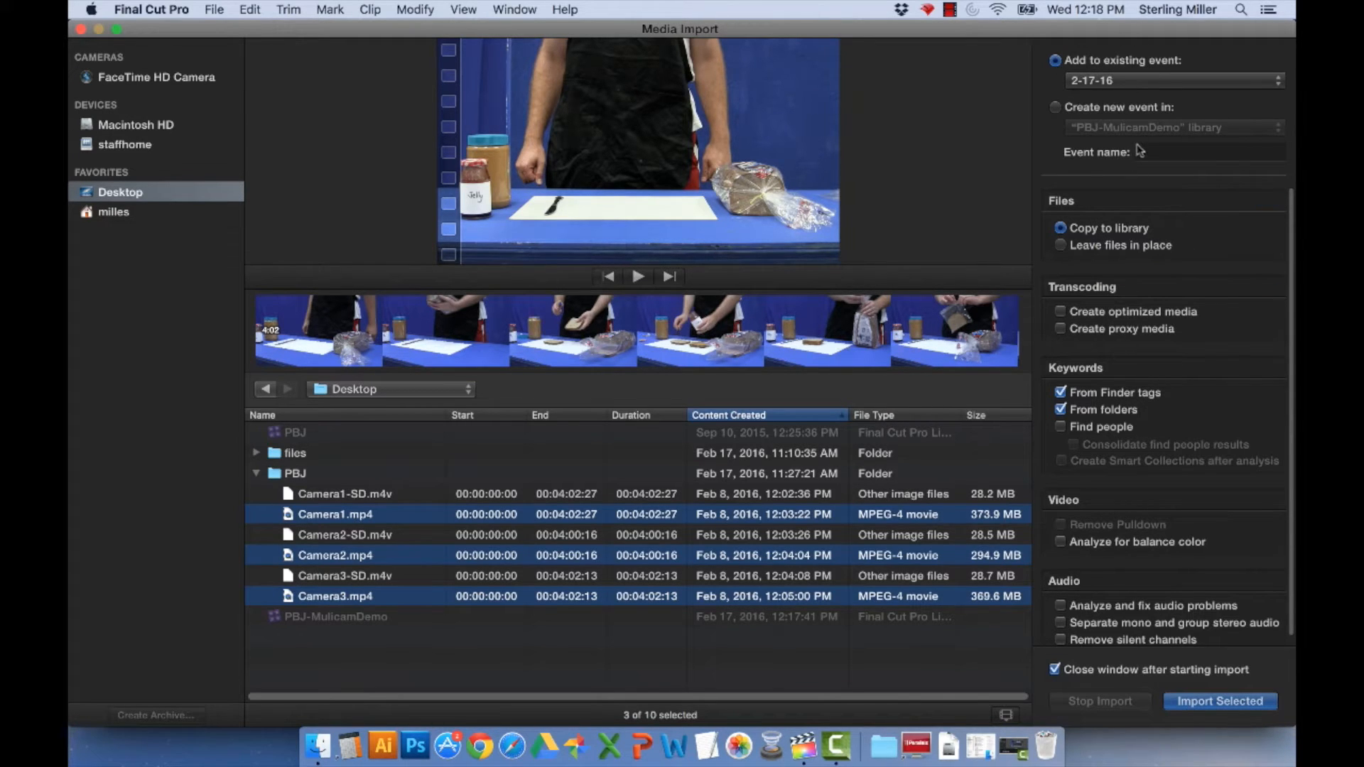
mouse_move(1078, 320)
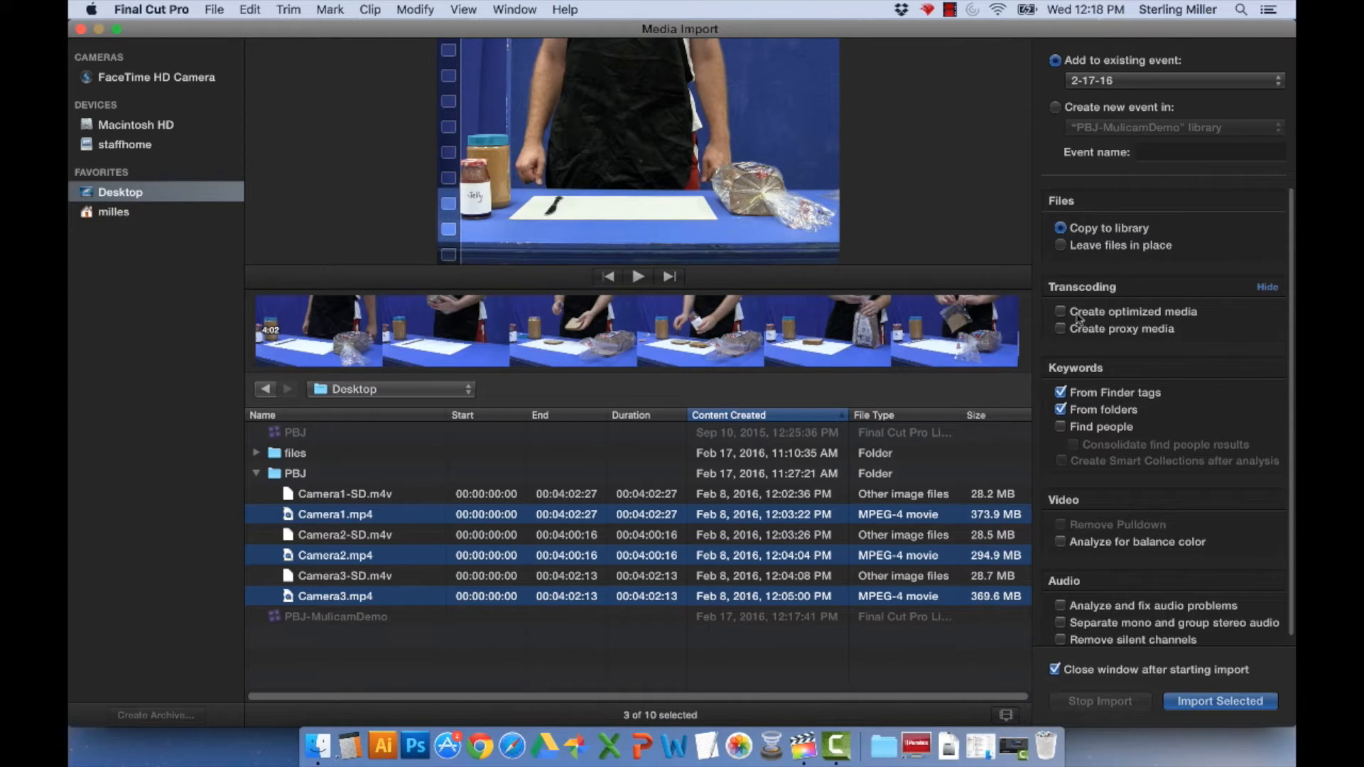
mouse_move(1156, 335)
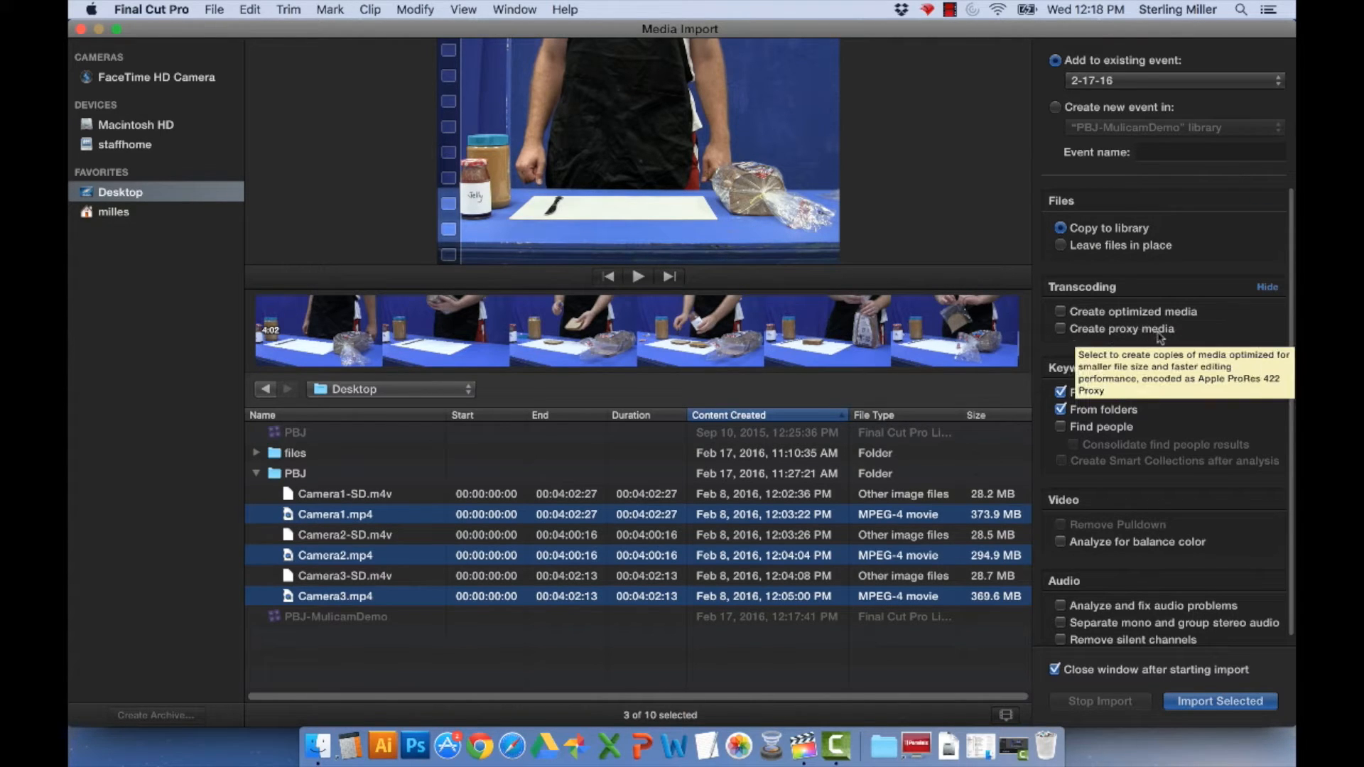
mouse_move(1159, 311)
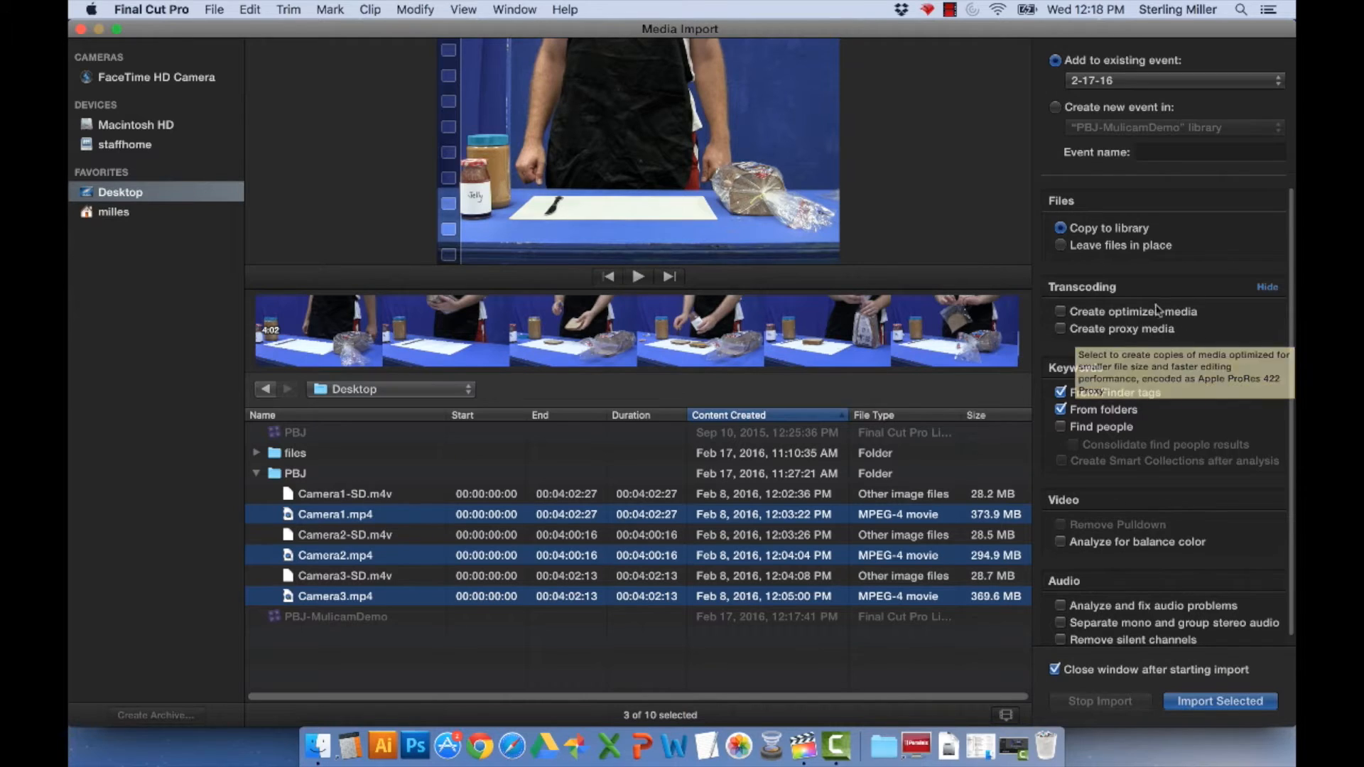
mouse_move(1148, 328)
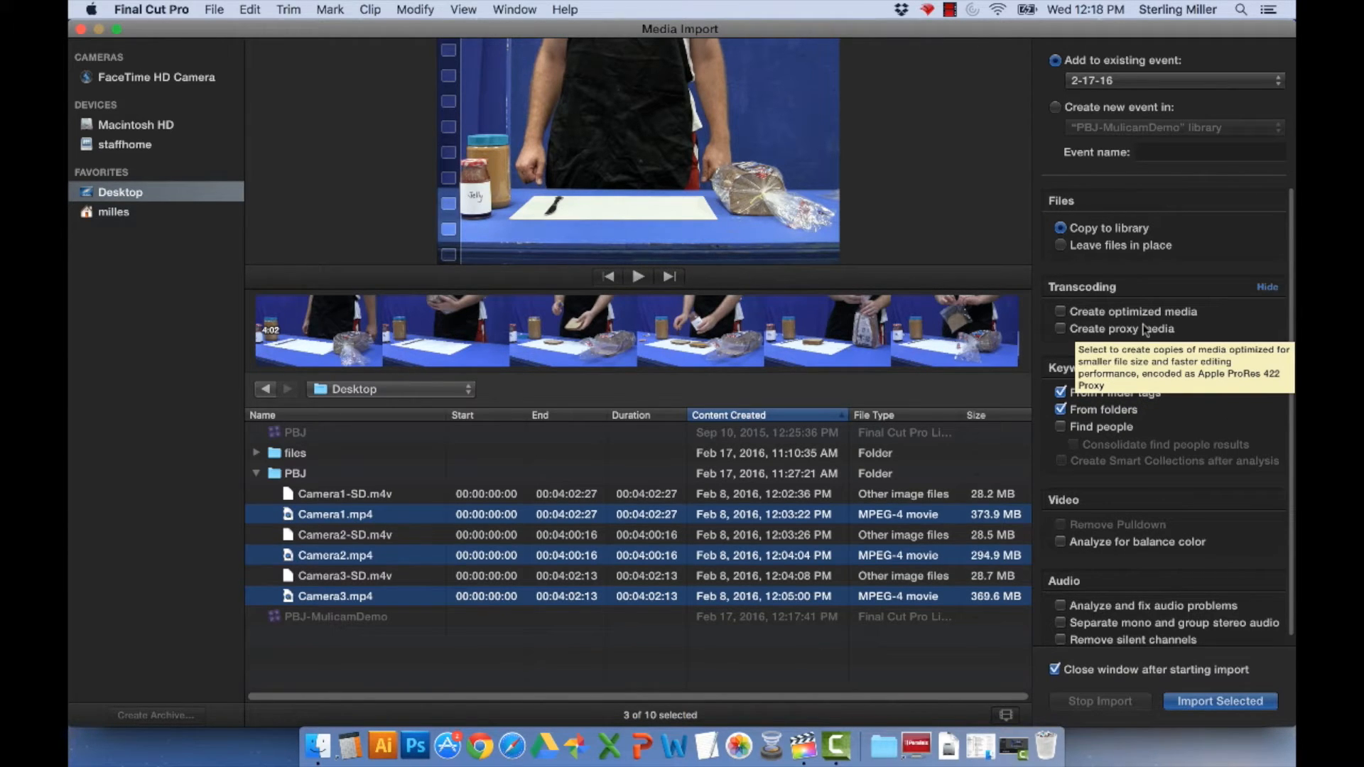
mouse_move(1076, 355)
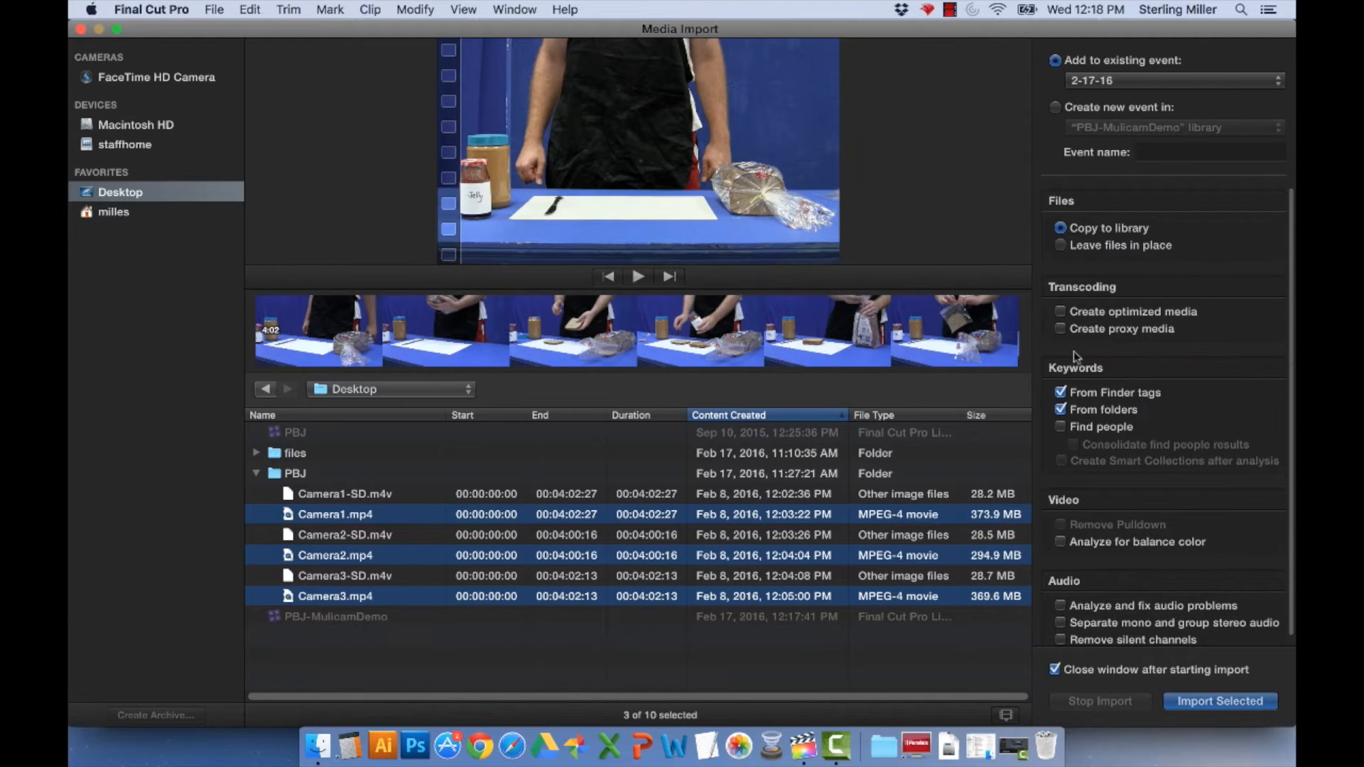
mouse_move(1089, 342)
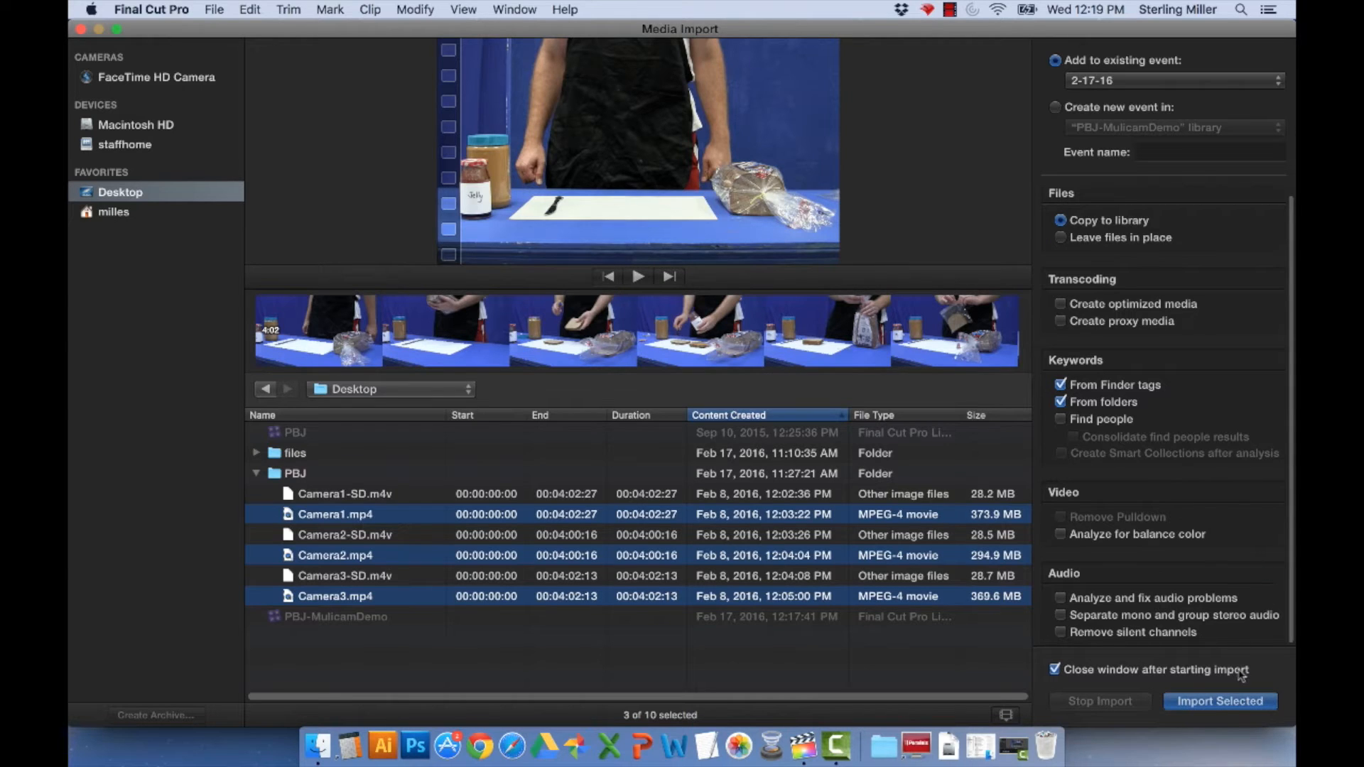
left_click(1218, 701)
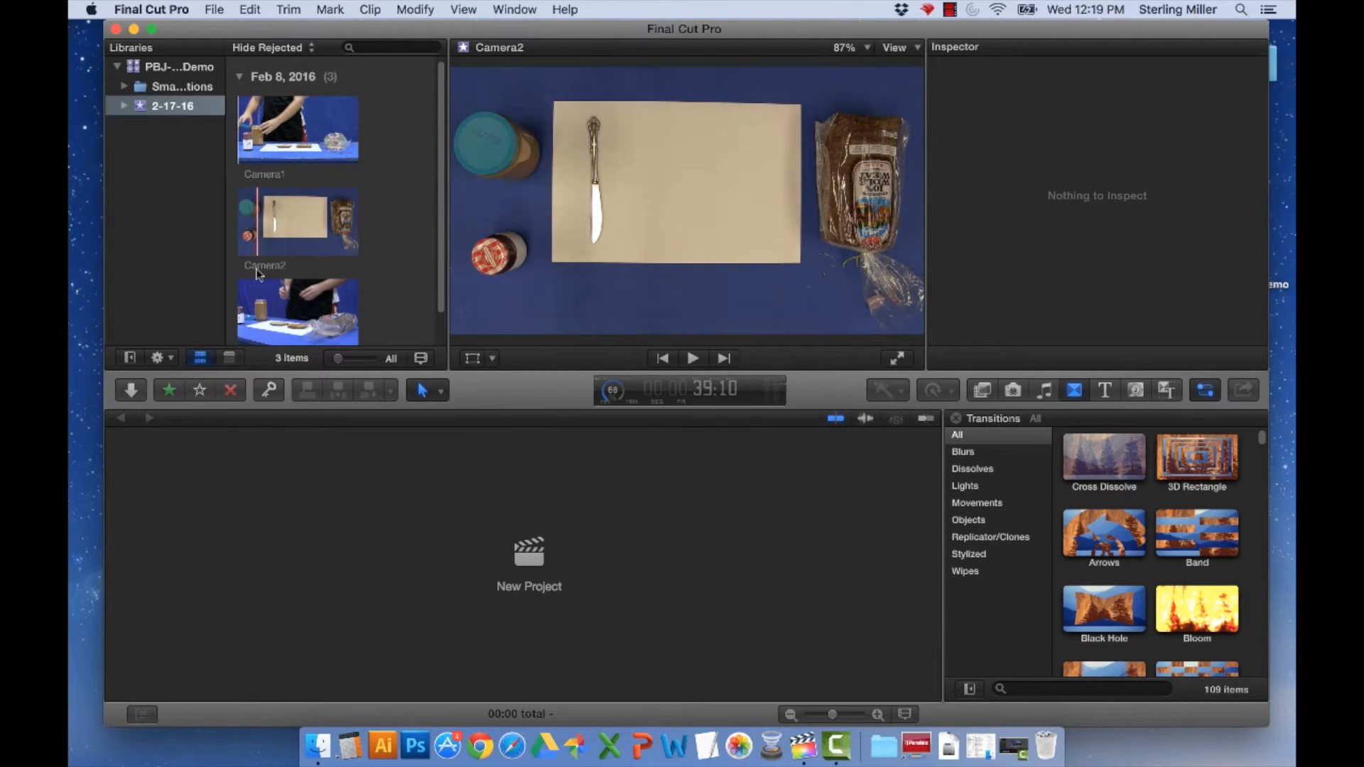
Step: Select the Camera1 clip to show its properties and look through the Window menu layouts
left_click(297, 128)
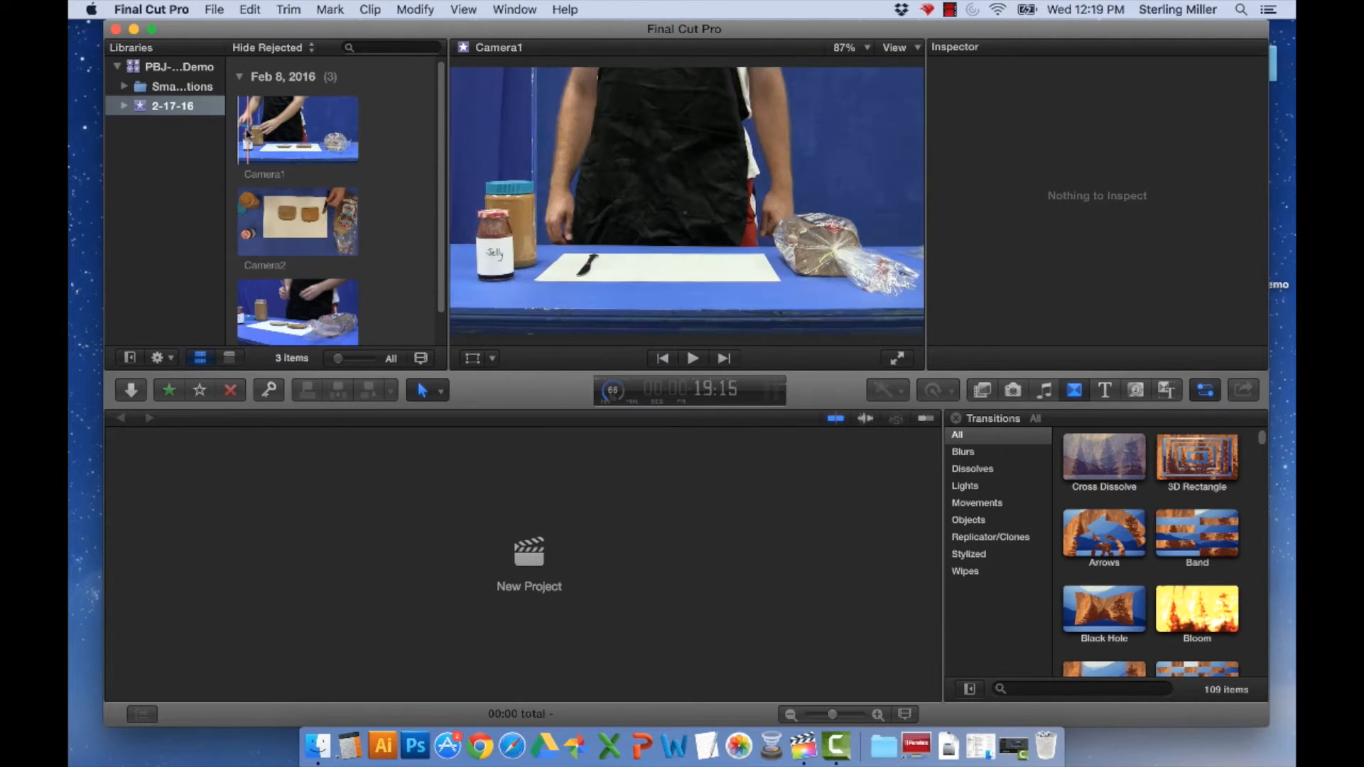
left_click(296, 96)
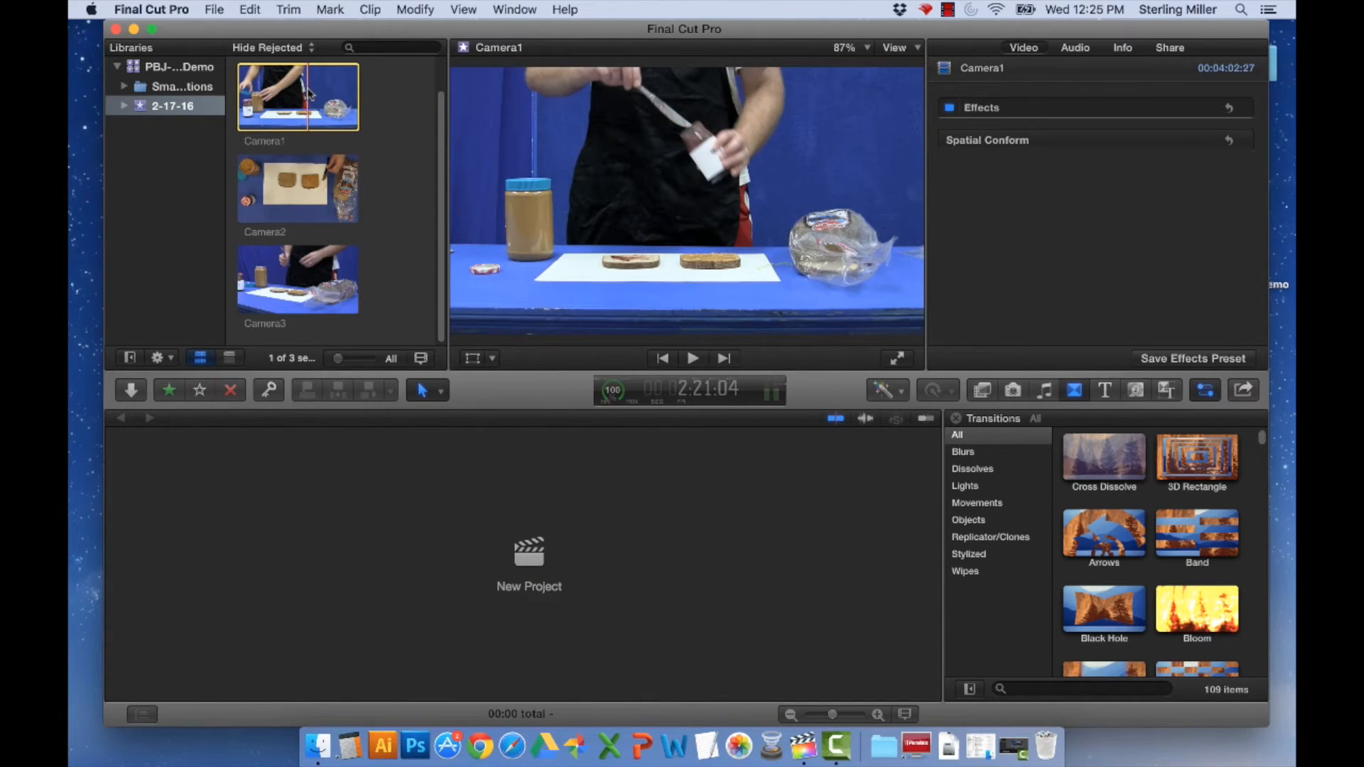
mouse_move(1068, 86)
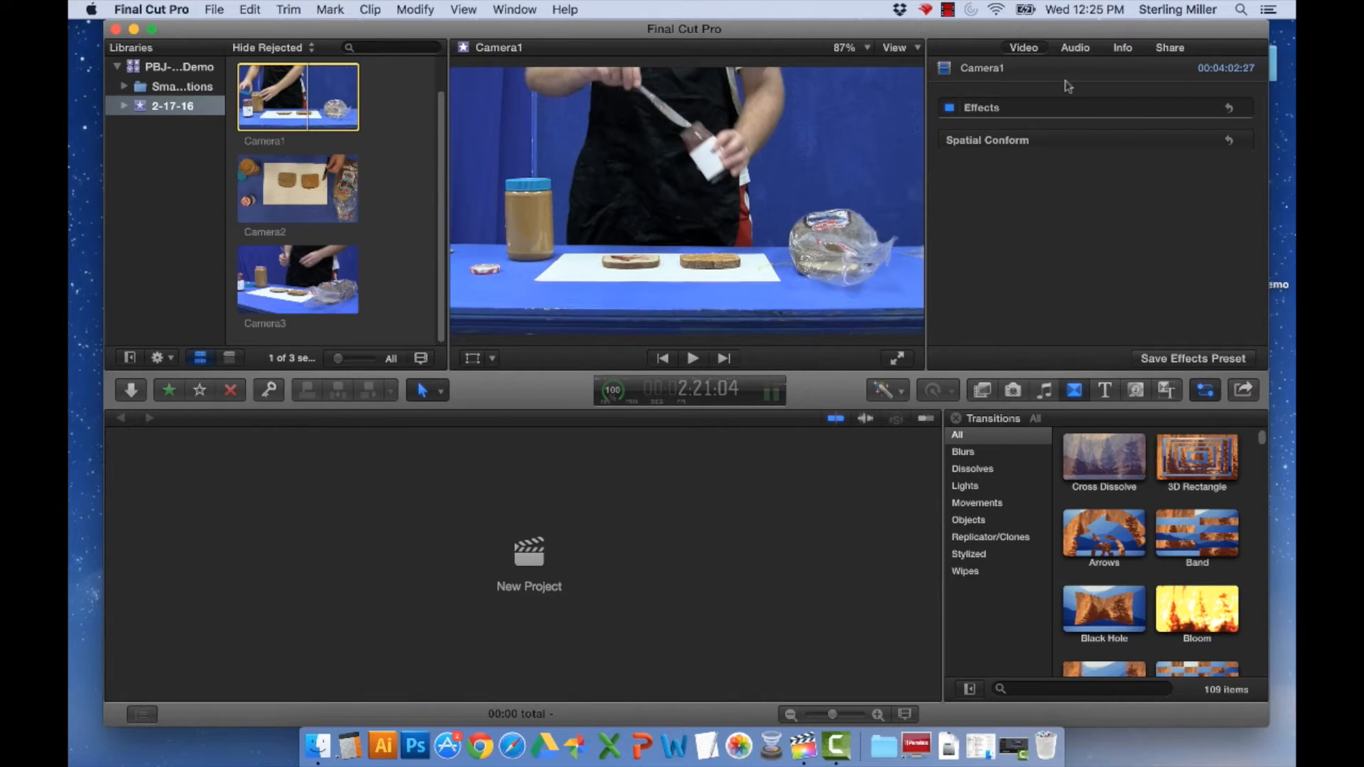
mouse_move(626, 5)
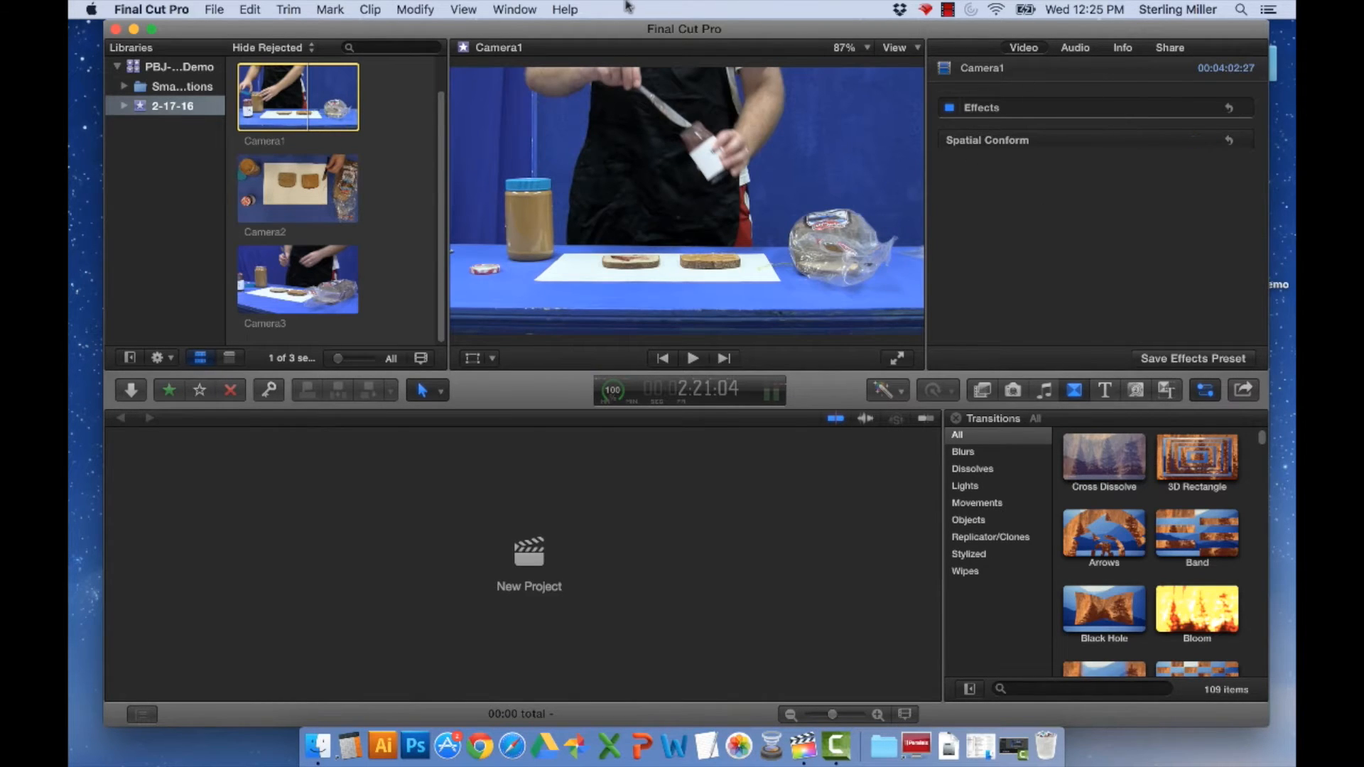
left_click(514, 10)
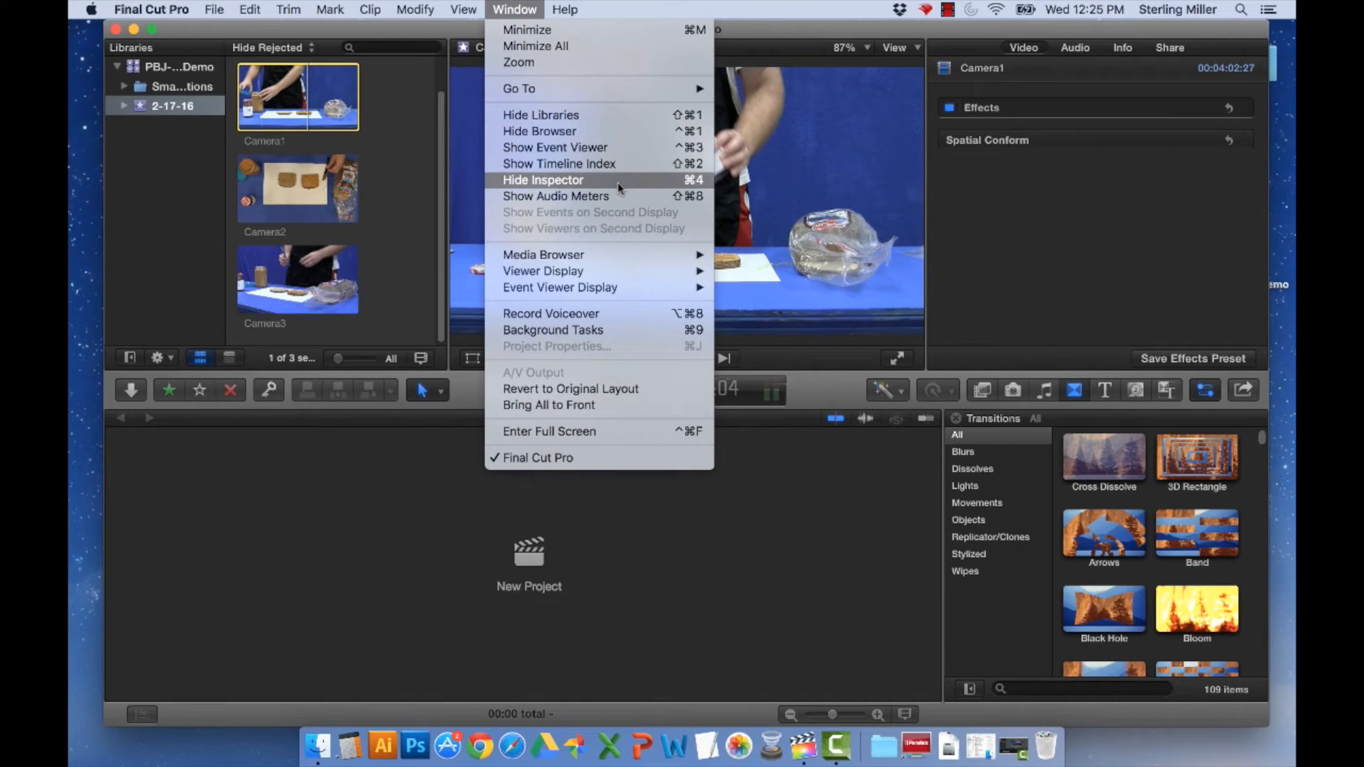
mouse_move(875, 182)
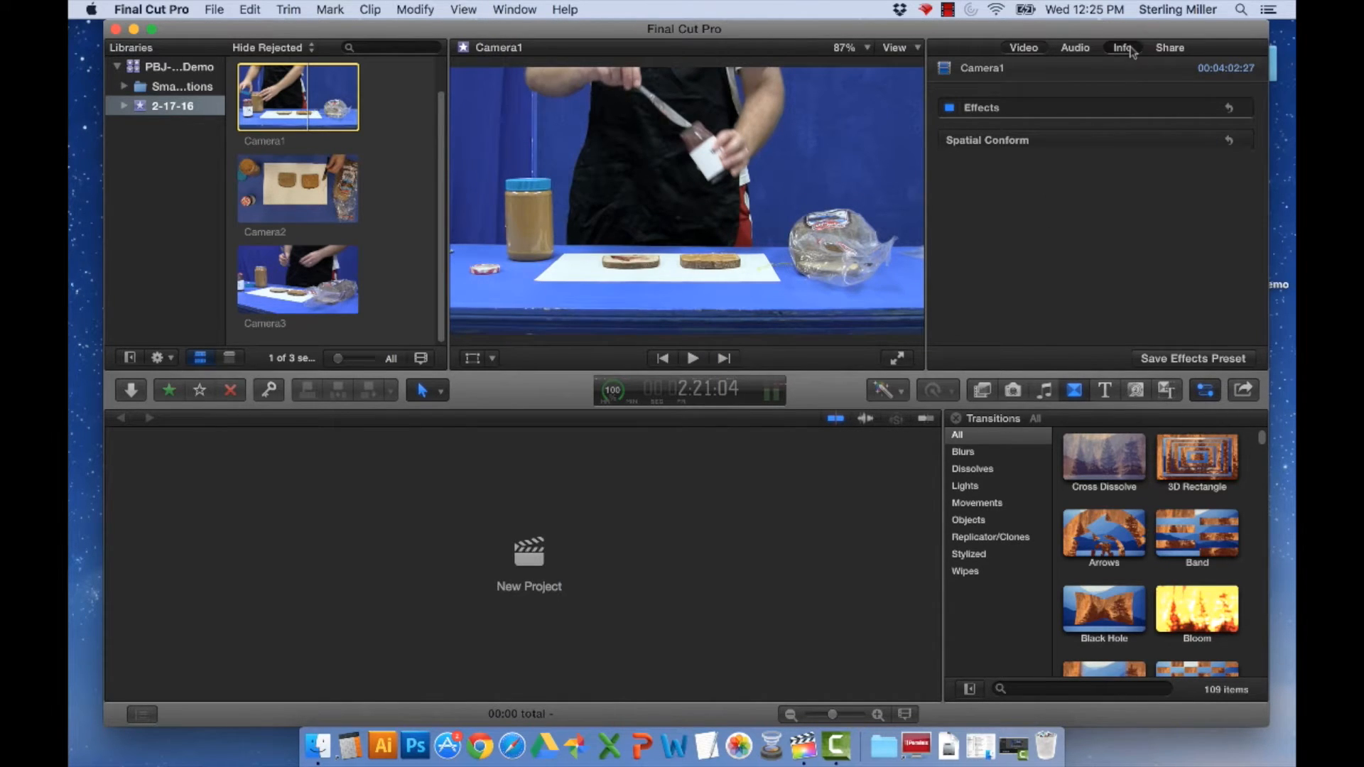
Step: In the Info inspector, give the Camera1 clip the camera name Camera1
left_click(1122, 47)
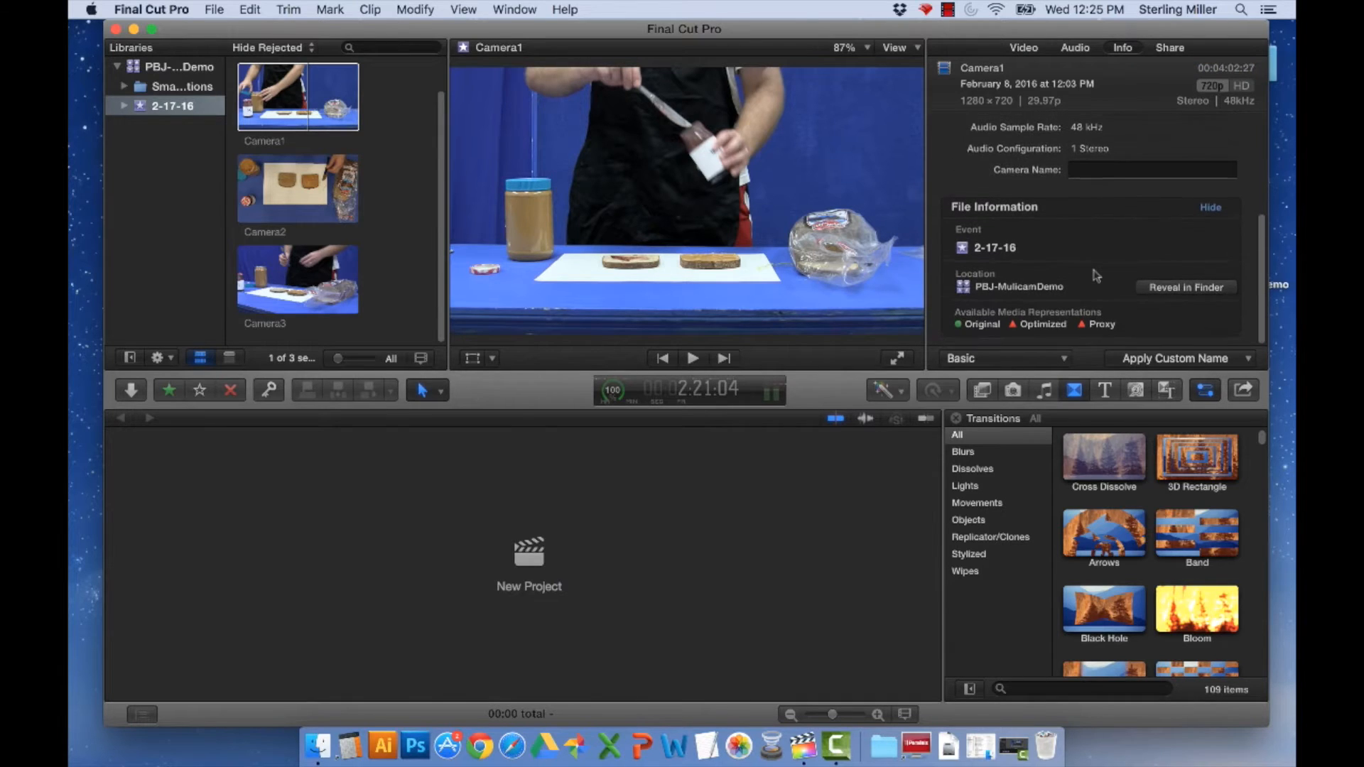
scroll("up", 3)
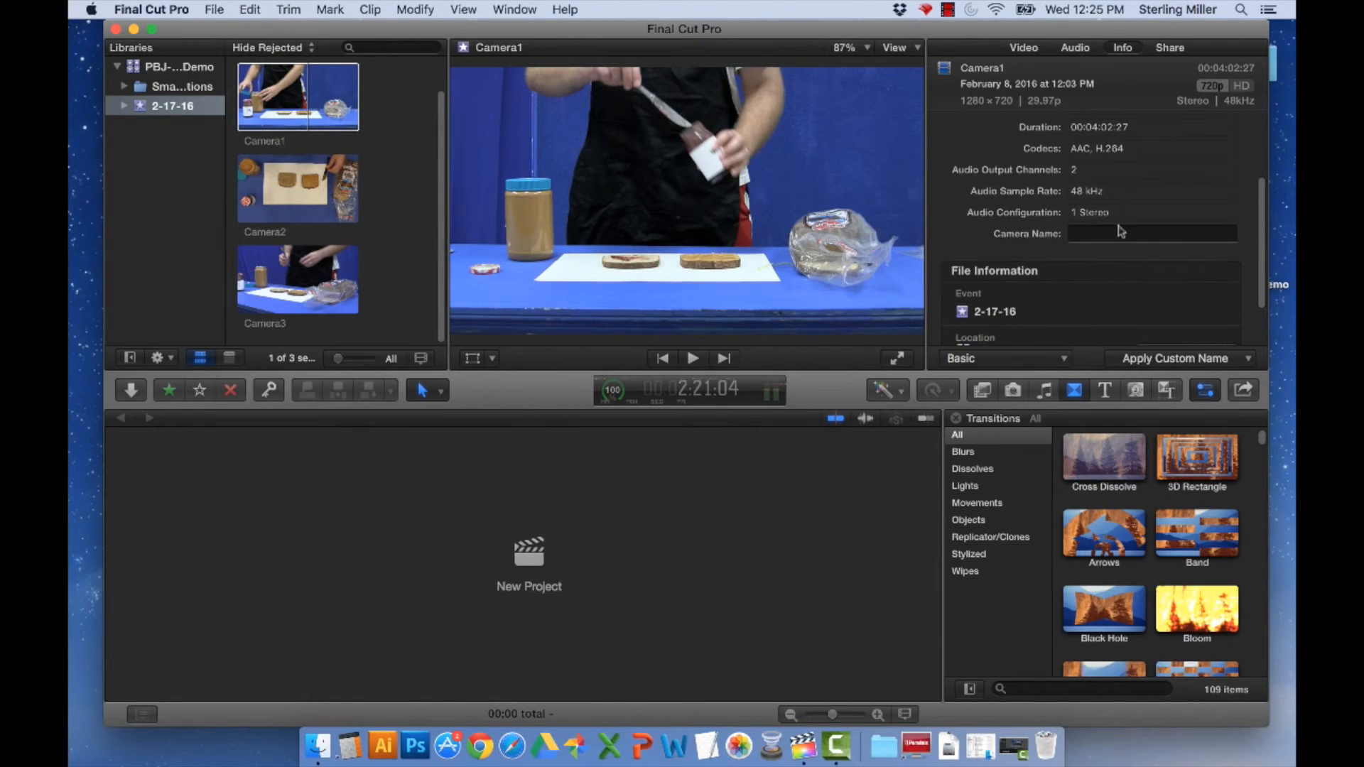
mouse_move(1135, 241)
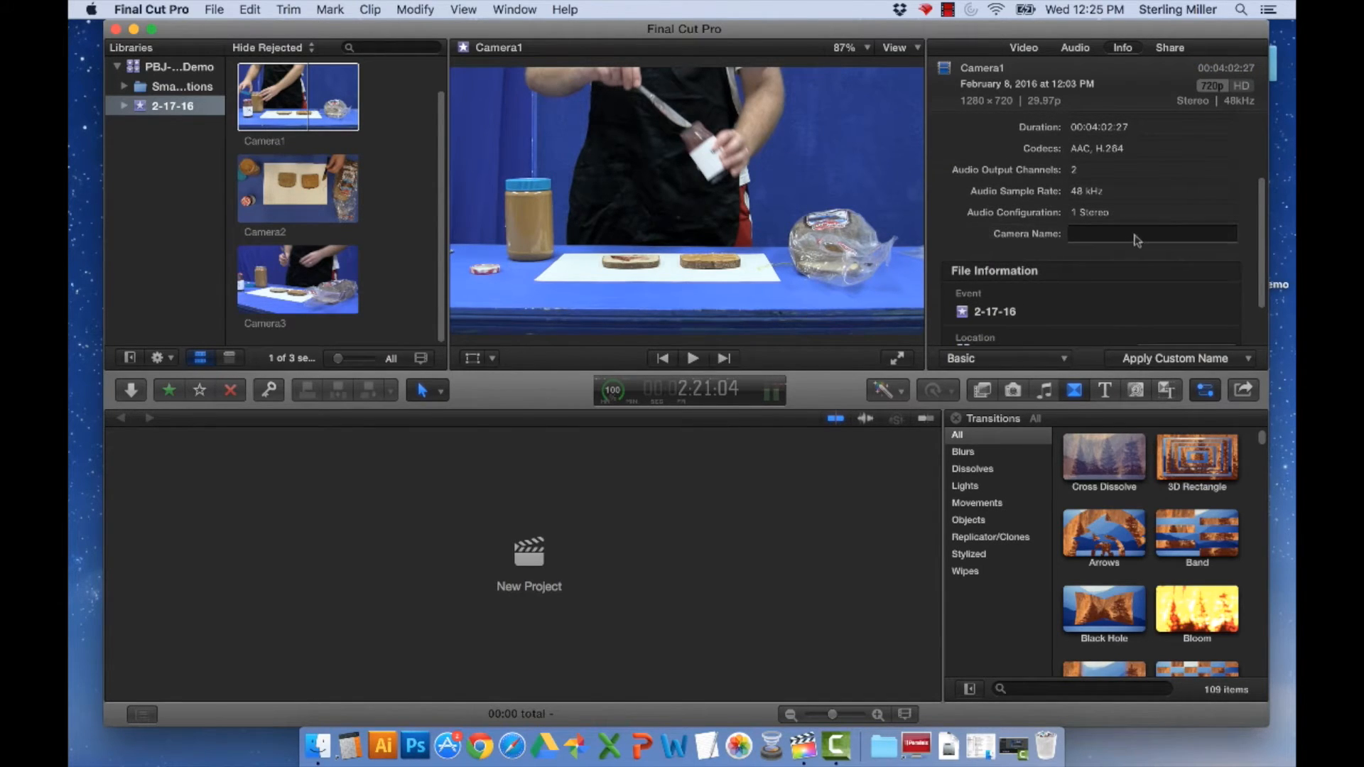
left_click(1149, 233)
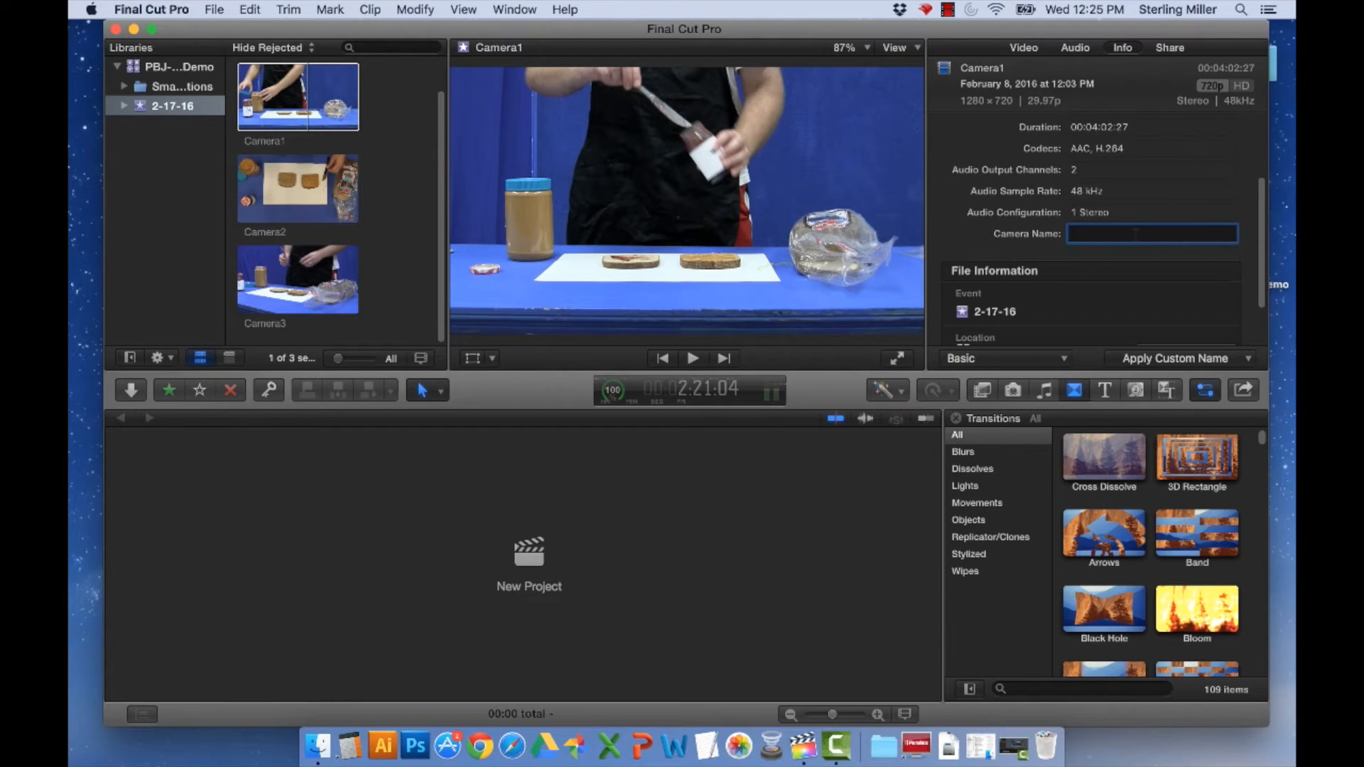
type("Camera1")
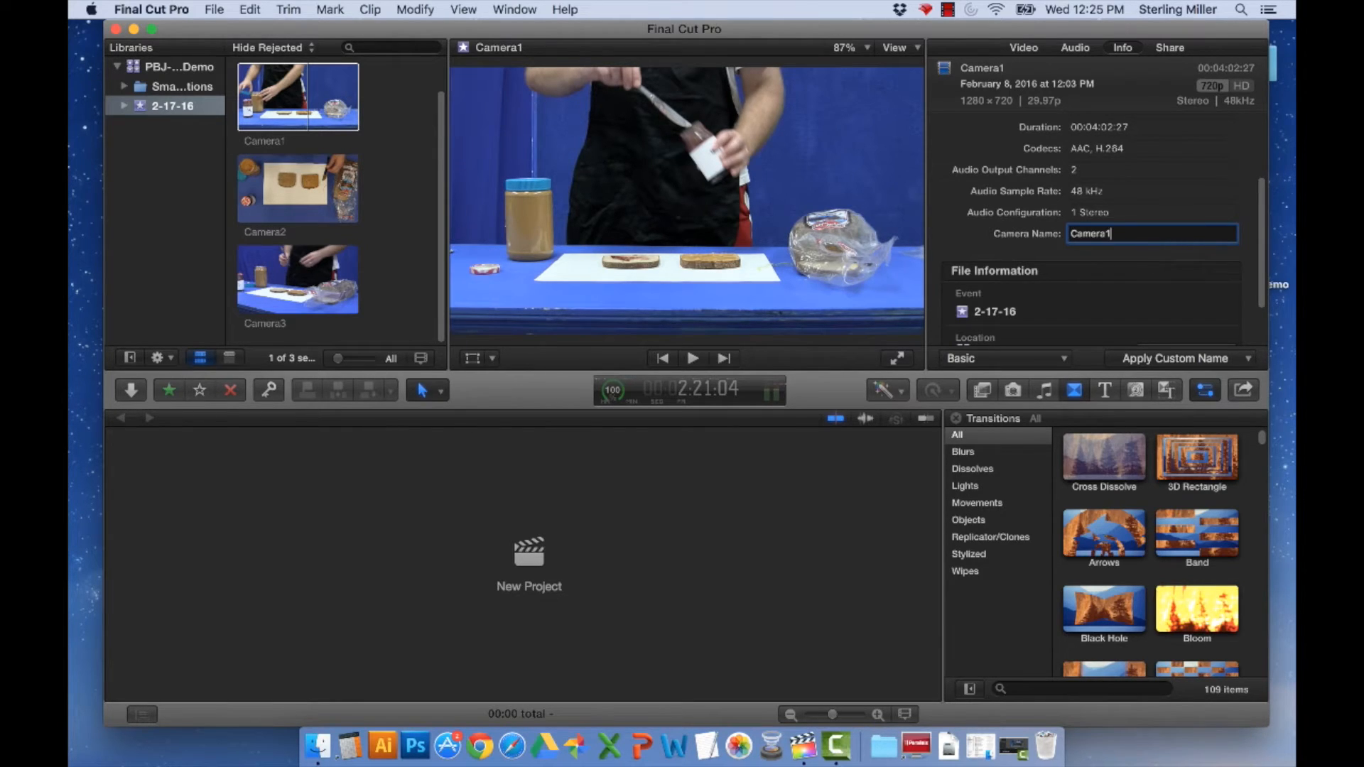
Step: Enter camera names for the Camera2 and Camera3 clips (camer, camera3)
left_click(297, 187)
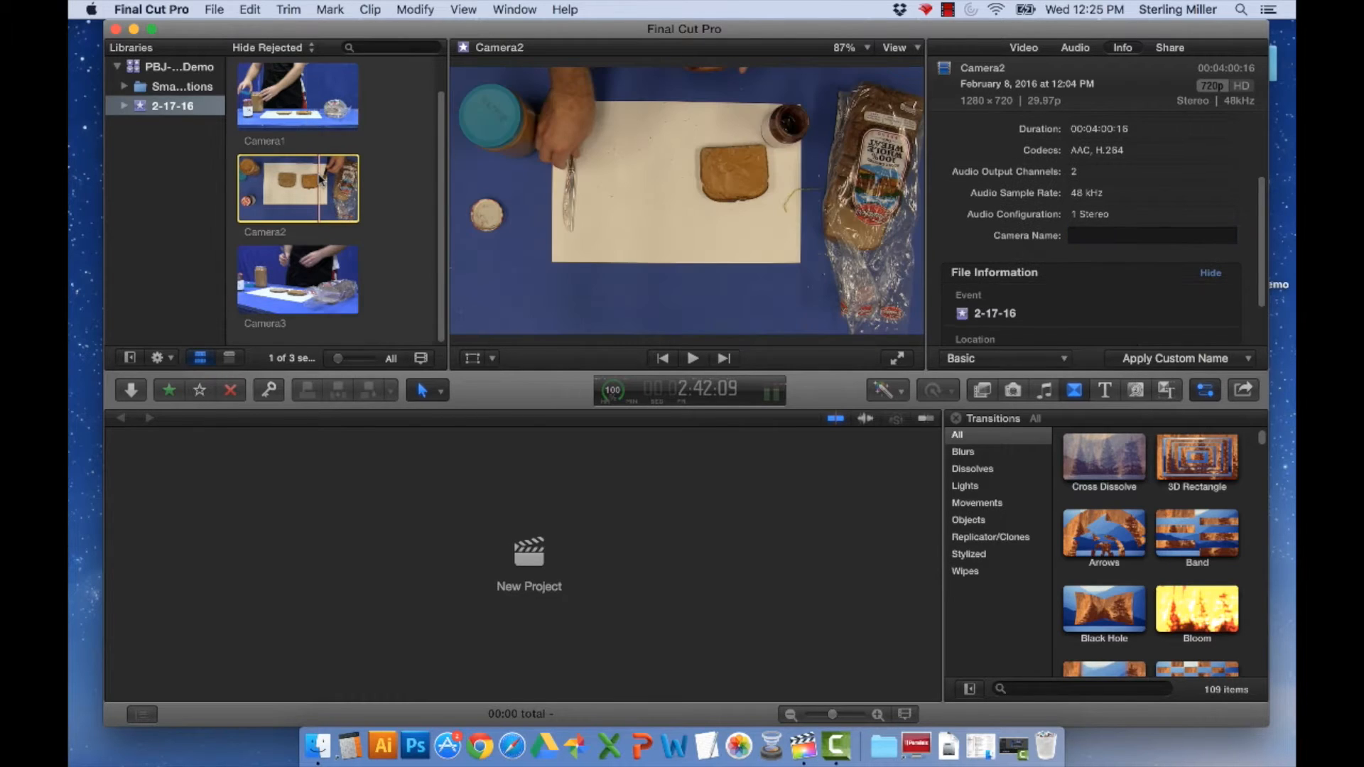
left_click(1149, 235)
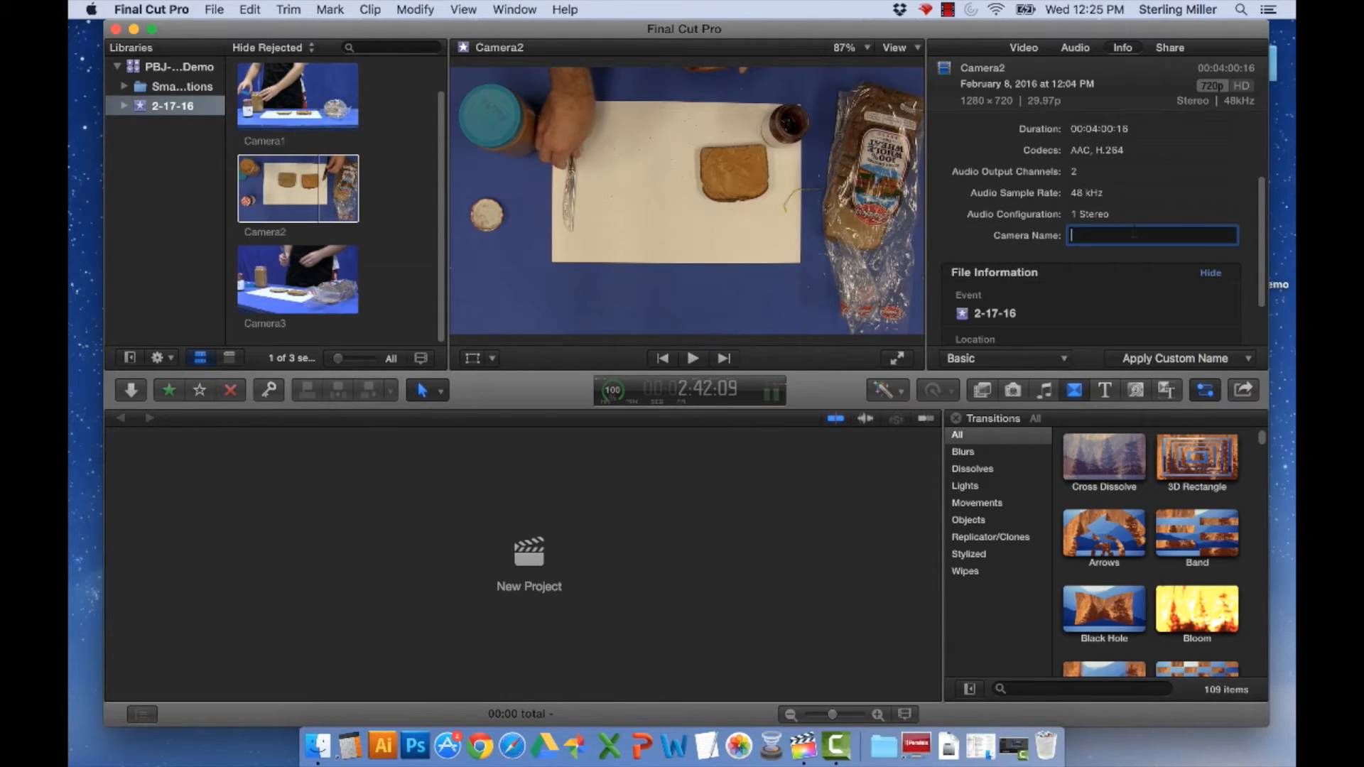
type("camera2")
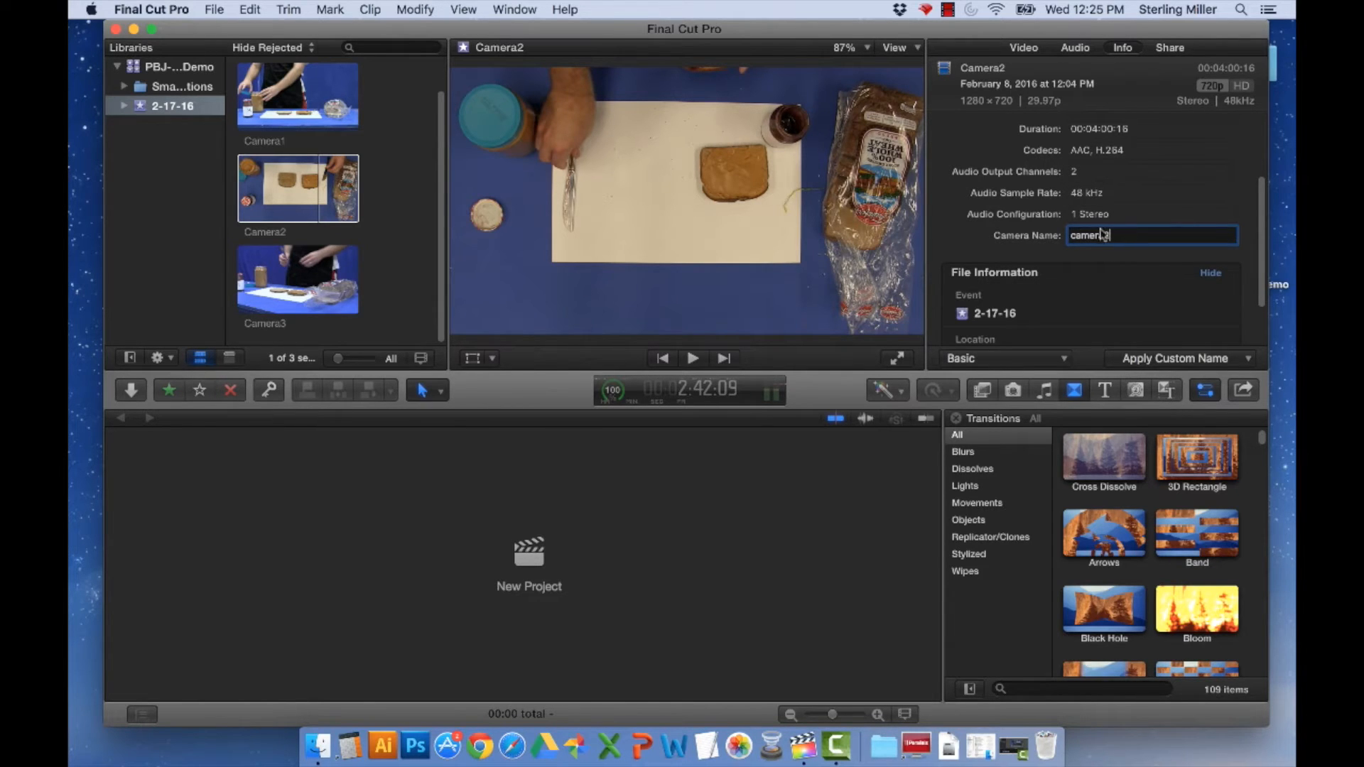
left_click(297, 278)
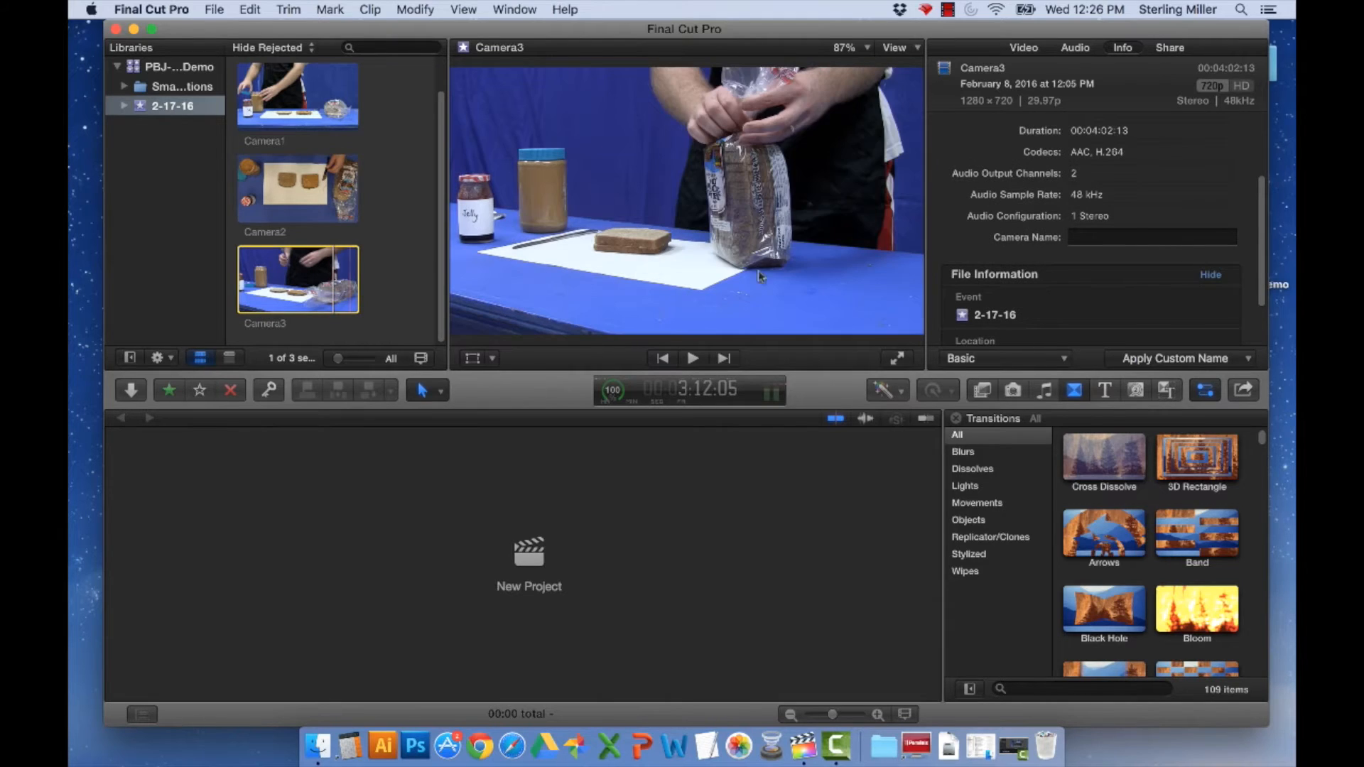
left_click(1150, 237)
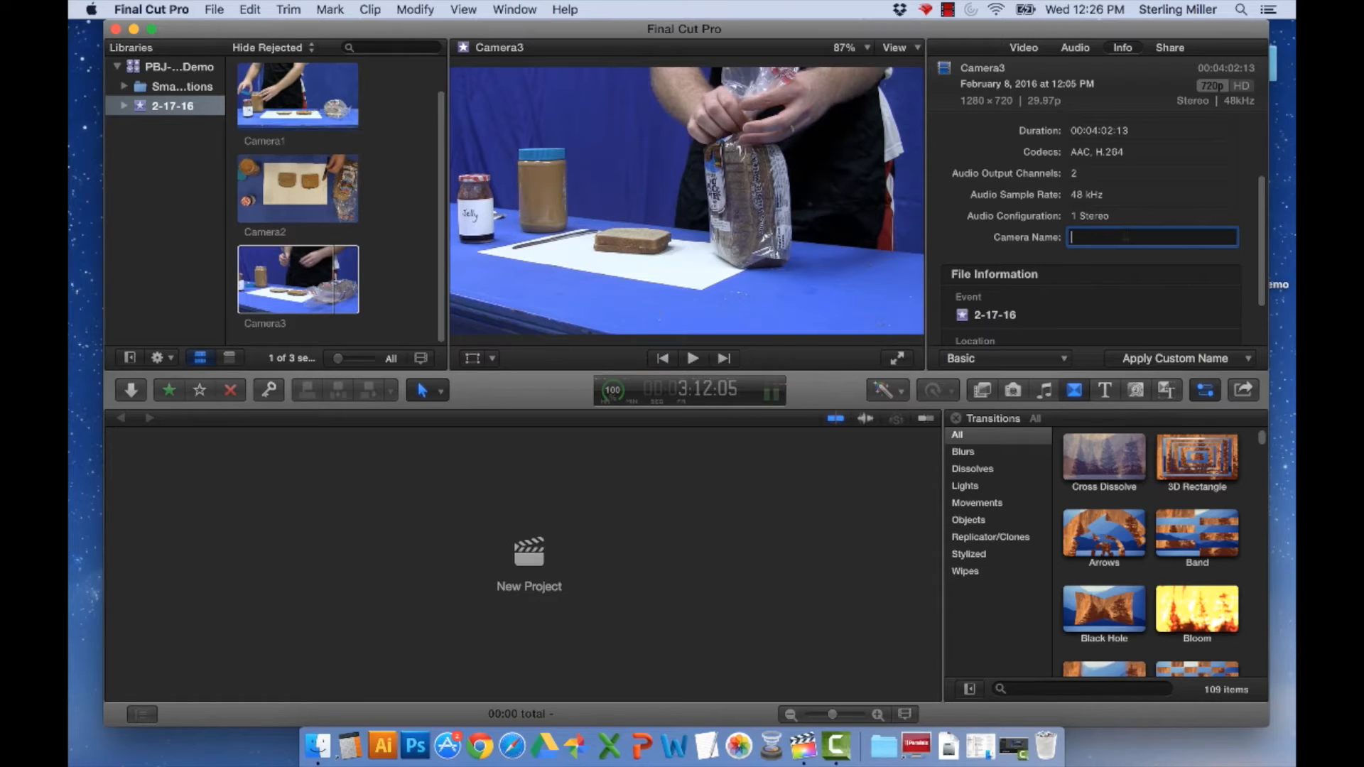
type("camera3")
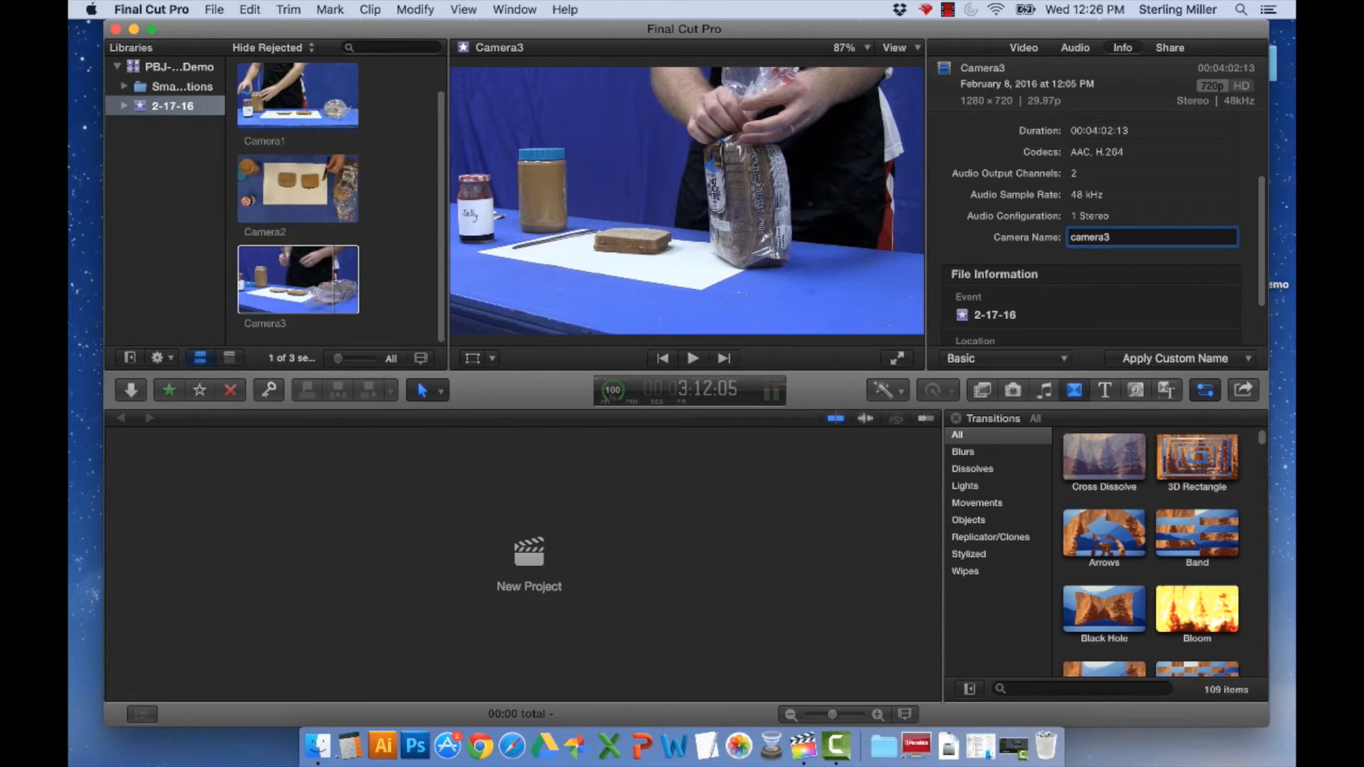
mouse_move(1078, 213)
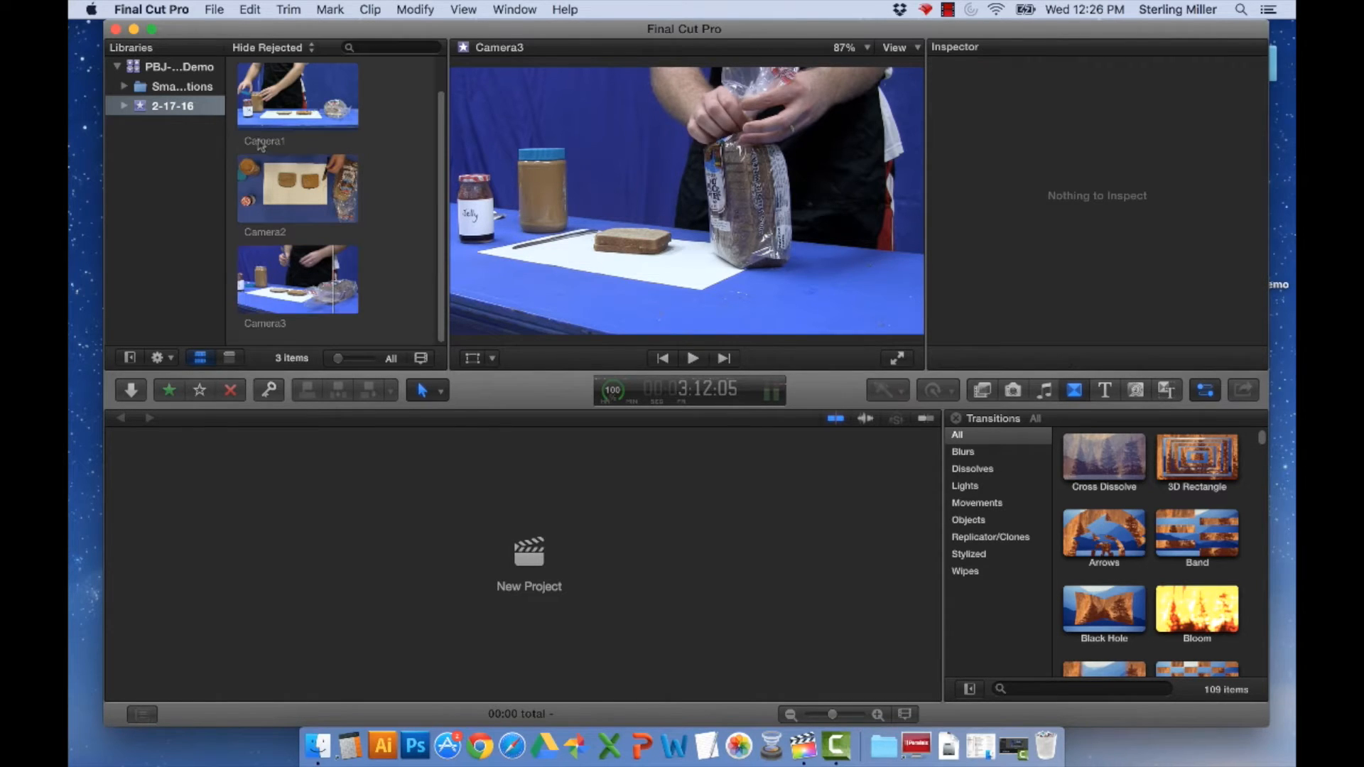
Step: Skim through the browser clips and reselect Camera1 to confirm its camera name Camera1
left_click(297, 95)
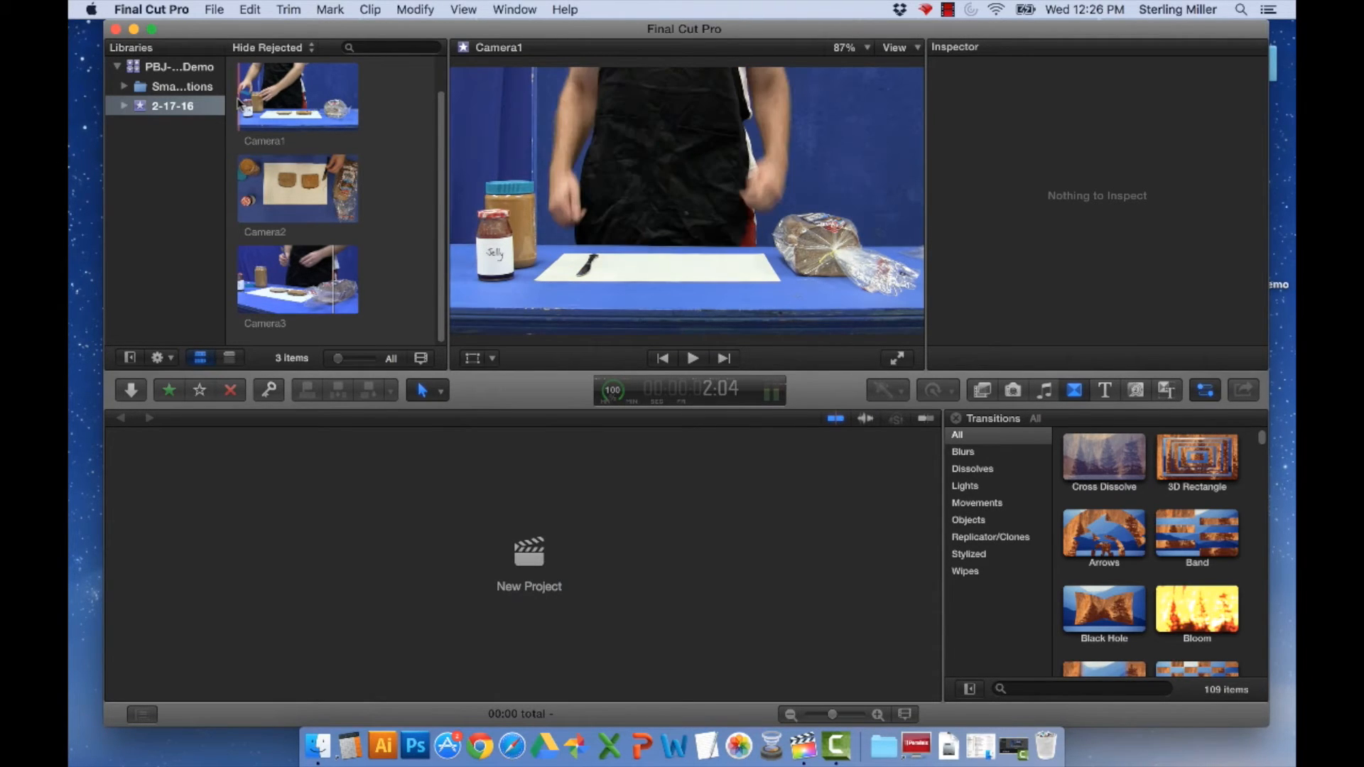
left_click(297, 189)
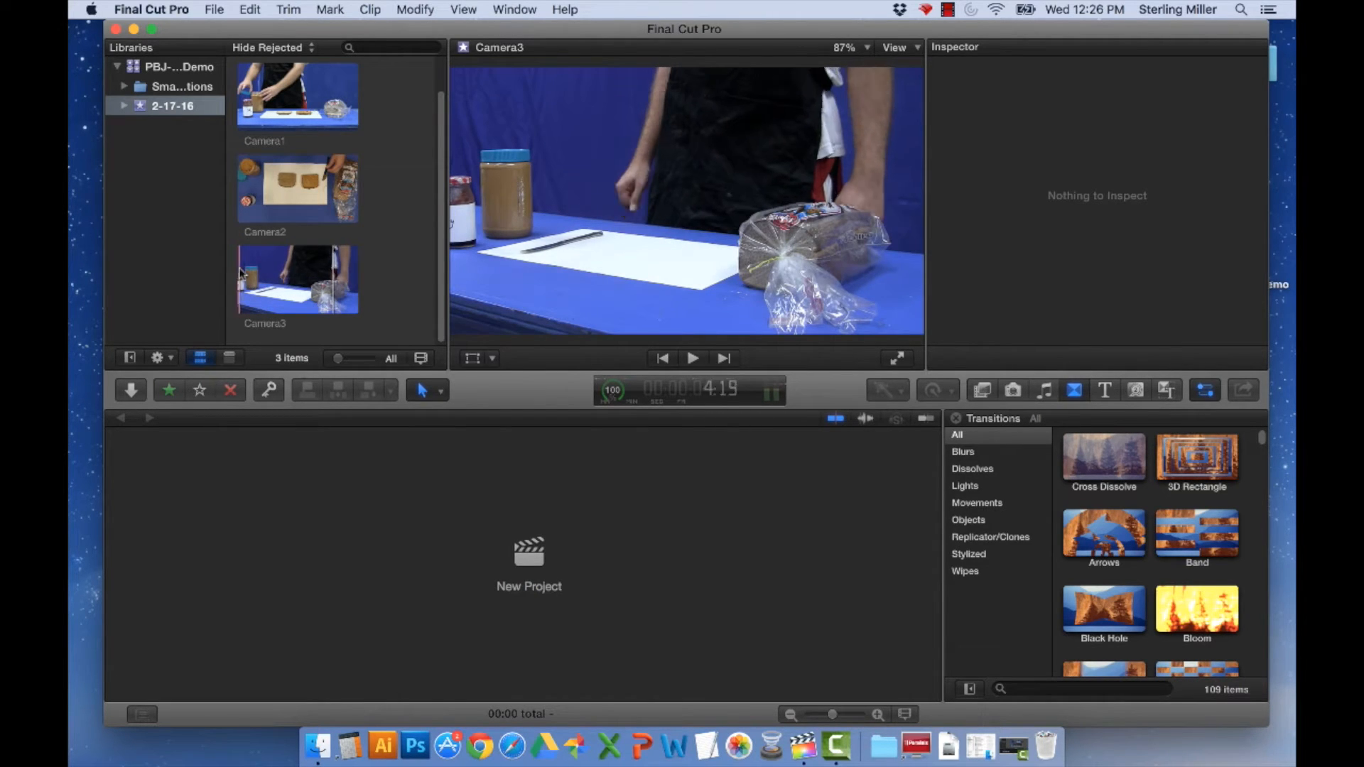
left_click(297, 95)
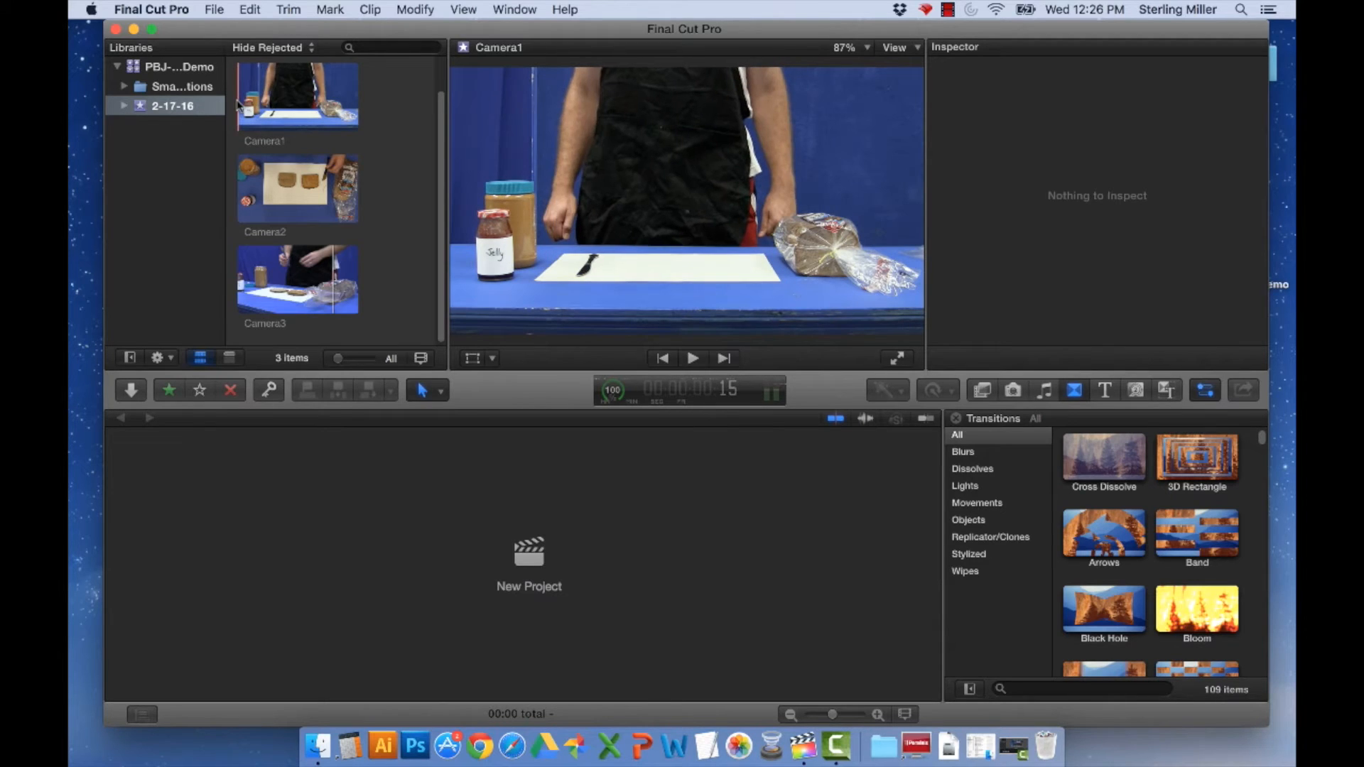
left_click(297, 95)
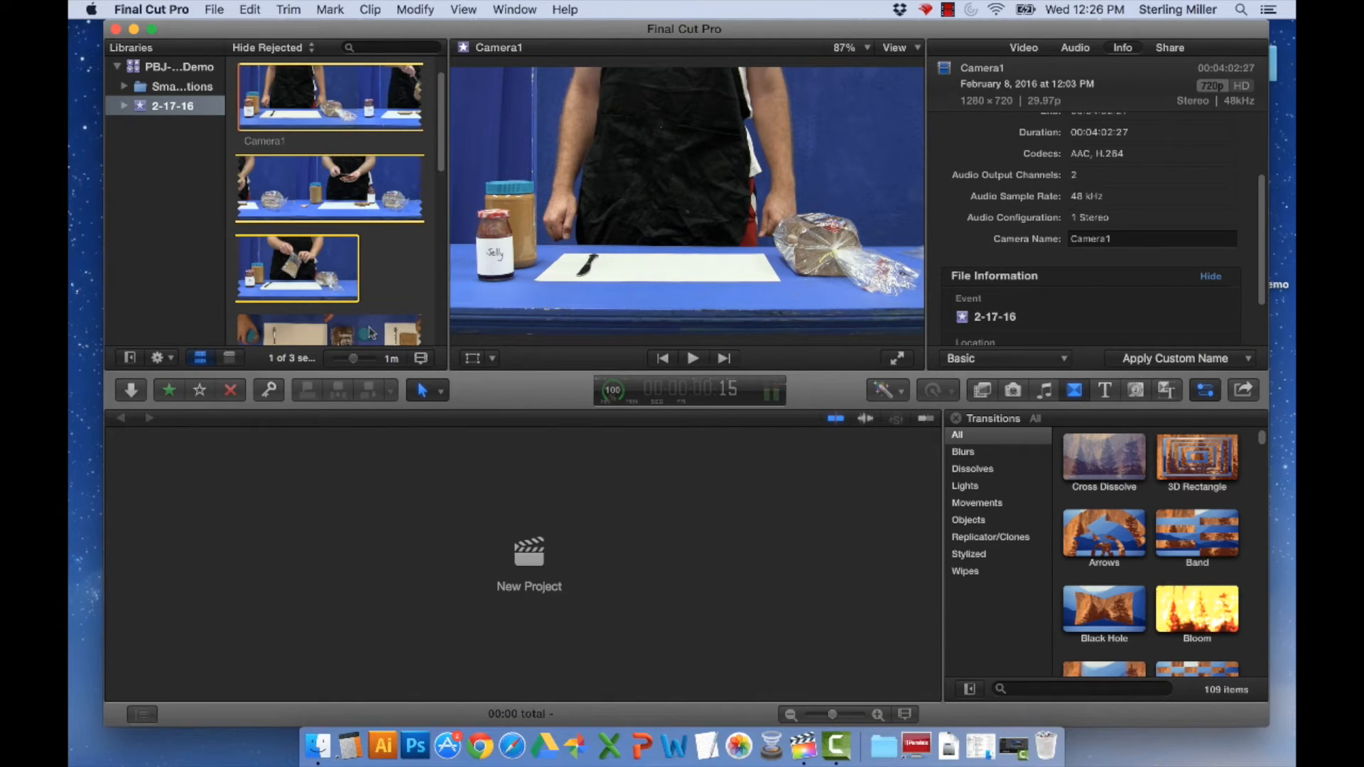
mouse_move(365, 364)
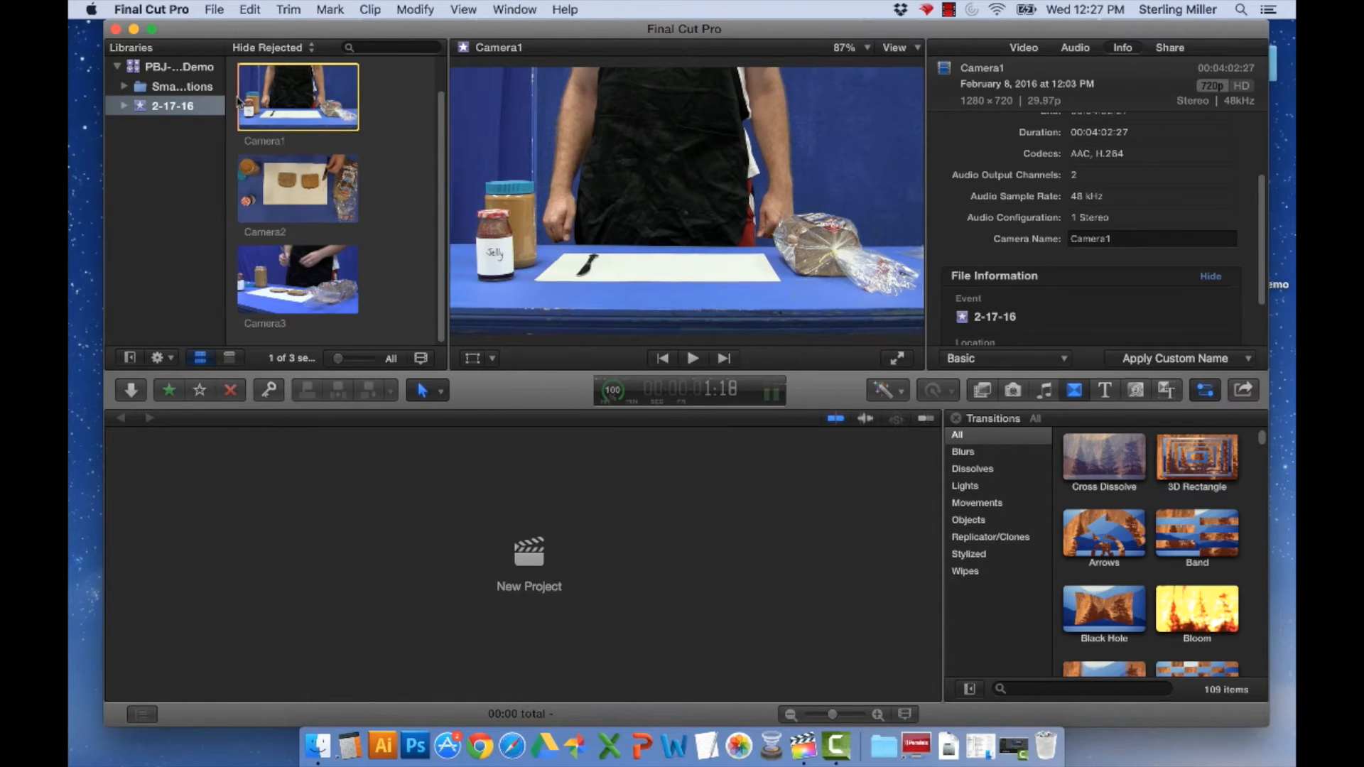
Step: Play back Camera1, Camera2 and Camera3 in turn to check each clip's footage and details
left_click(691, 358)
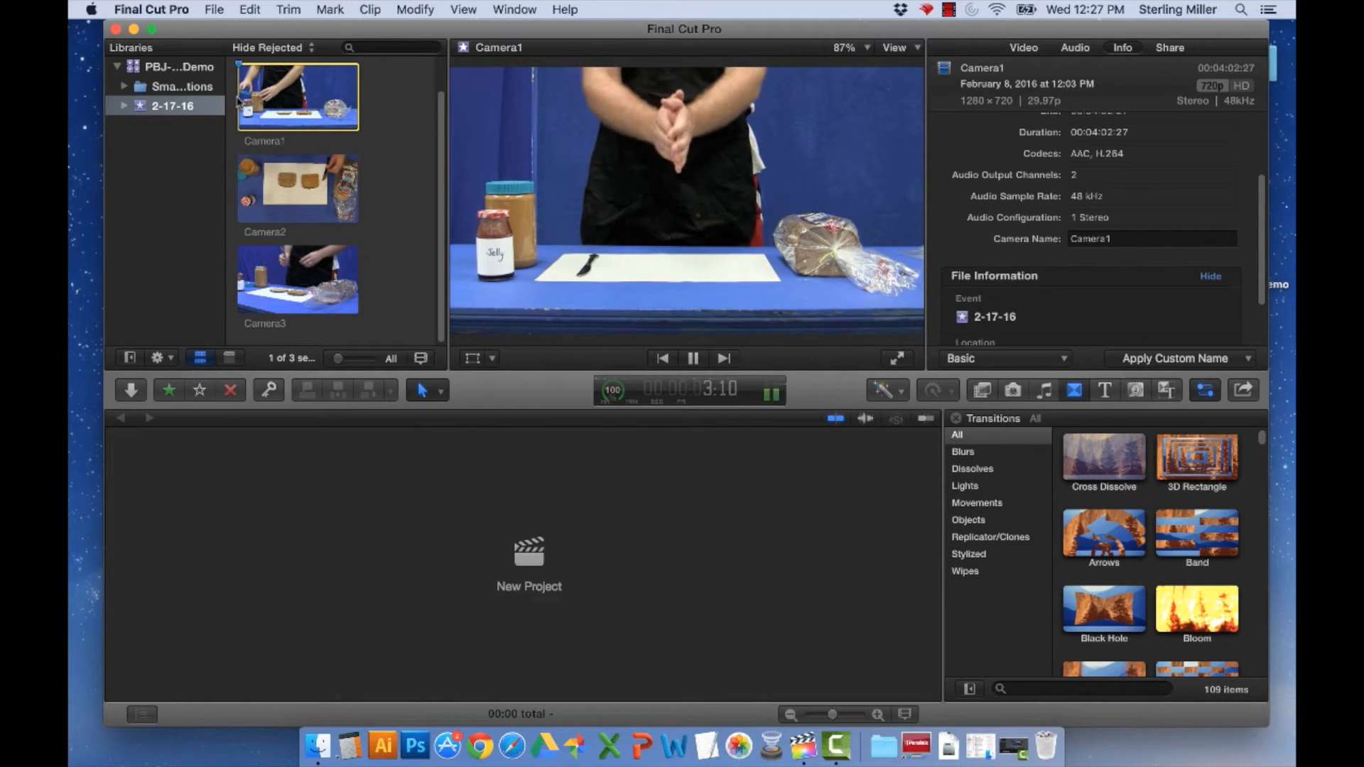
left_click(692, 357)
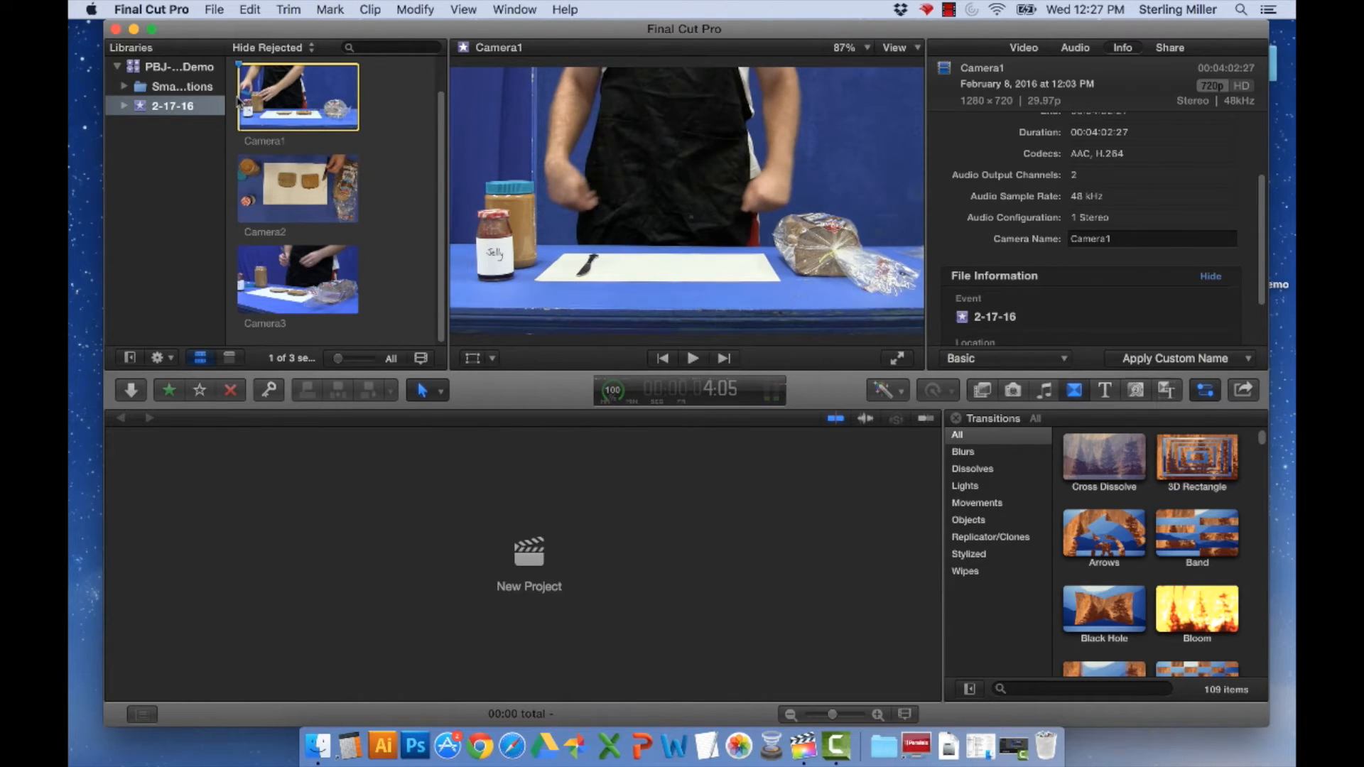
left_click(297, 187)
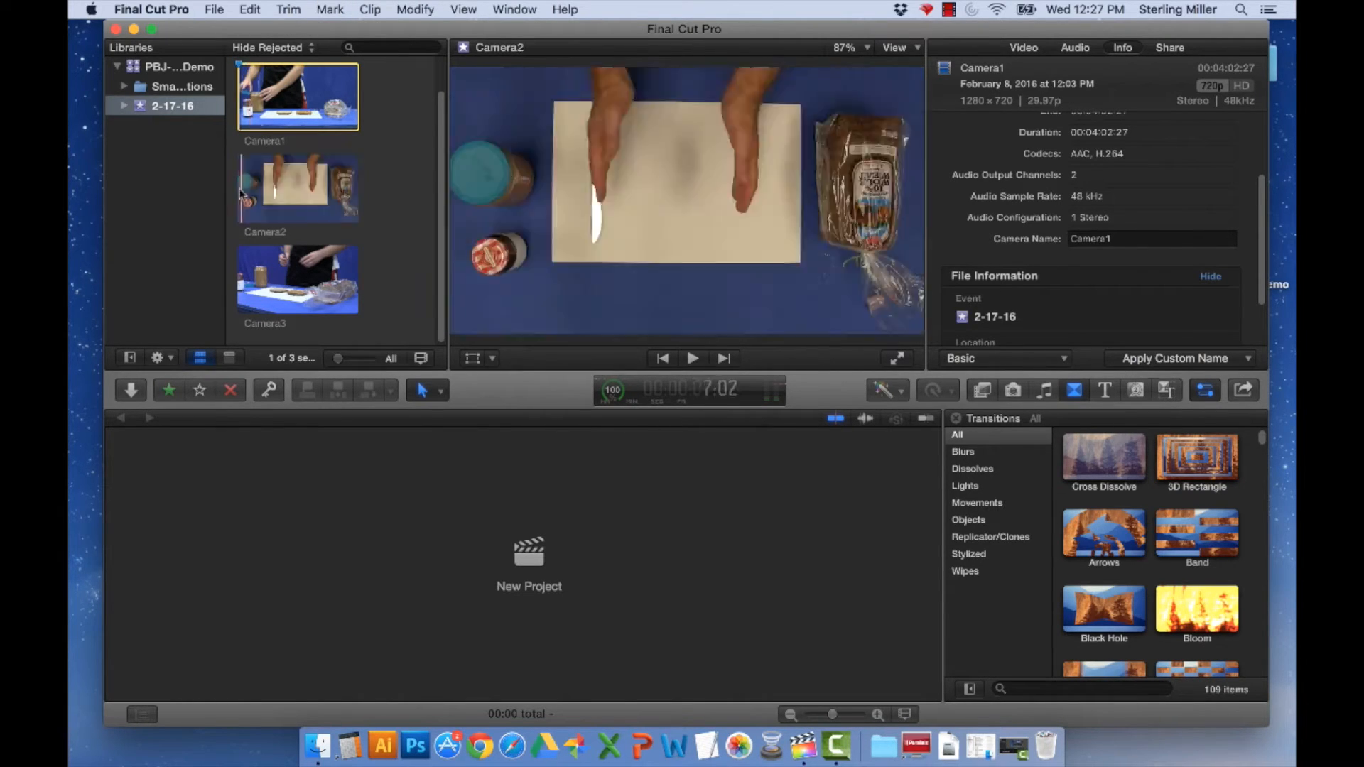
left_click(296, 187)
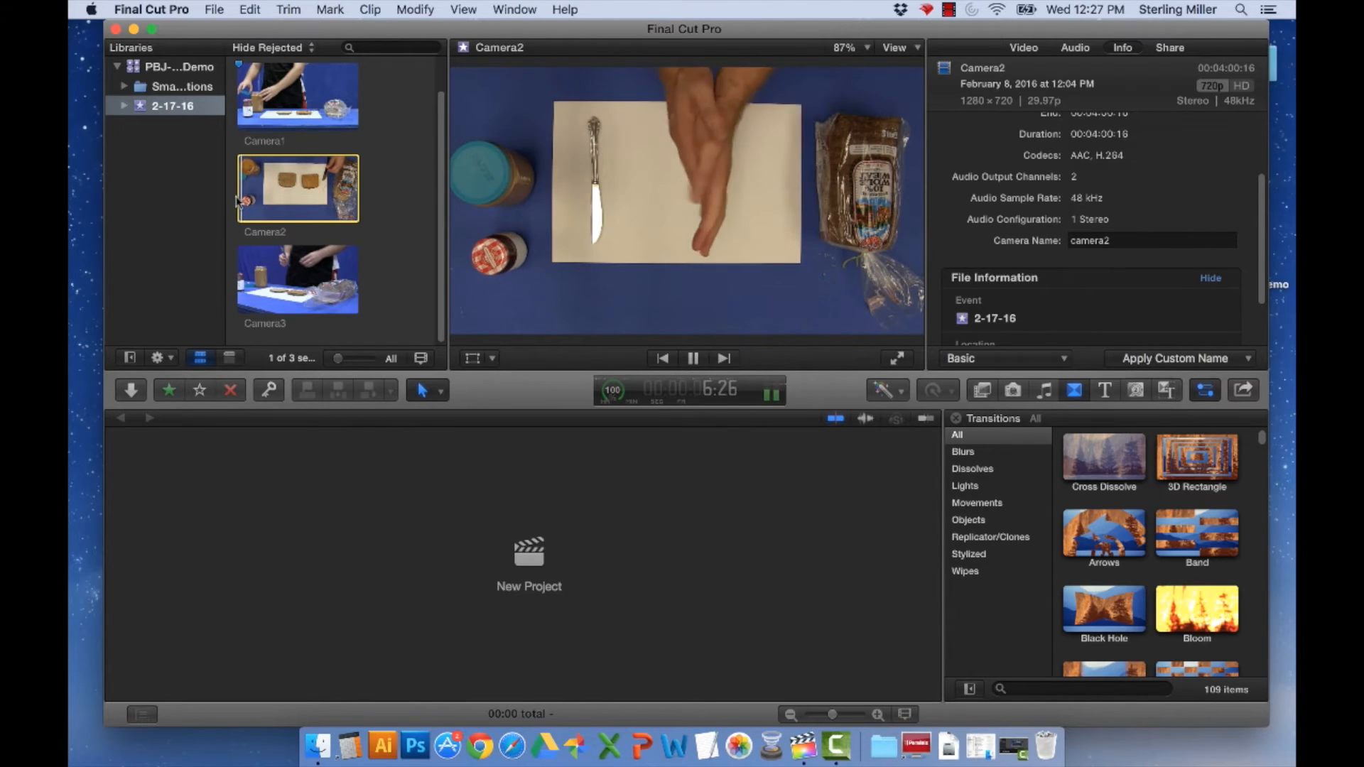
left_click(692, 358)
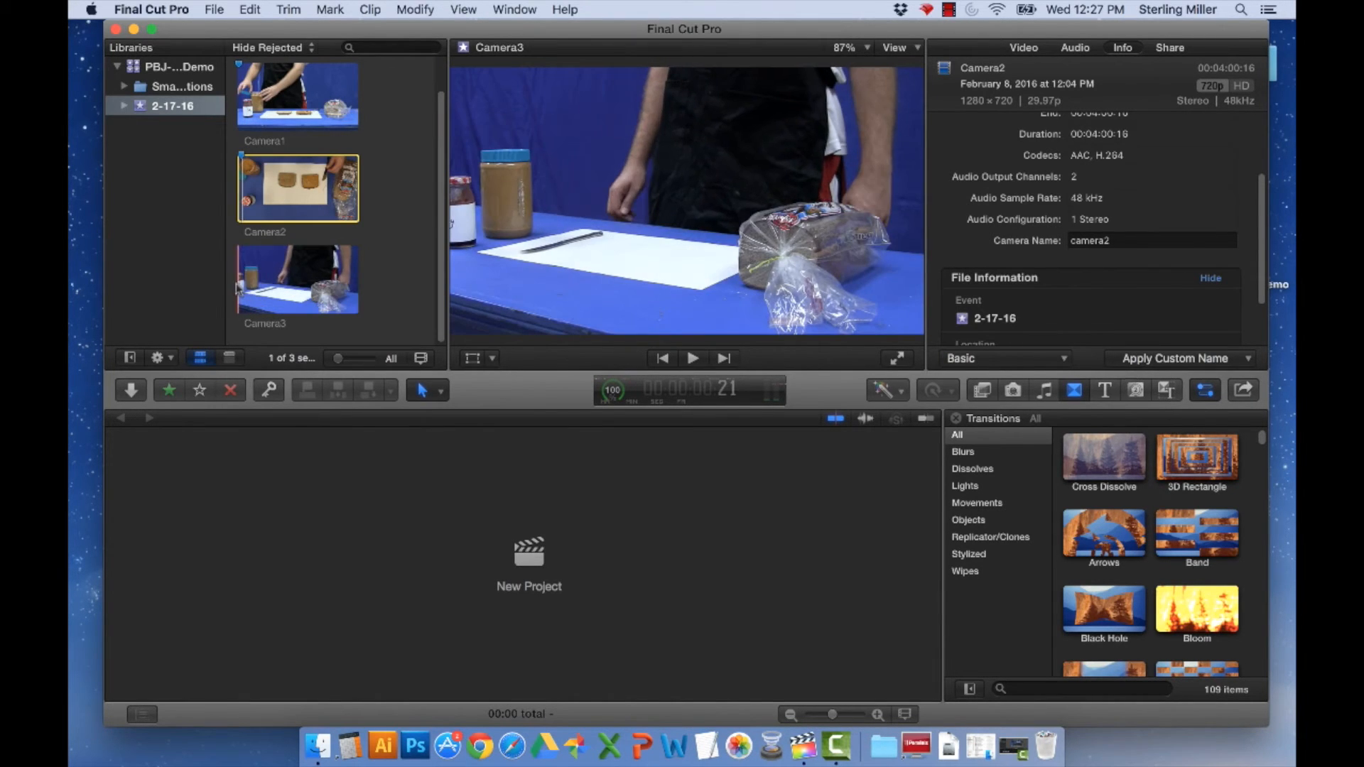
left_click(297, 279)
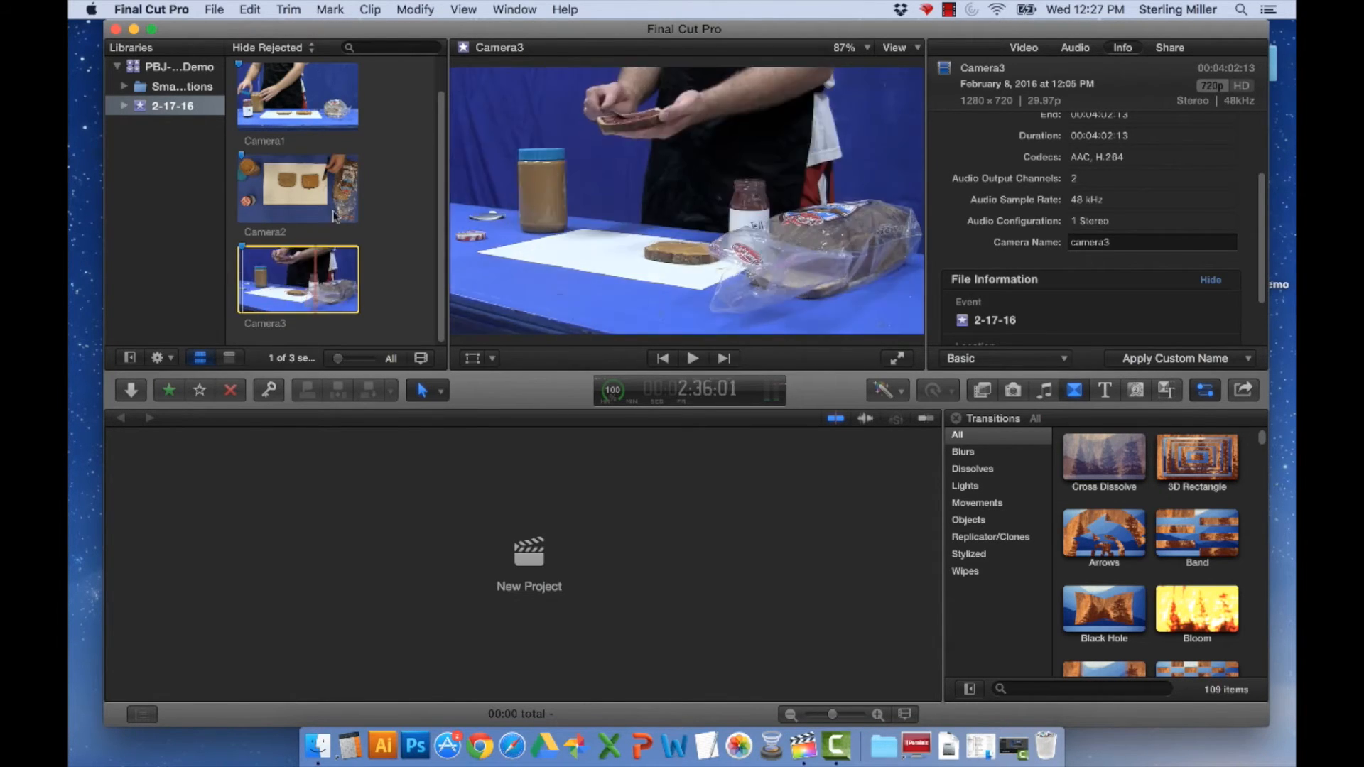
mouse_move(297, 279)
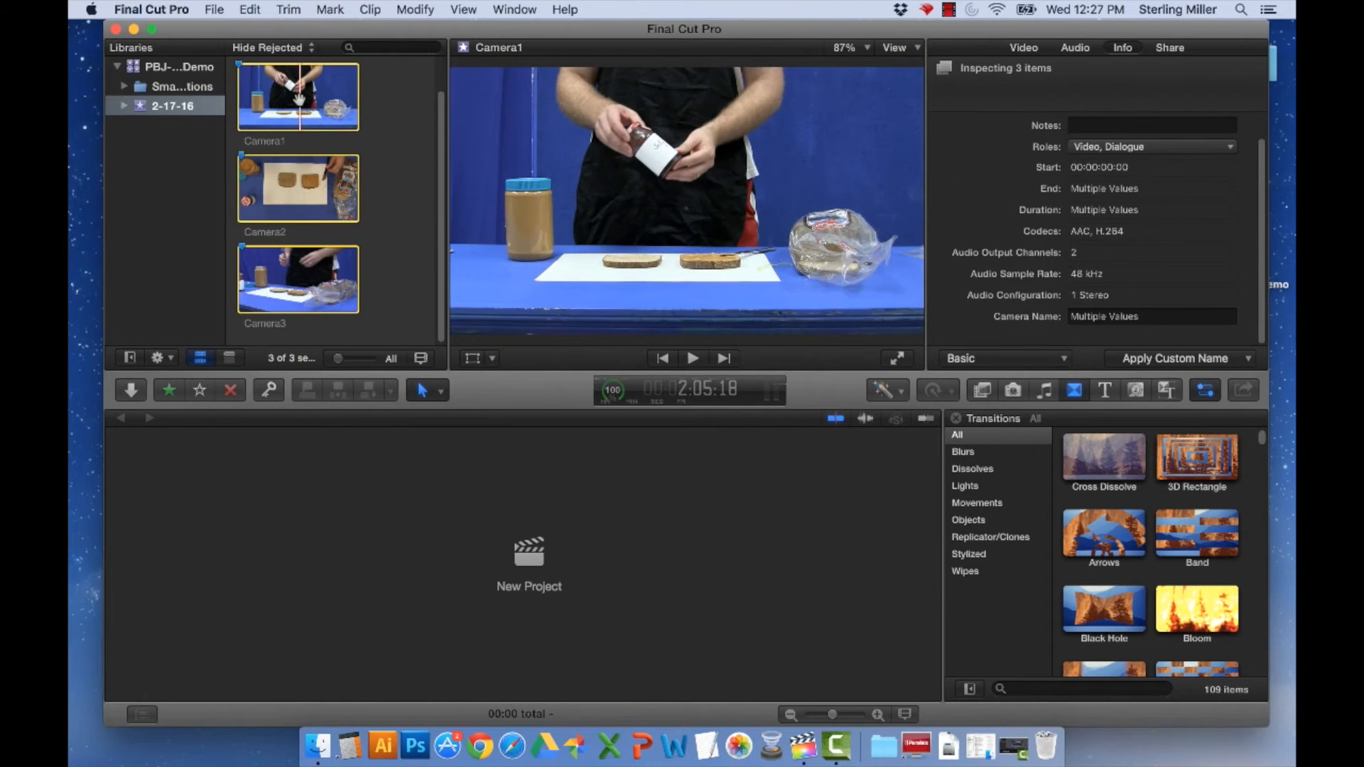
Step: Start a new Multicam Clip from the three selected camera clips via File > New
left_click(215, 10)
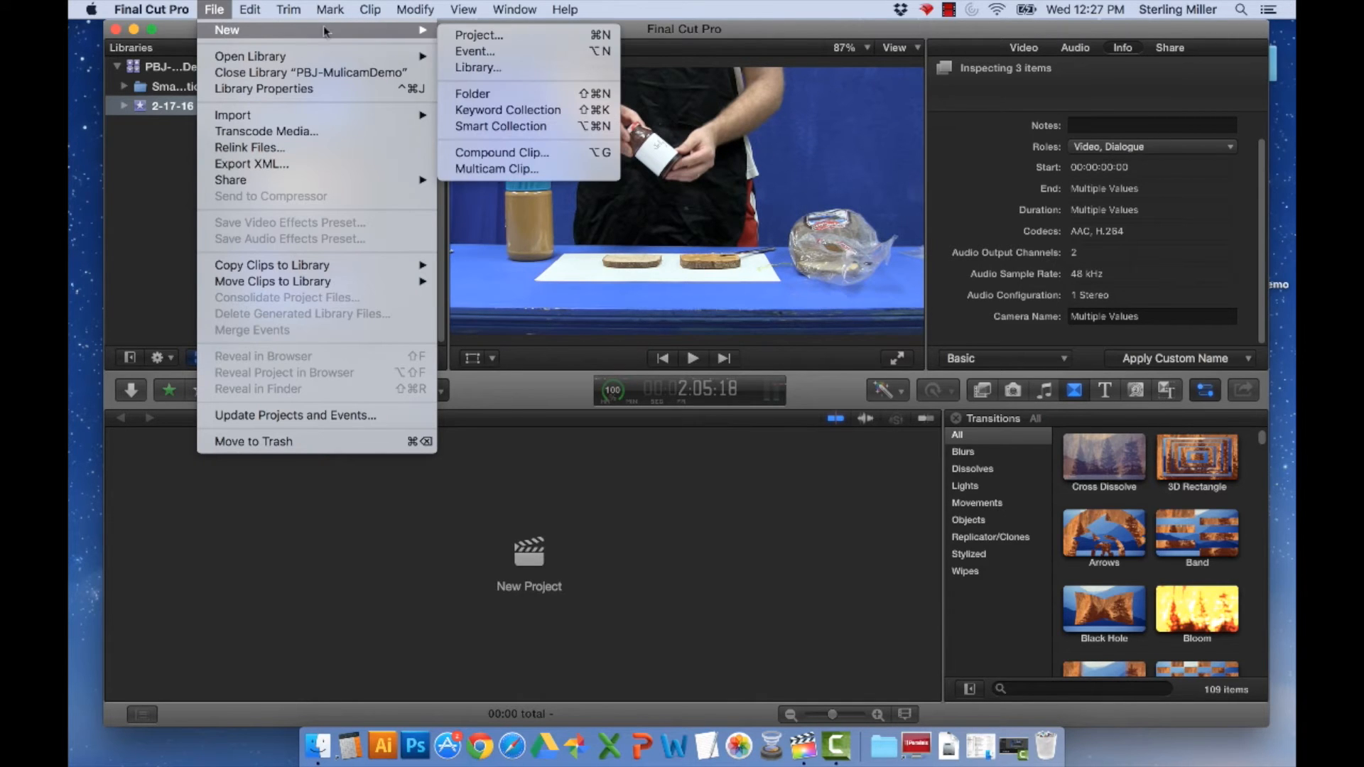
mouse_move(529, 169)
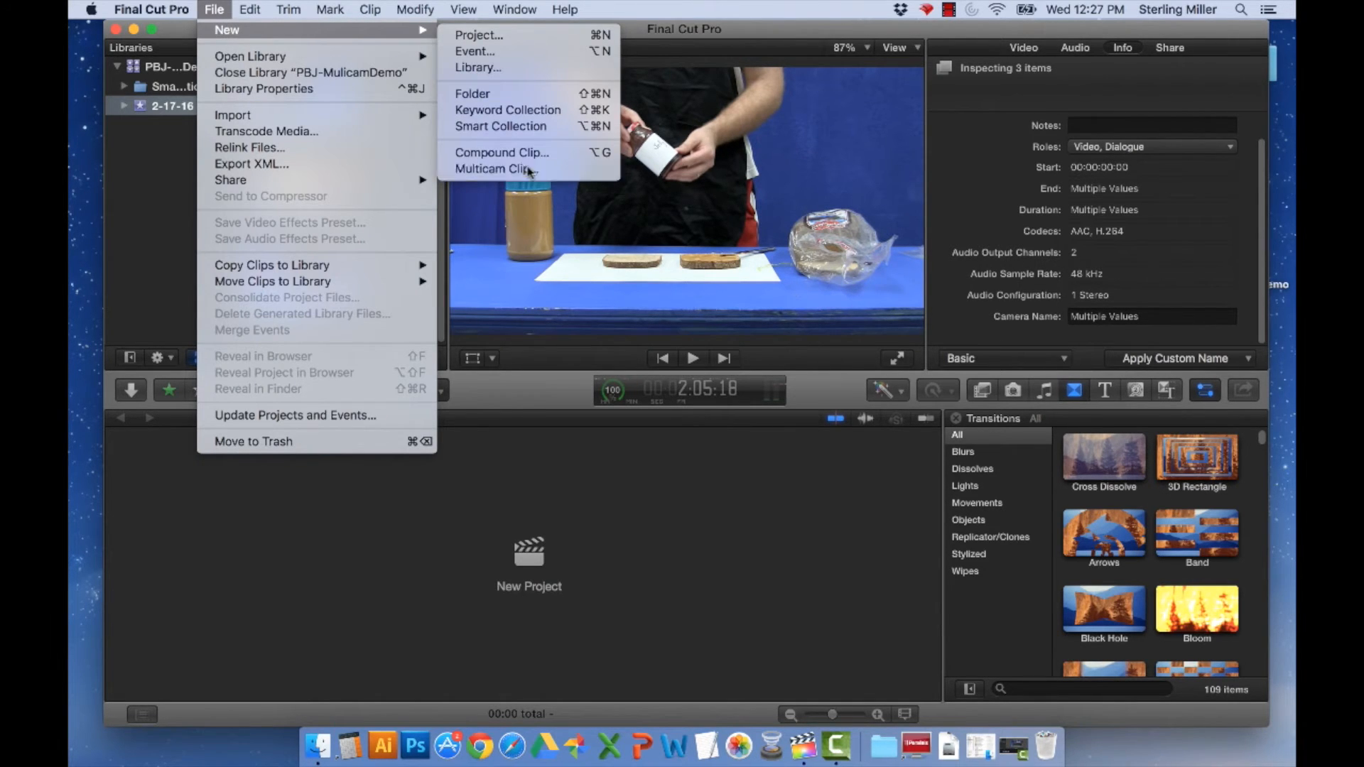
left_click(495, 169)
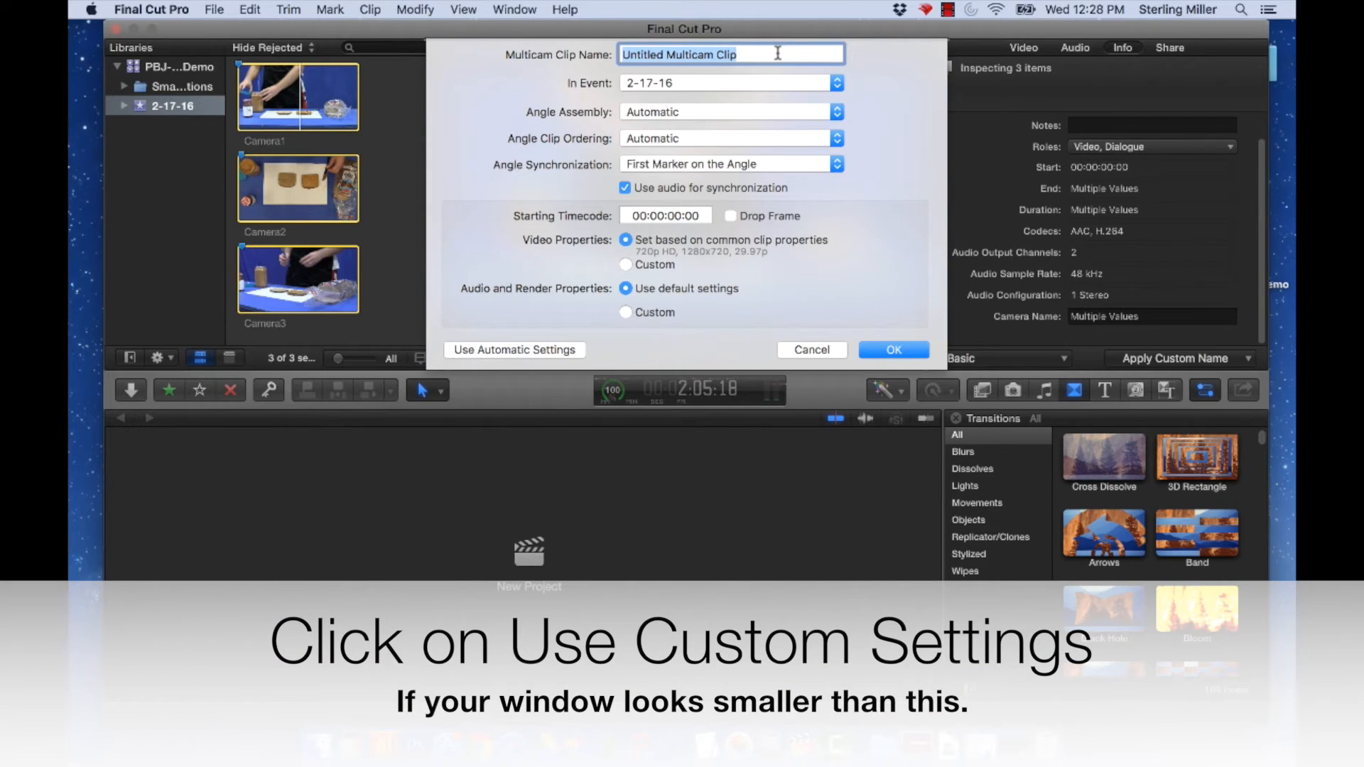
Step: Create multicam clip PBJ-Demo synced on First Marker on the Angle with audio synchronization on
type("PBJ-Demo")
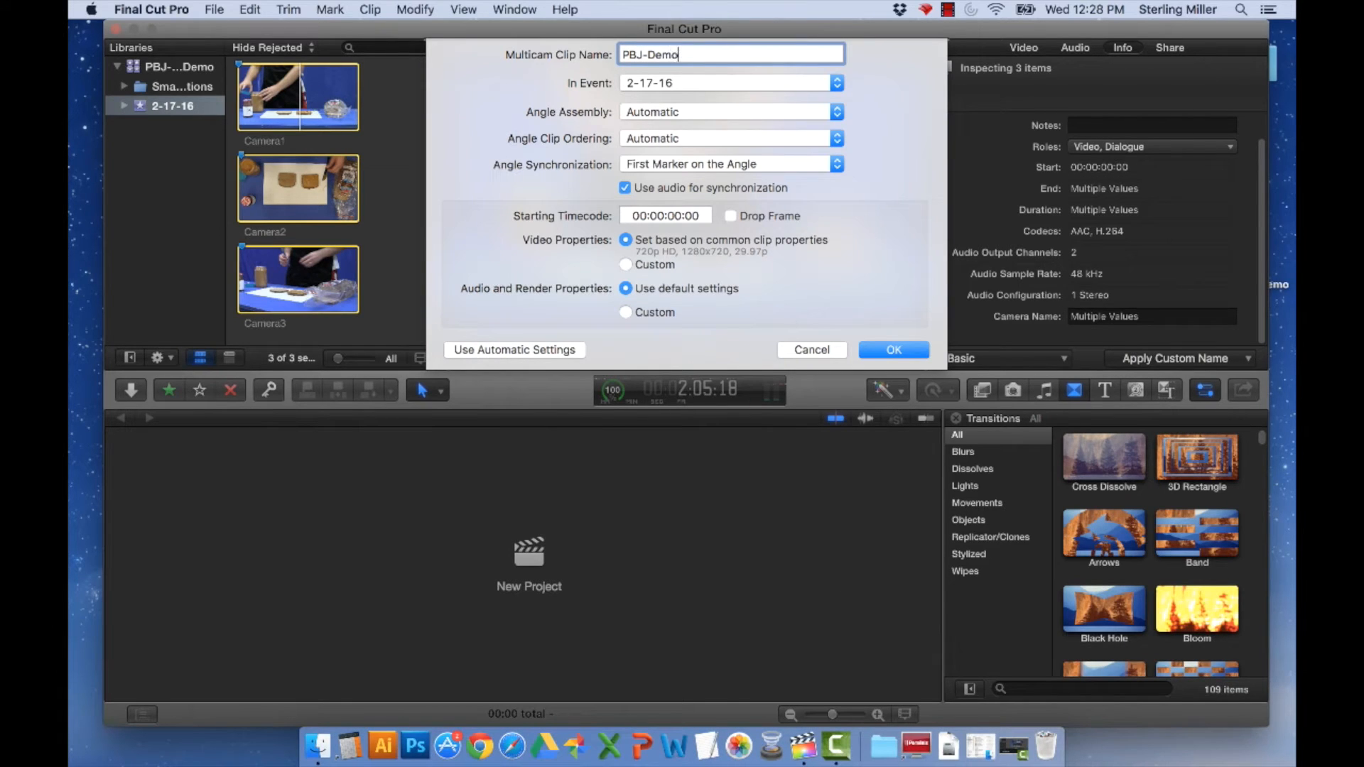
mouse_move(524, 173)
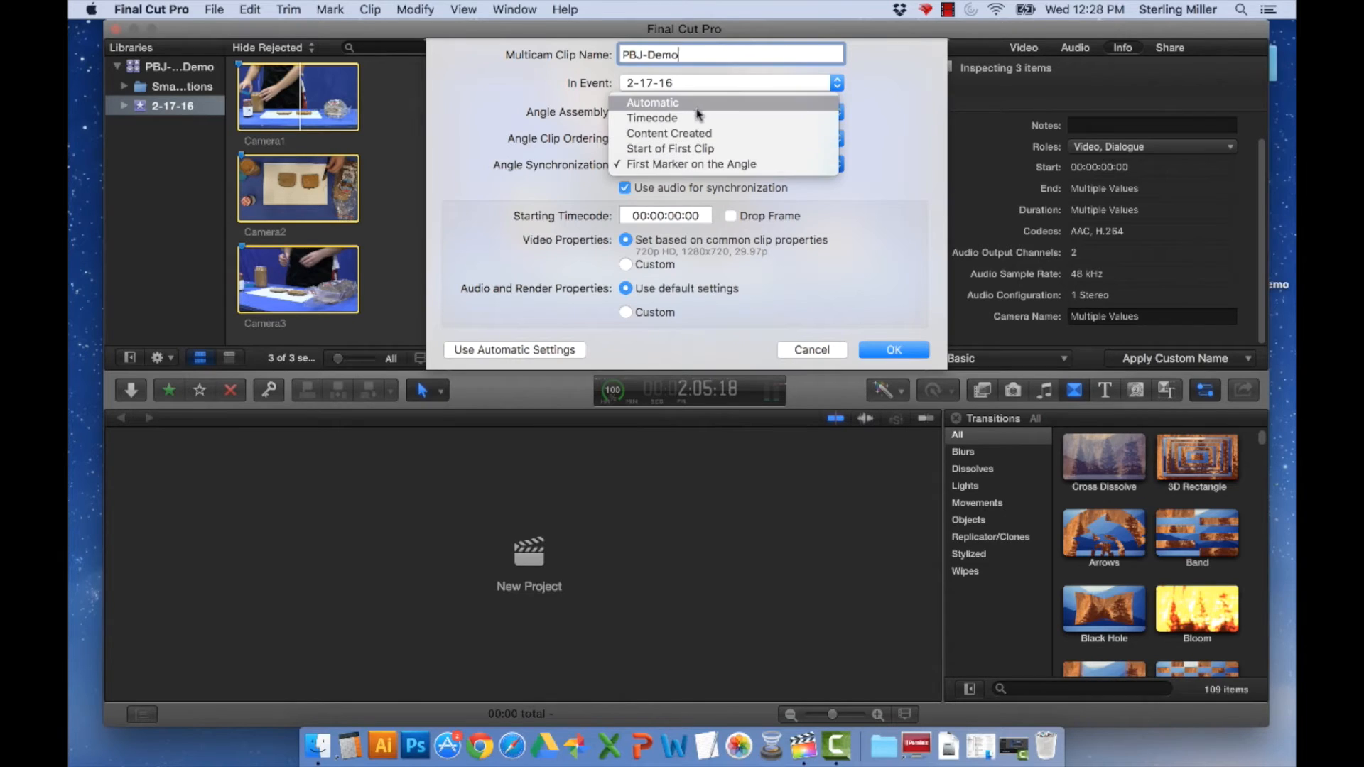
mouse_move(691, 164)
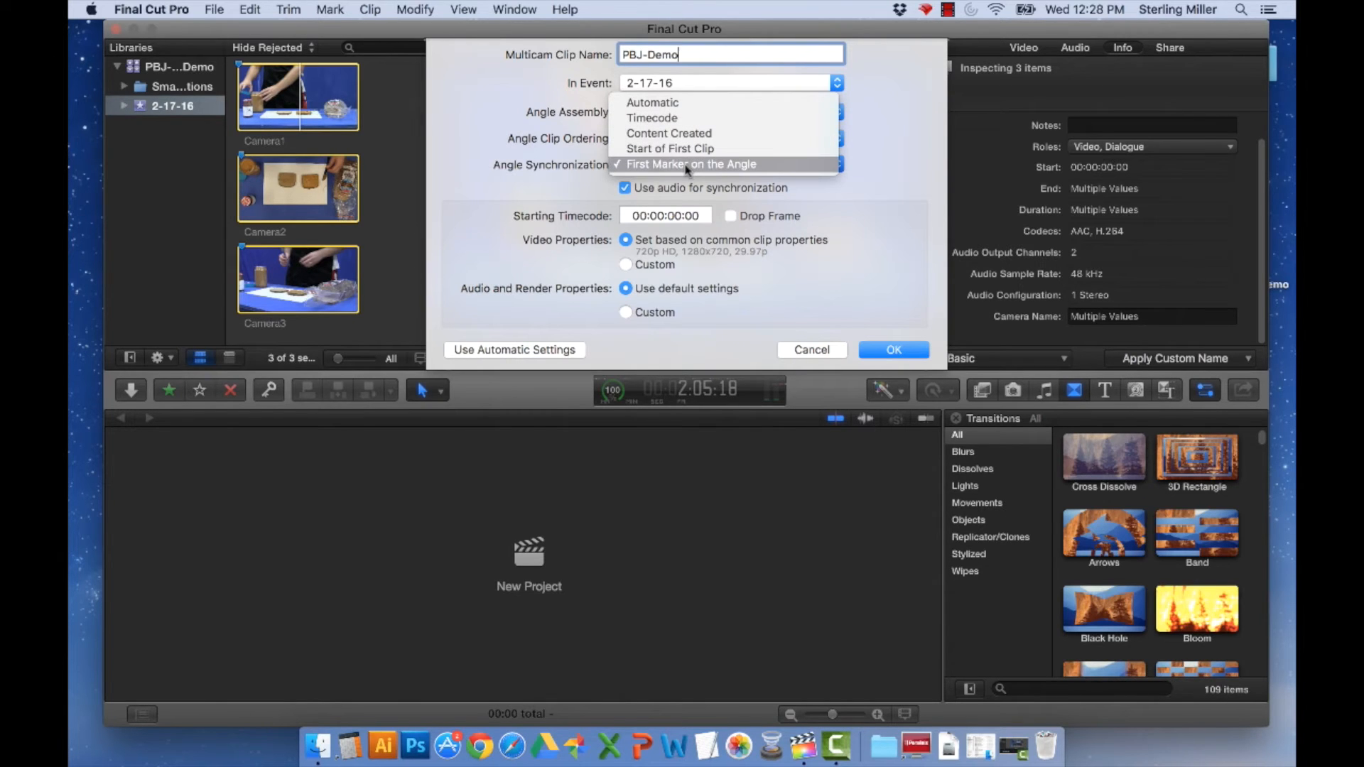
left_click(690, 165)
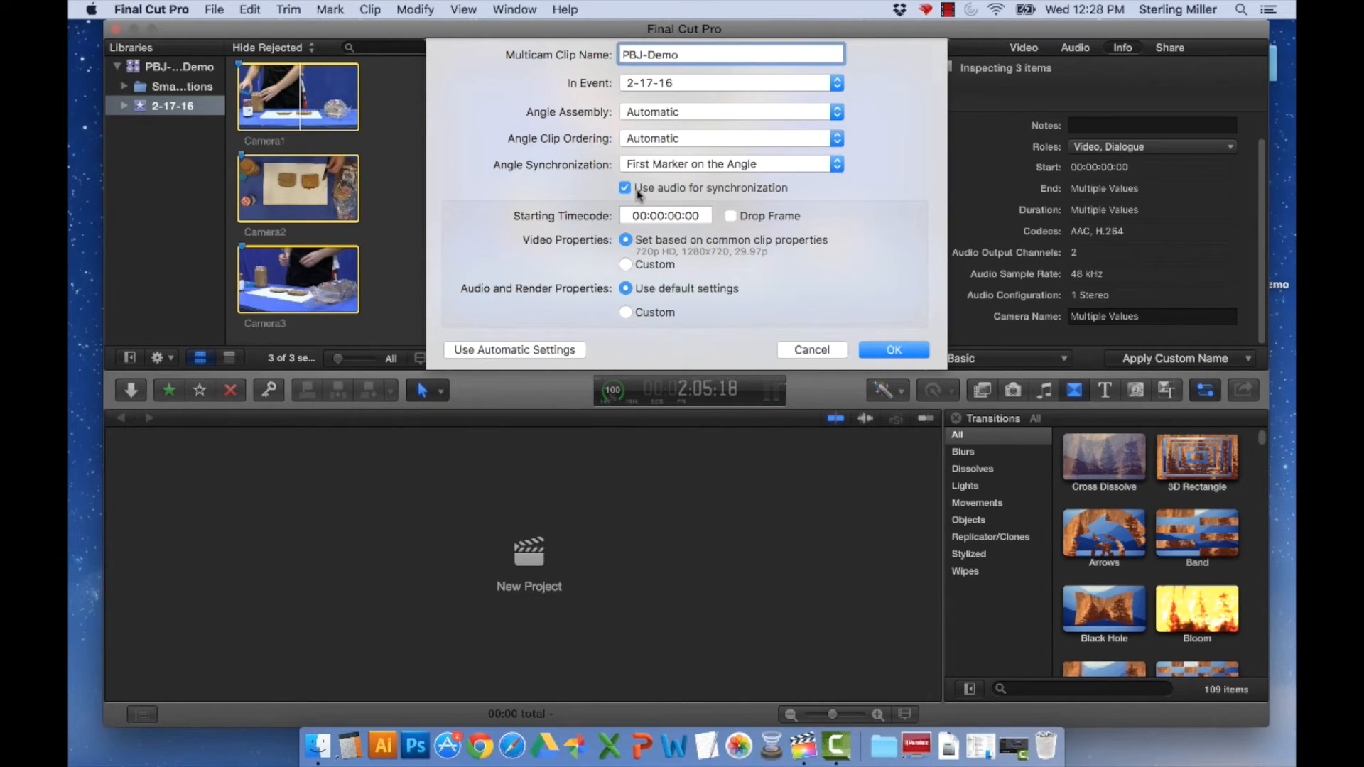
left_click(730, 54)
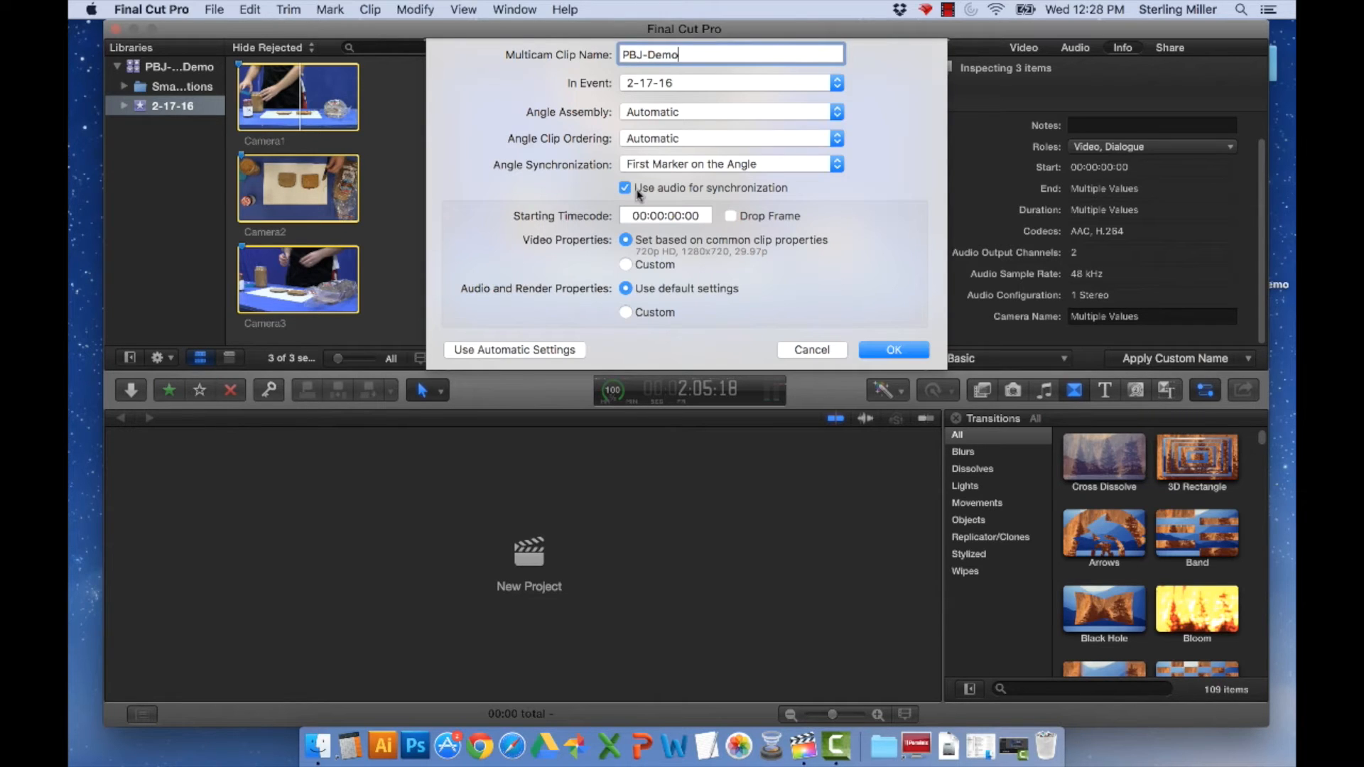
mouse_move(937, 235)
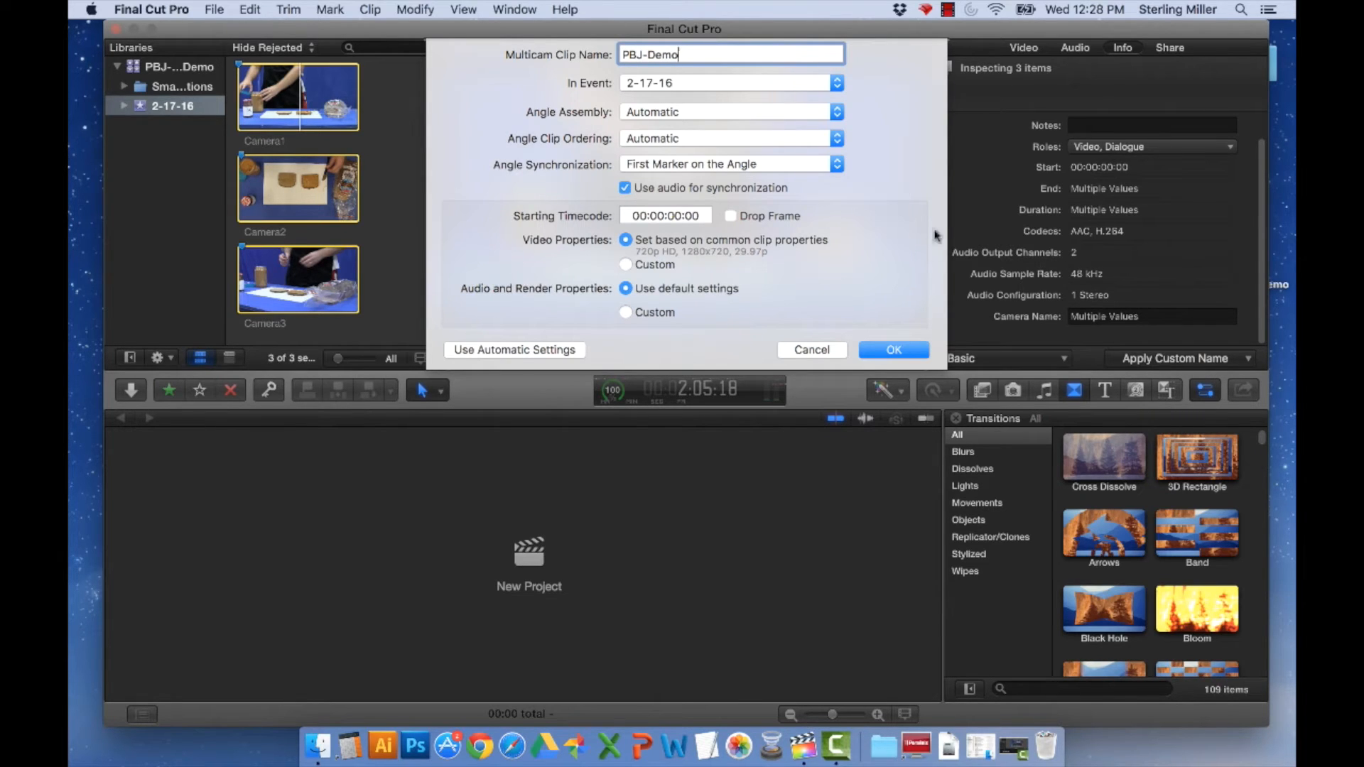
mouse_move(555, 336)
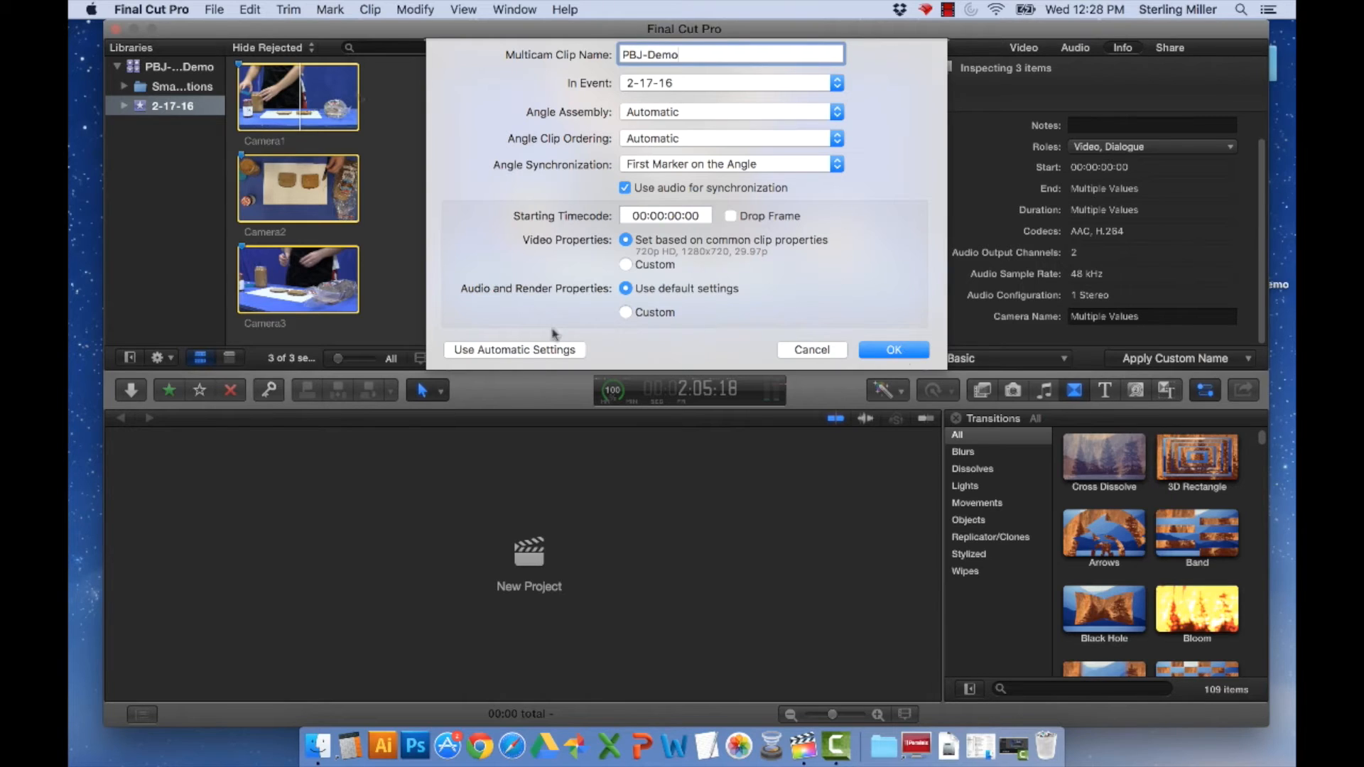
mouse_move(392, 165)
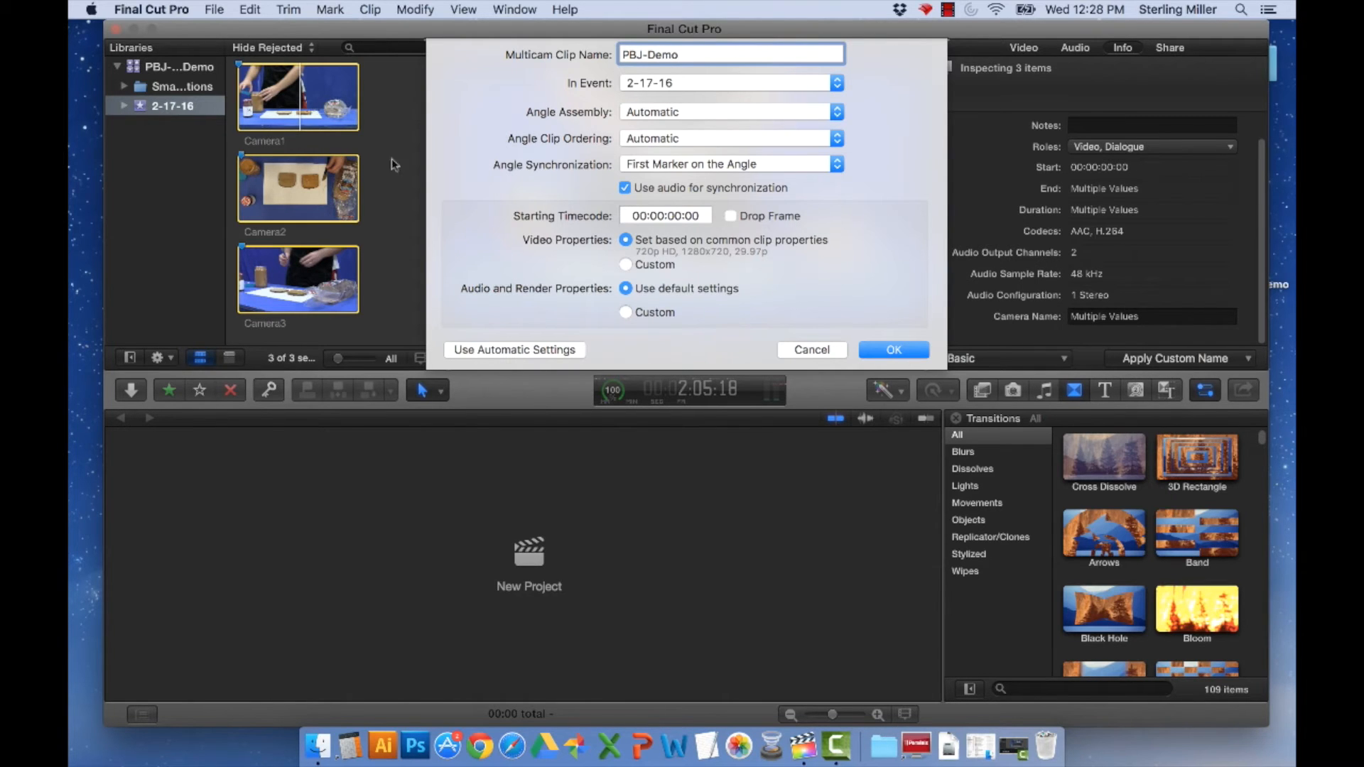
mouse_move(912, 362)
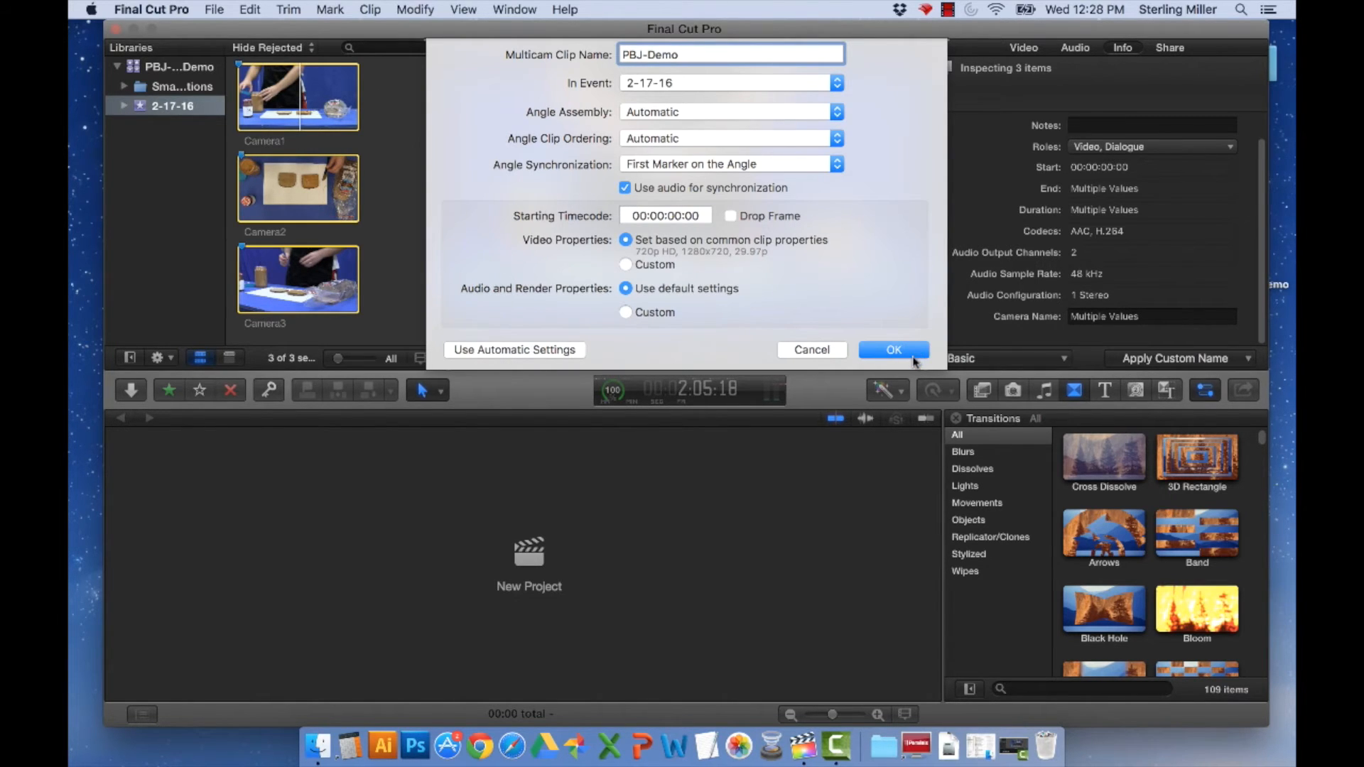
left_click(892, 349)
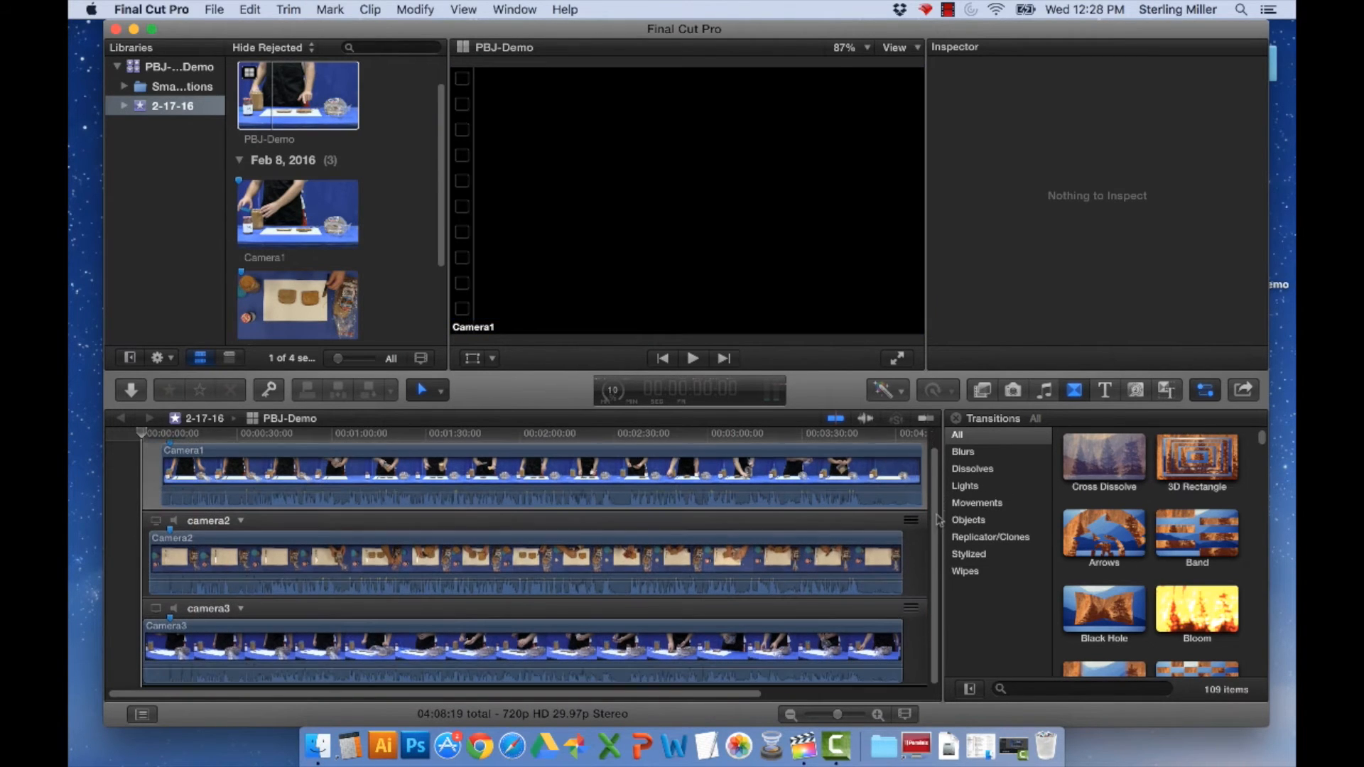
Step: Skim the camera3 angle, then select the Camera1 angle in the angle editor
left_click(173, 648)
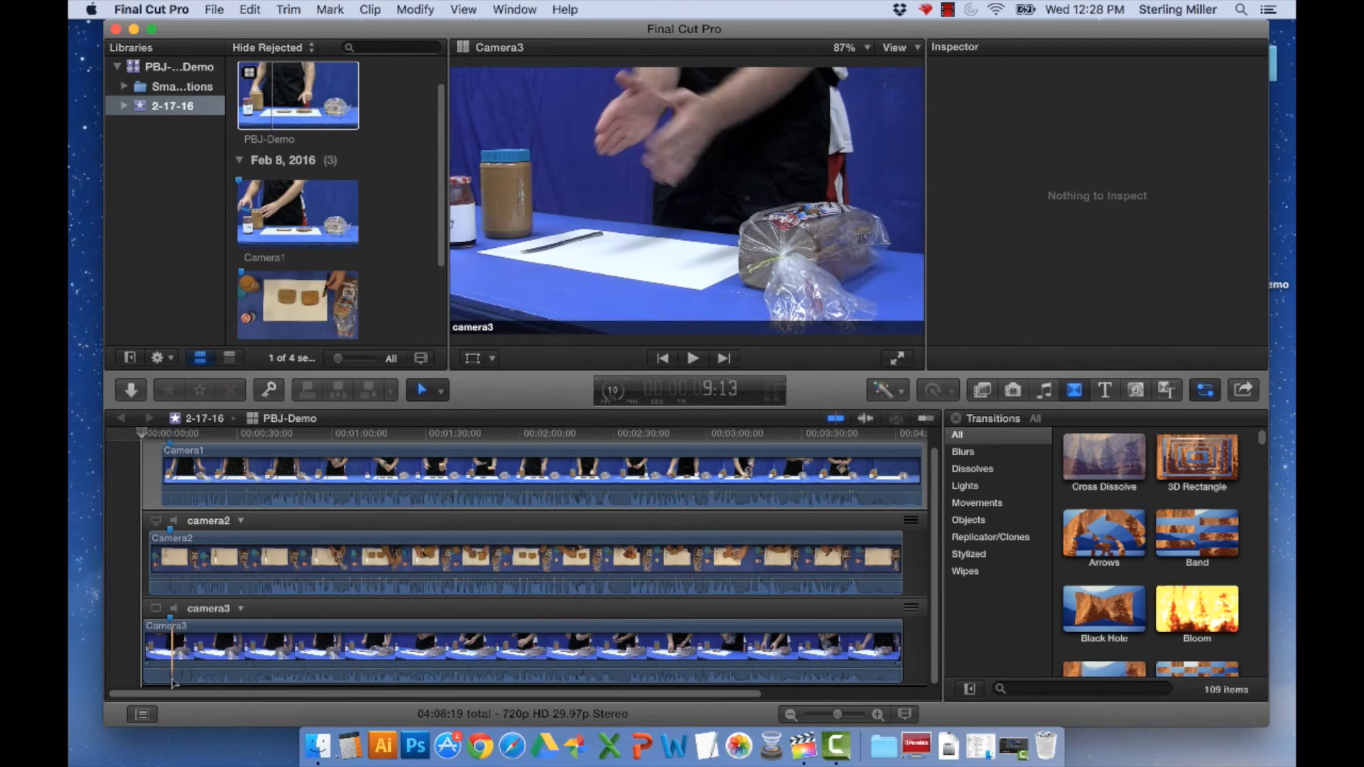
left_click(289, 574)
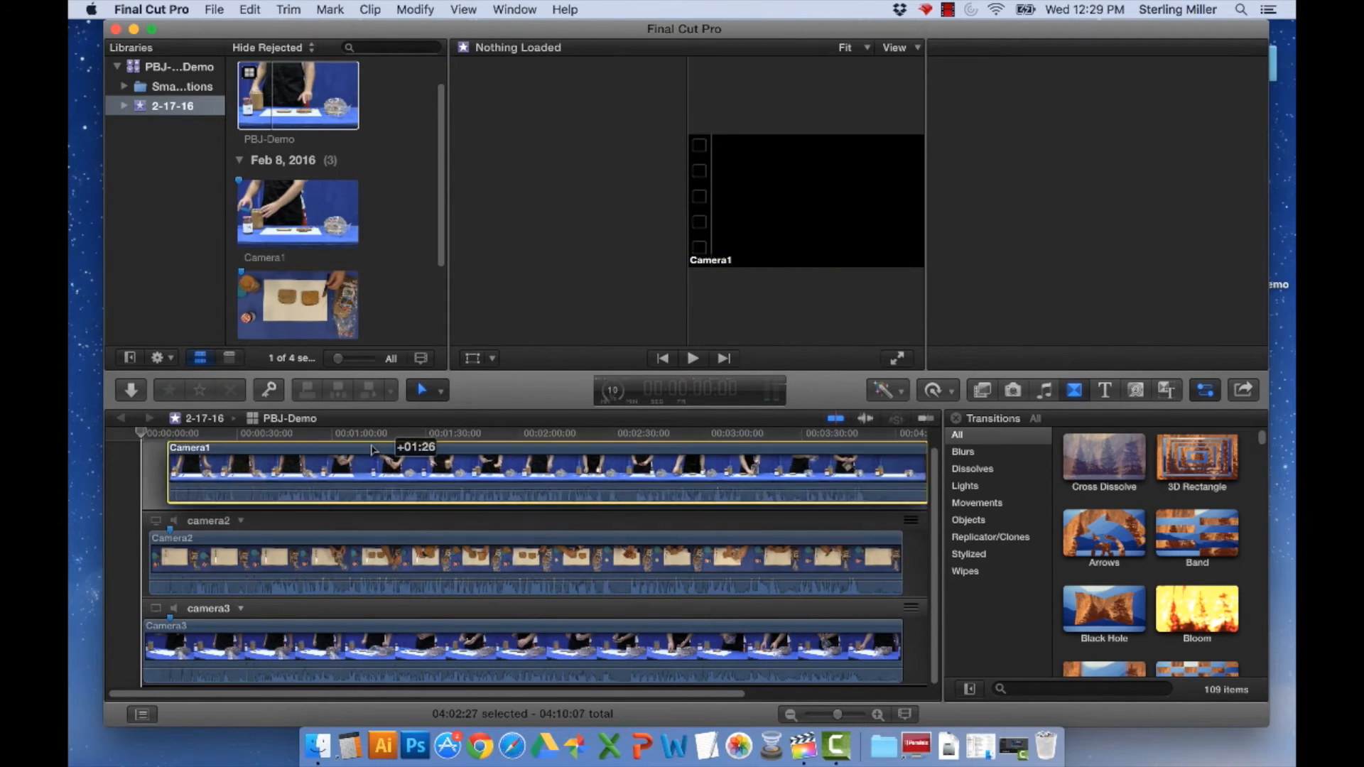
left_click(521, 475)
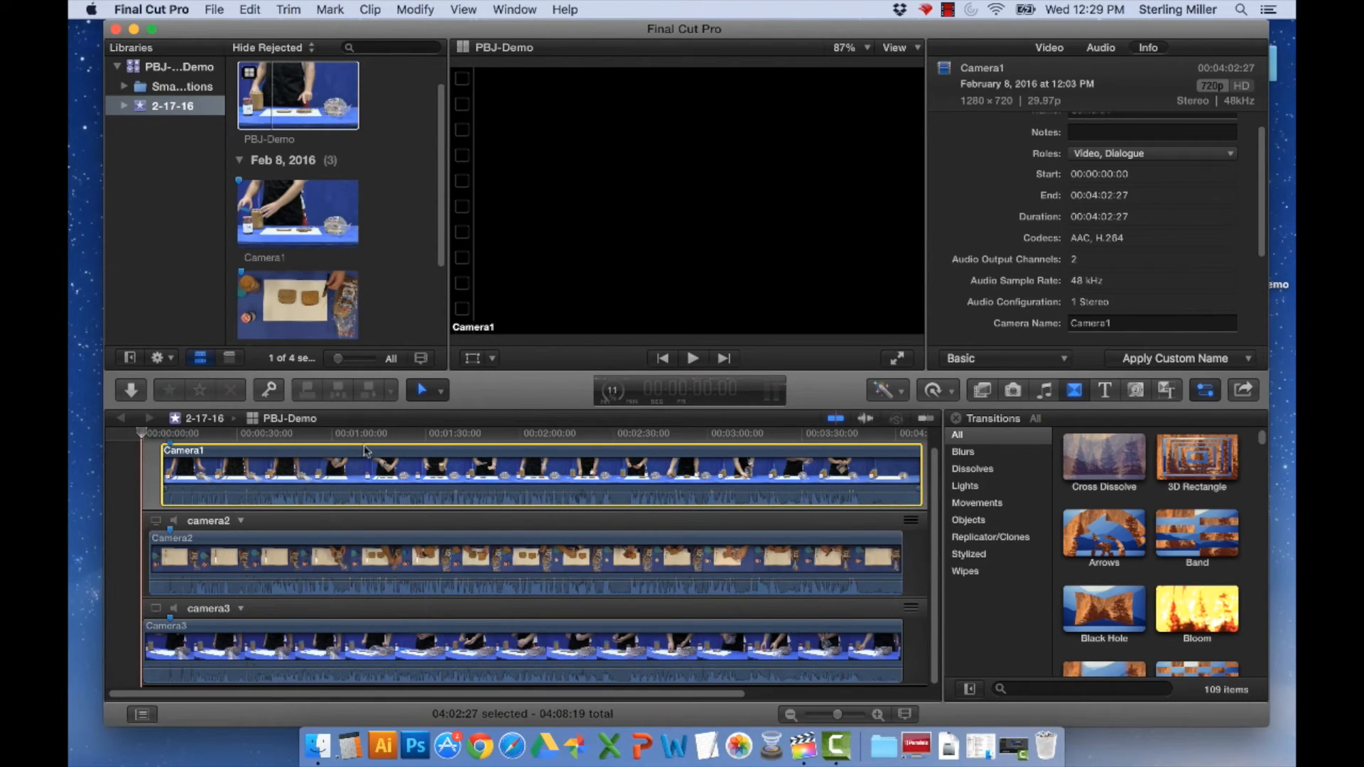
Step: Play the multicam footage briefly from near the start and stop
left_click(189, 433)
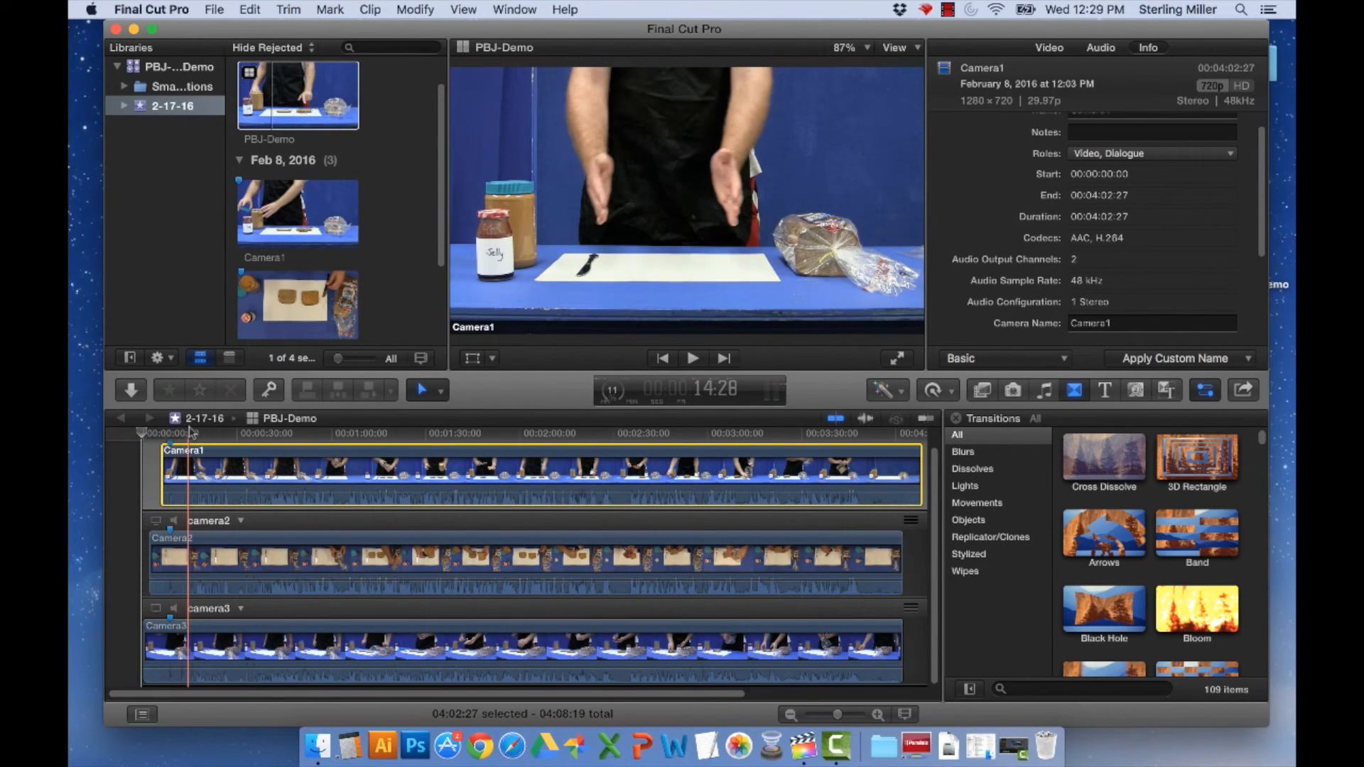
left_click(691, 358)
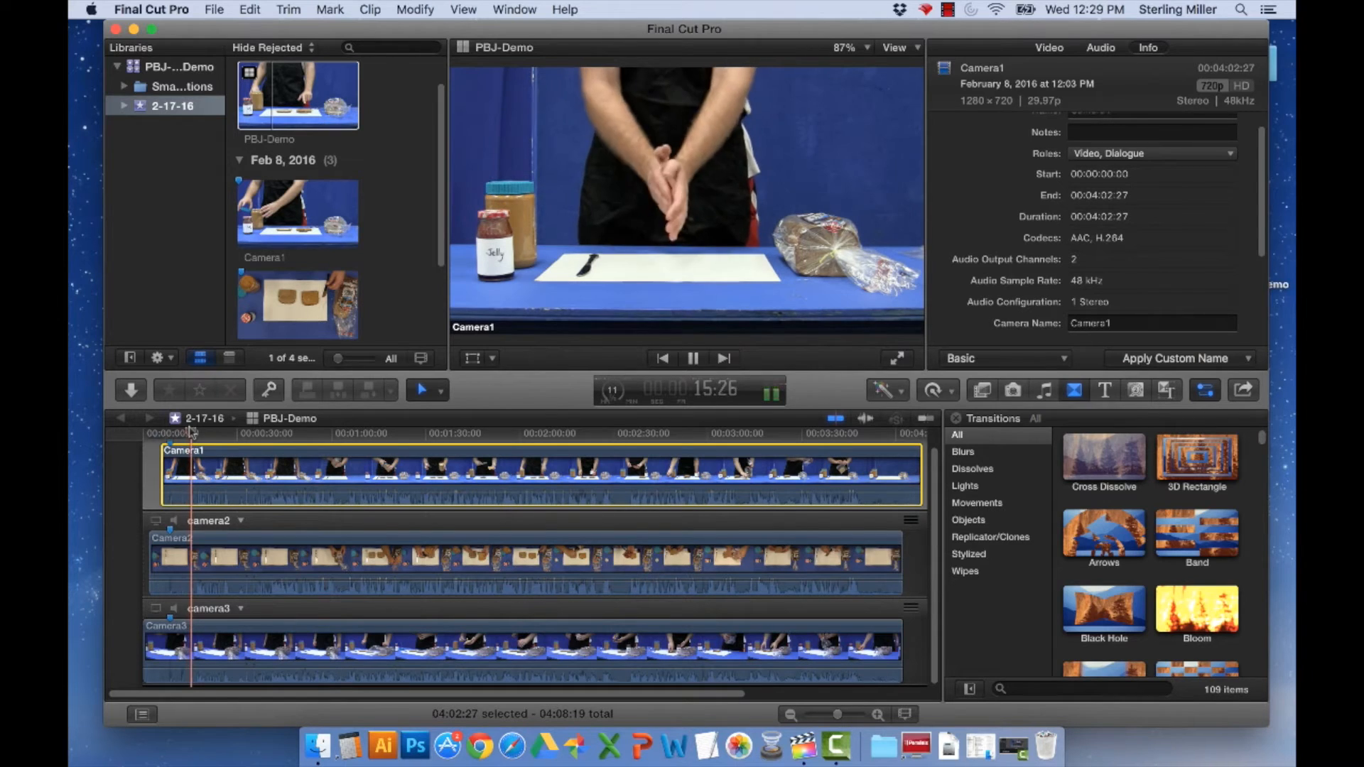
left_click(692, 358)
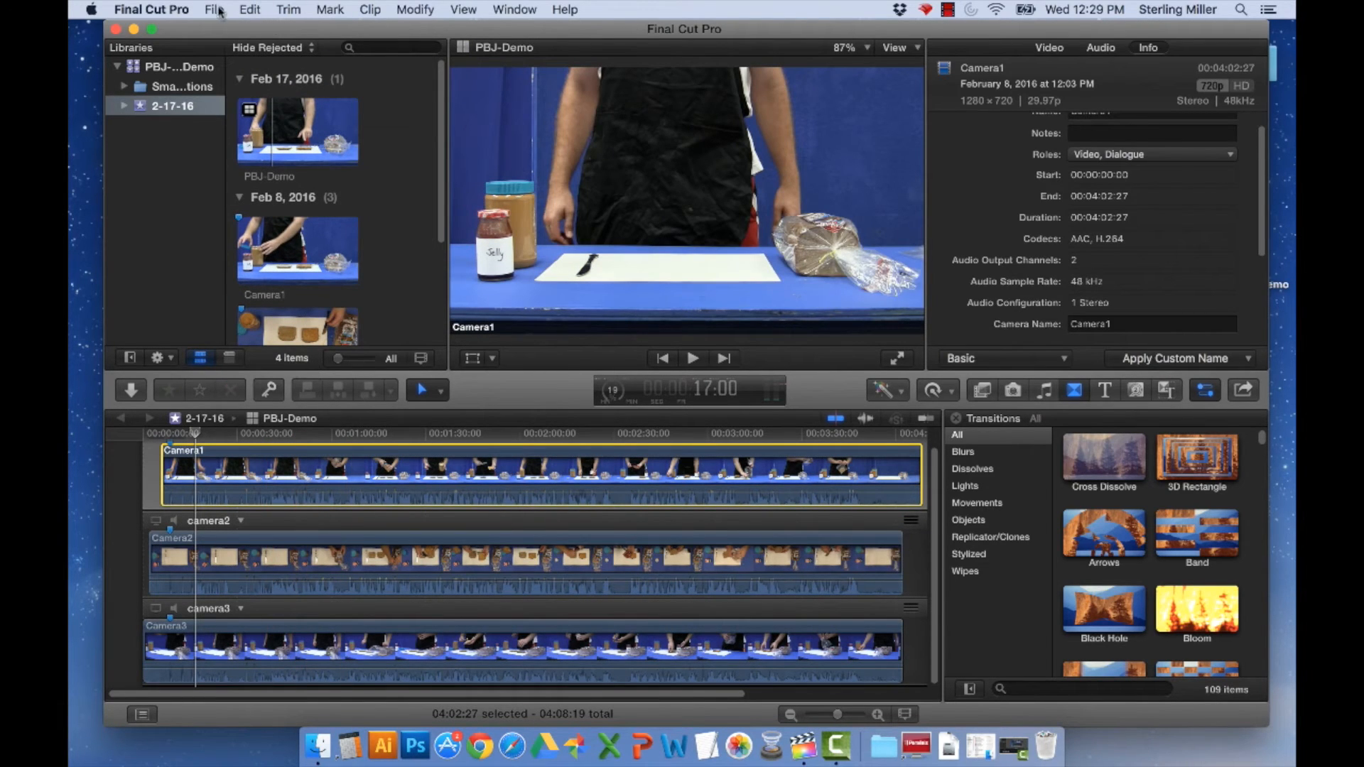
Step: Create a new project named PBJ-Demo in the 2-17-16 event via File > New > Project
left_click(215, 10)
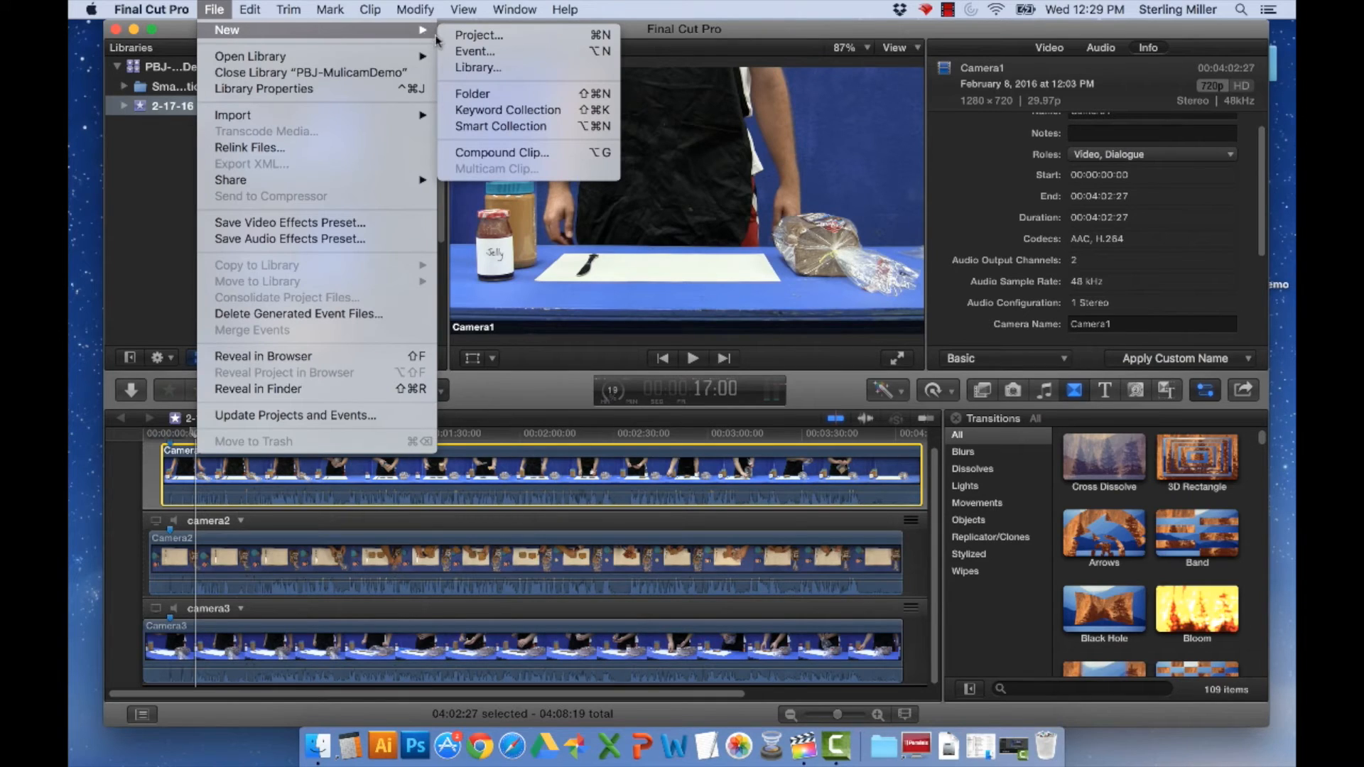
left_click(478, 34)
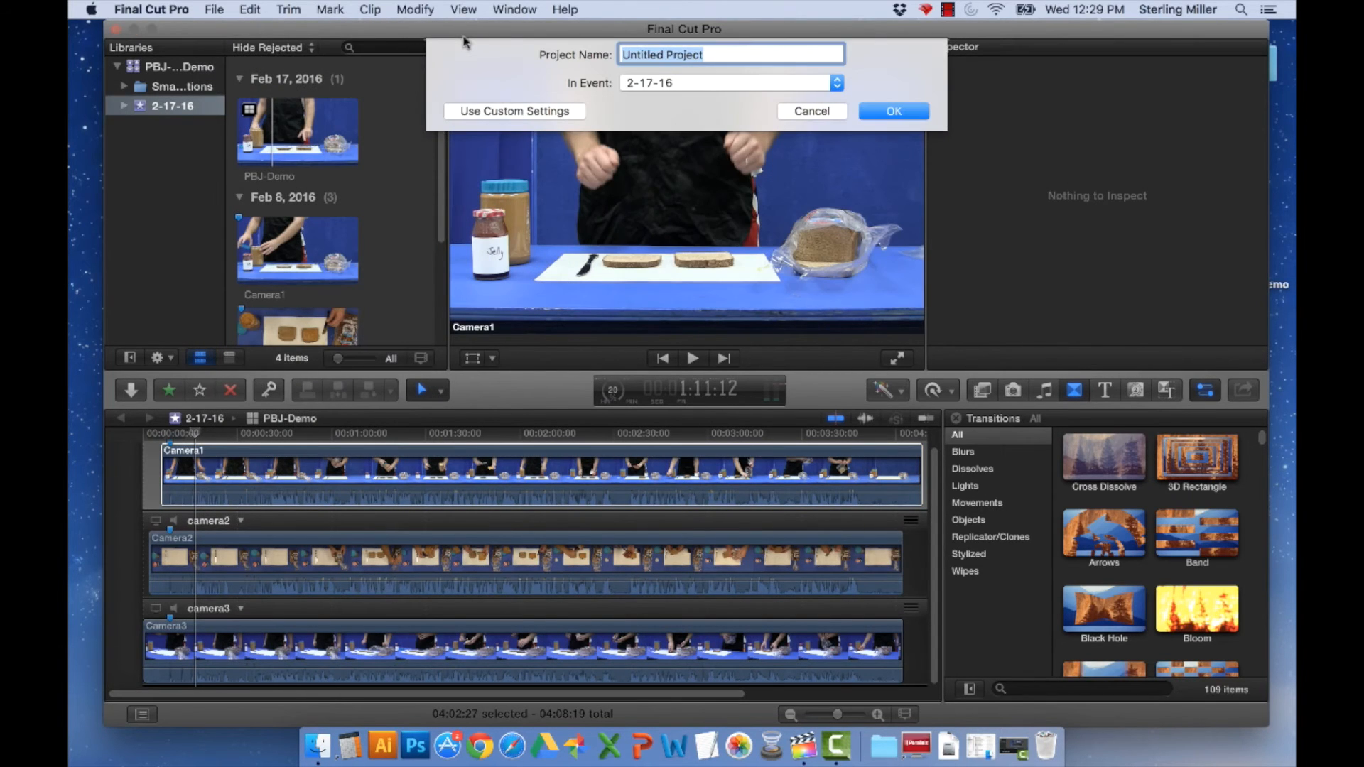
type("PB.")
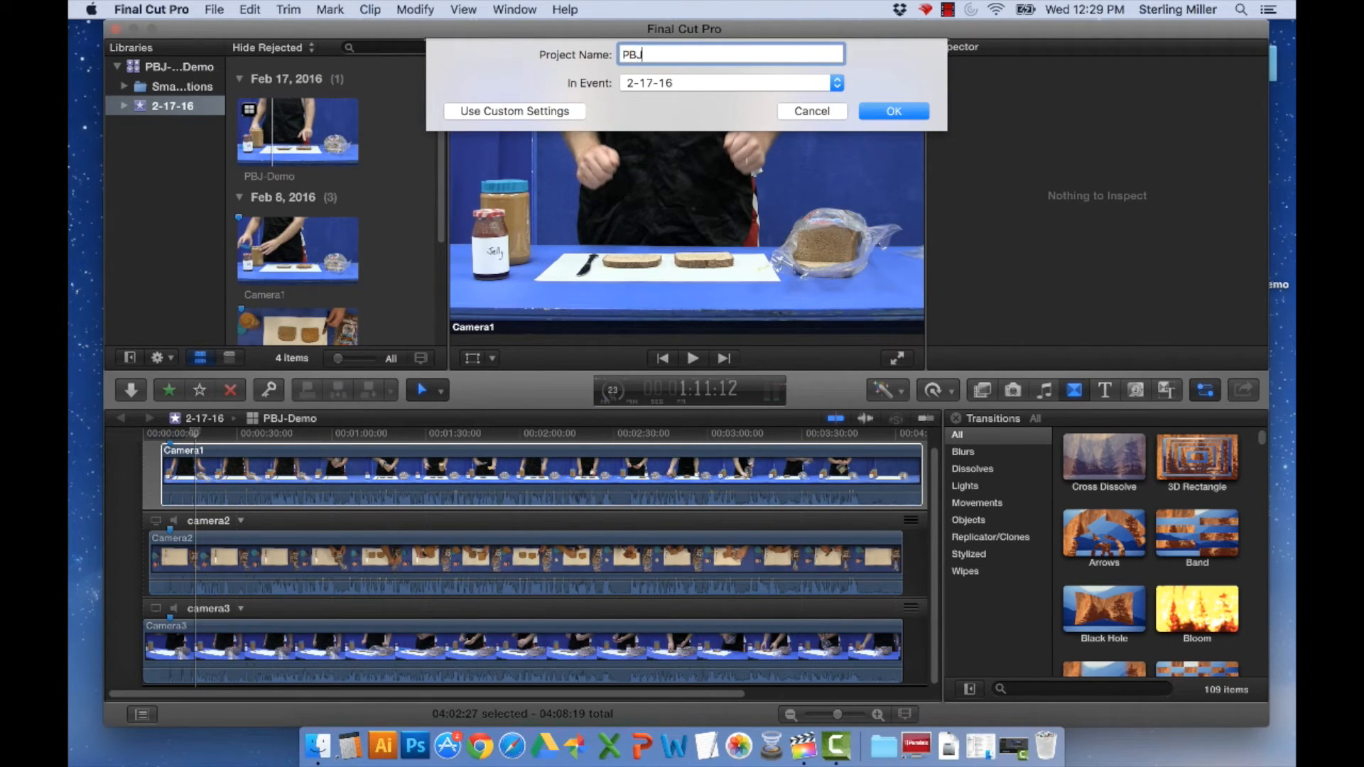
left_click(892, 111)
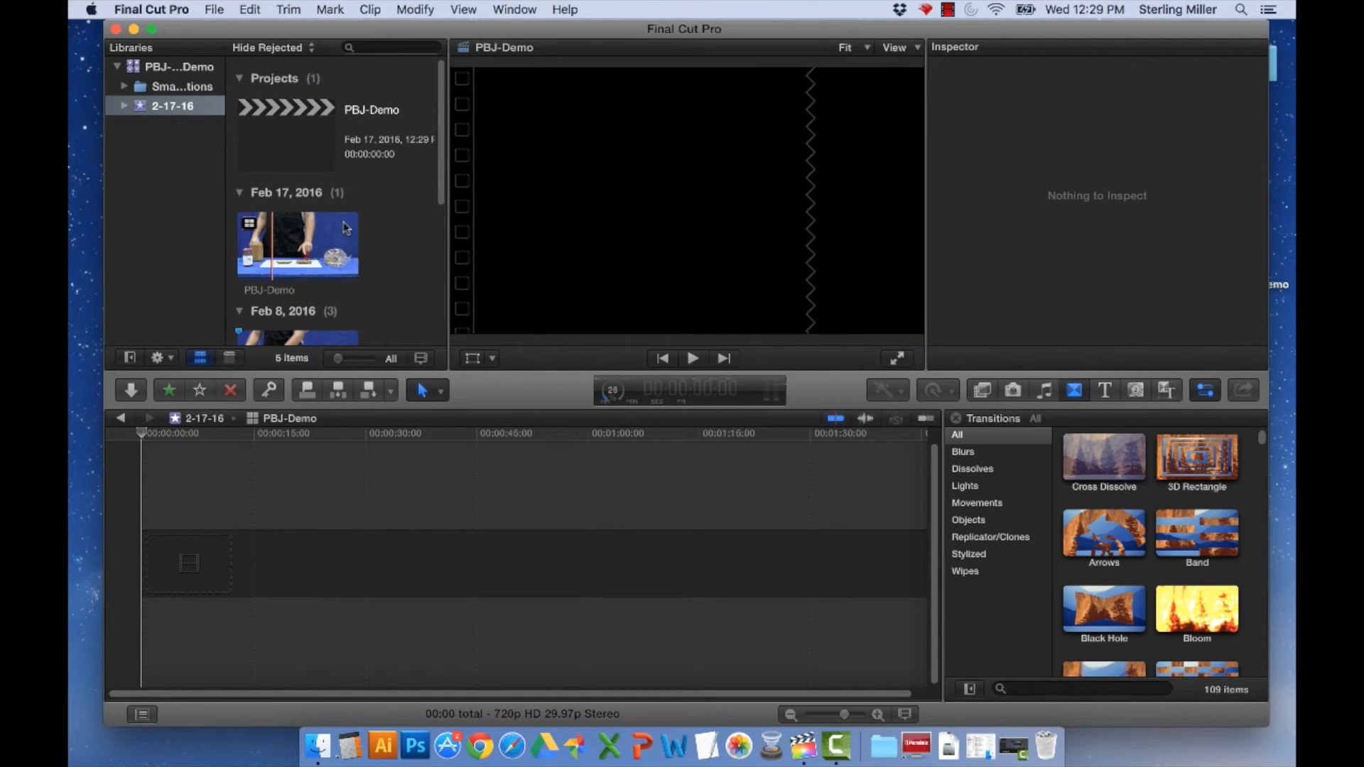
mouse_move(309, 238)
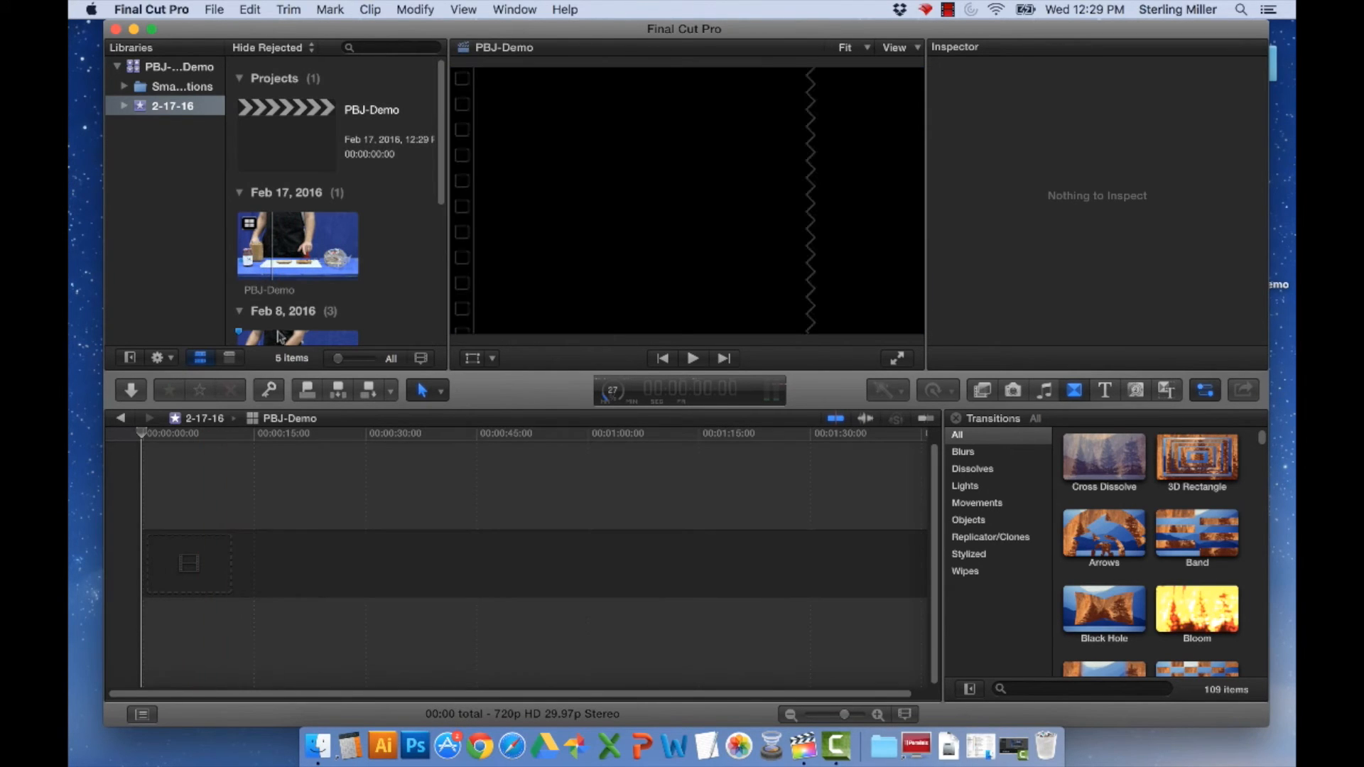
Step: Select the PBJ-Demo multicam clip in the 2-17-16 event browser
left_click(297, 245)
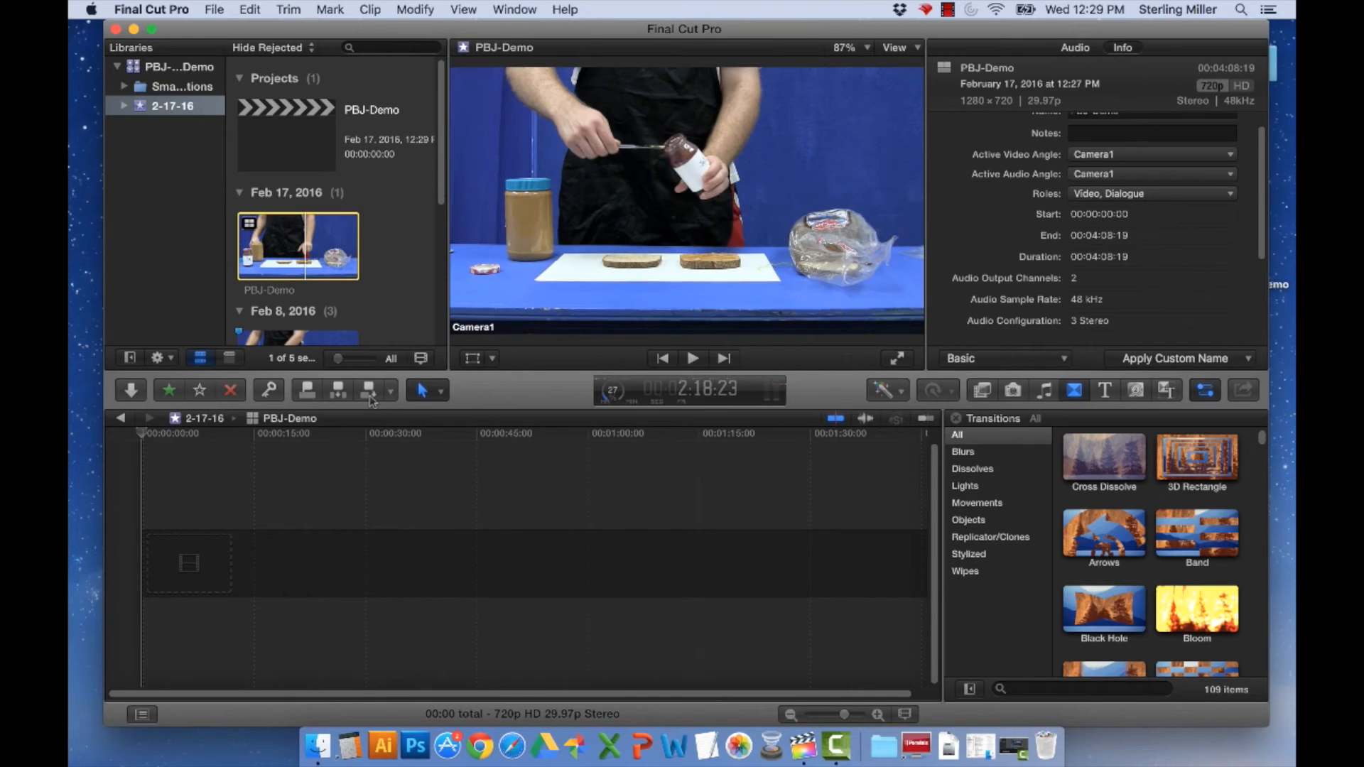
mouse_move(296, 253)
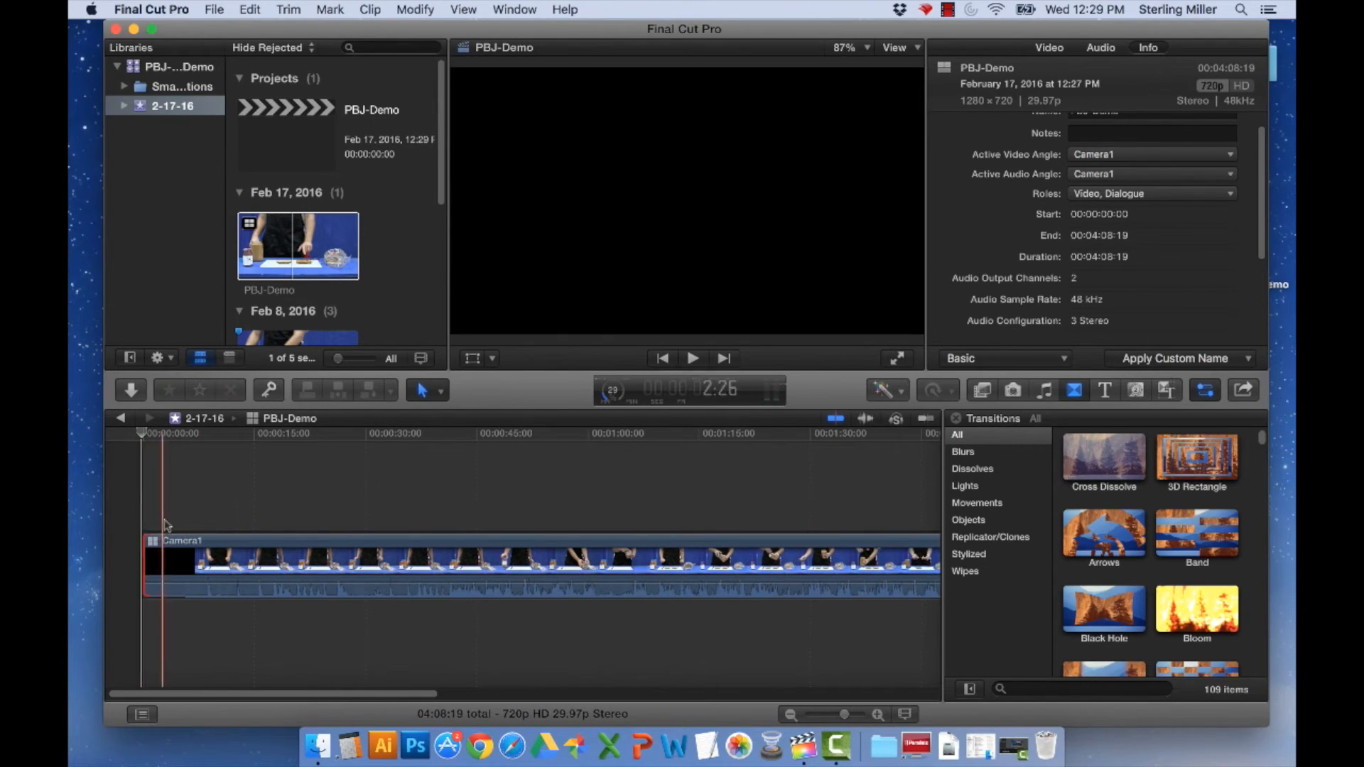
left_click(425, 389)
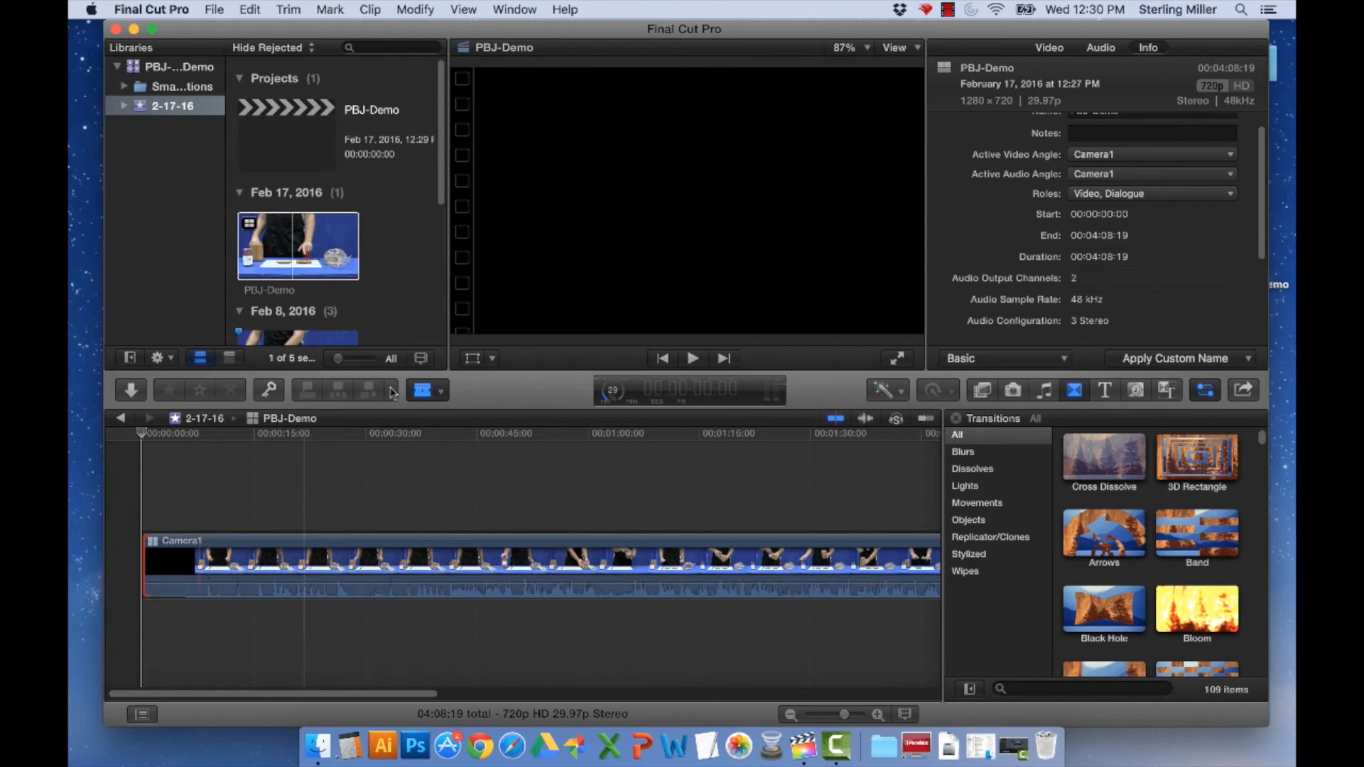
left_click(422, 389)
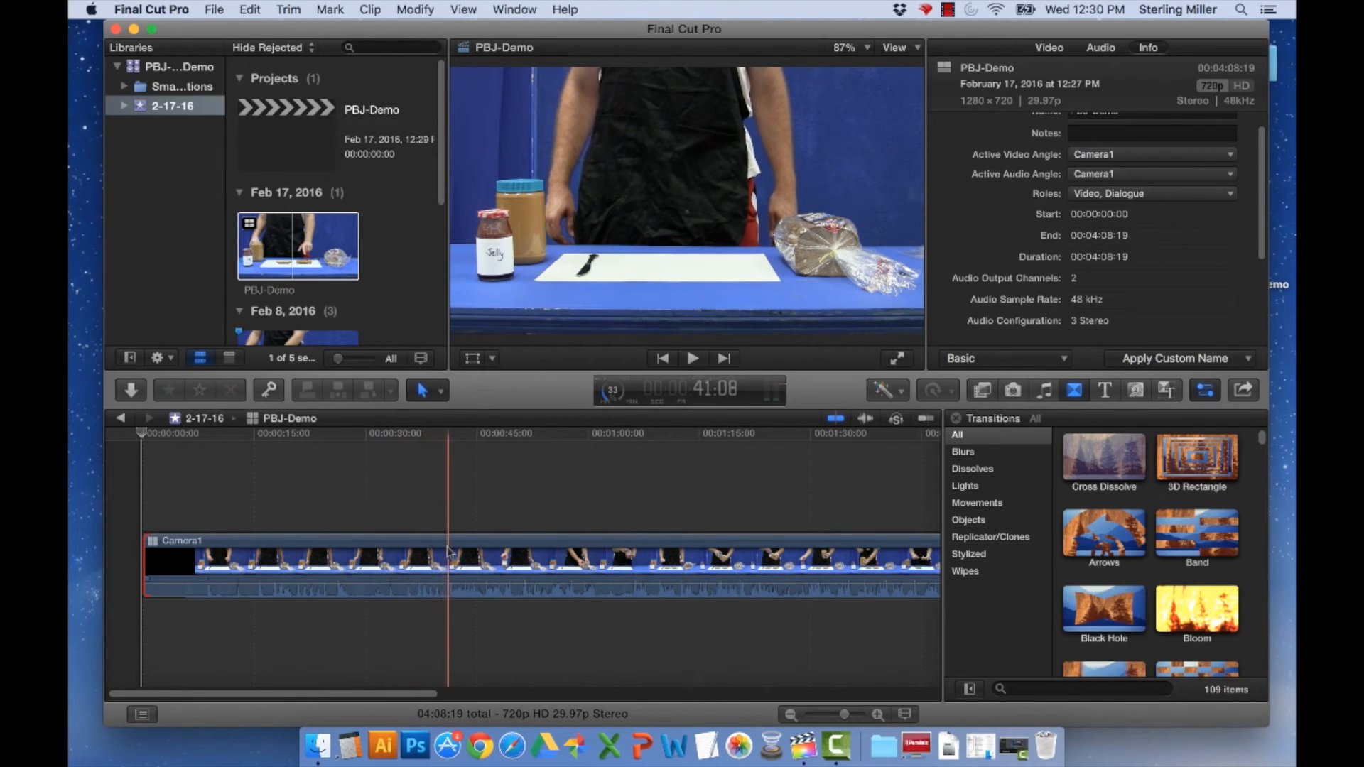
left_click(424, 561)
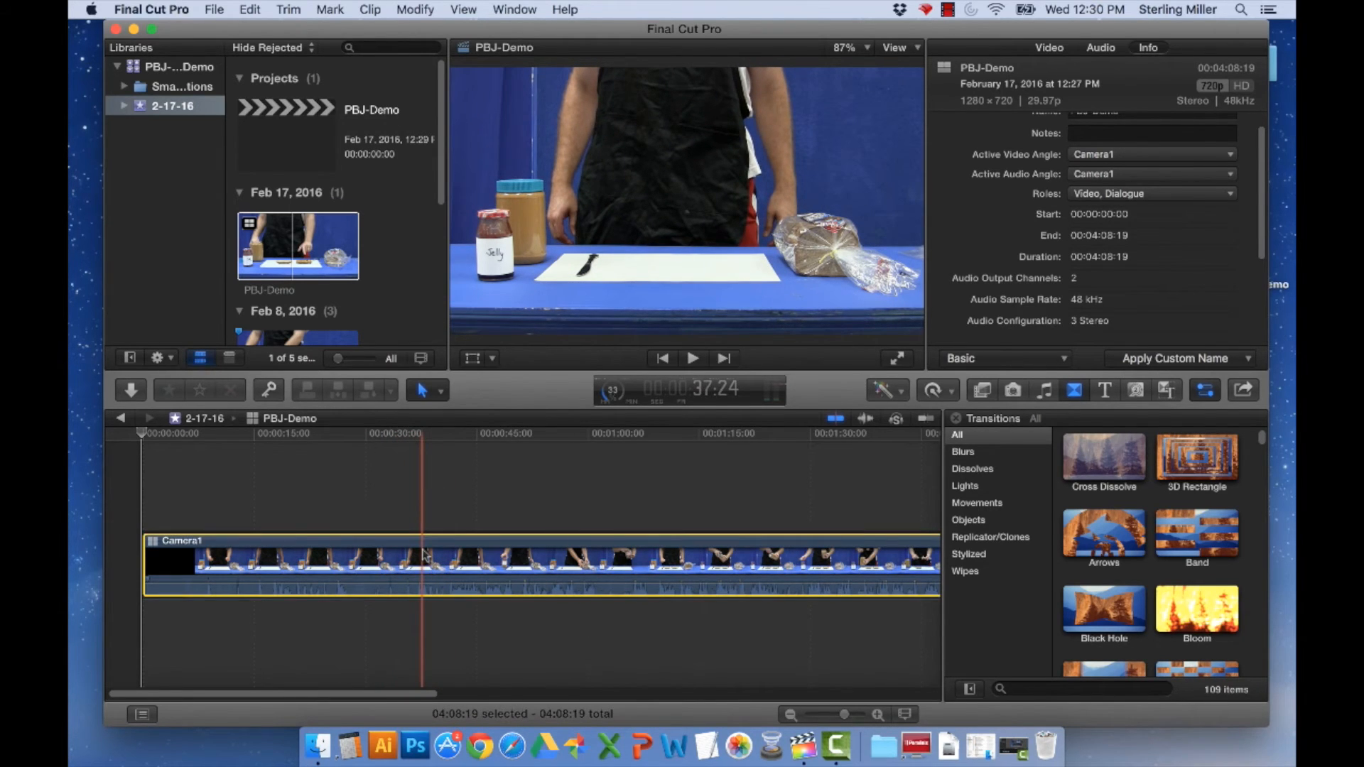
left_click(692, 358)
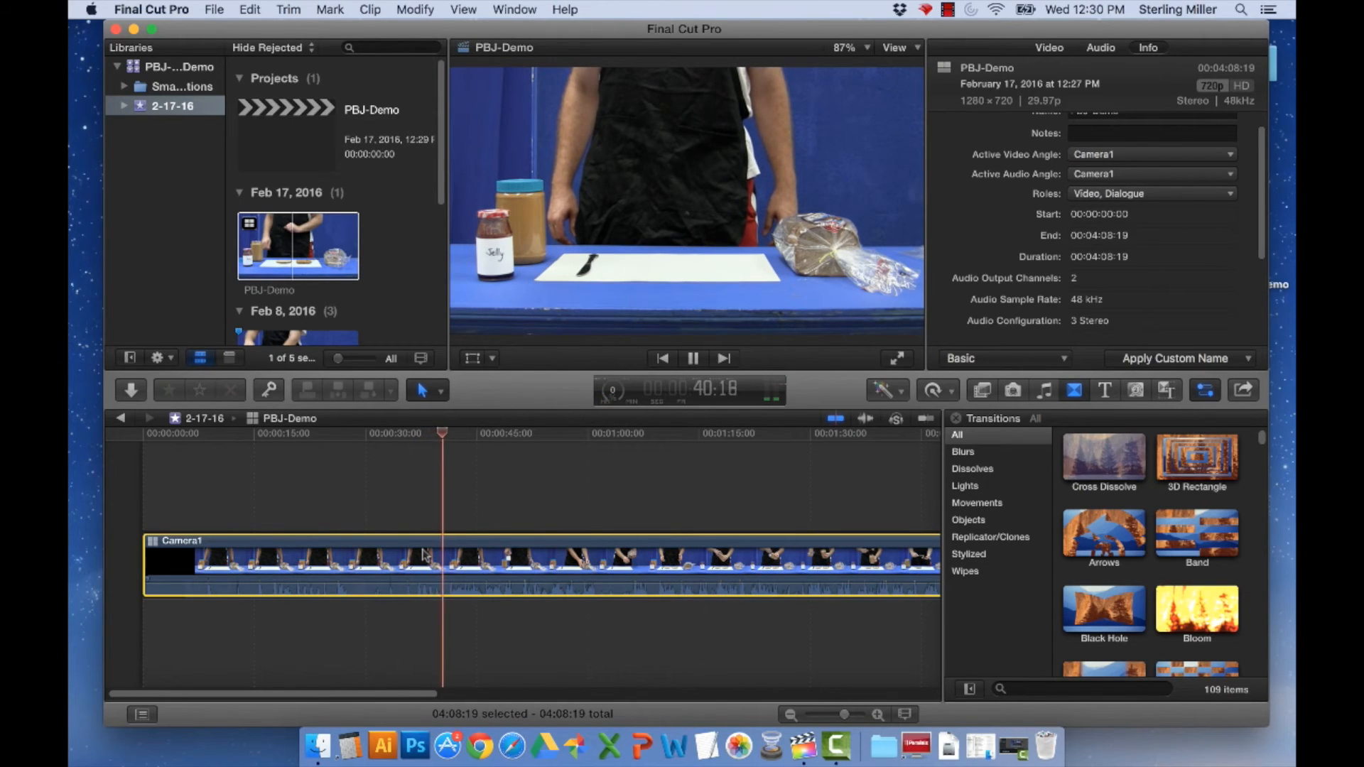
left_click(694, 358)
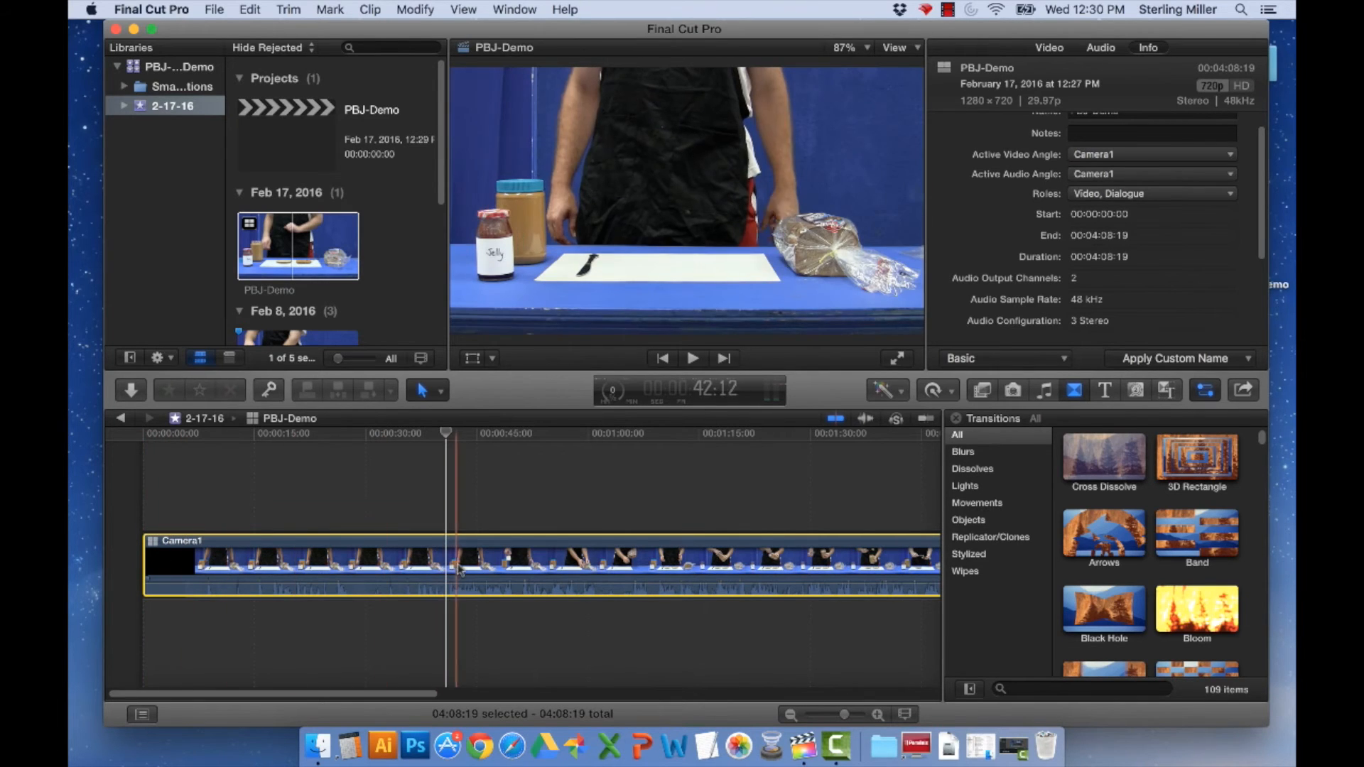
Step: Blade the Camera1 multicam clip at about 41 seconds and select the first piece
left_click(439, 390)
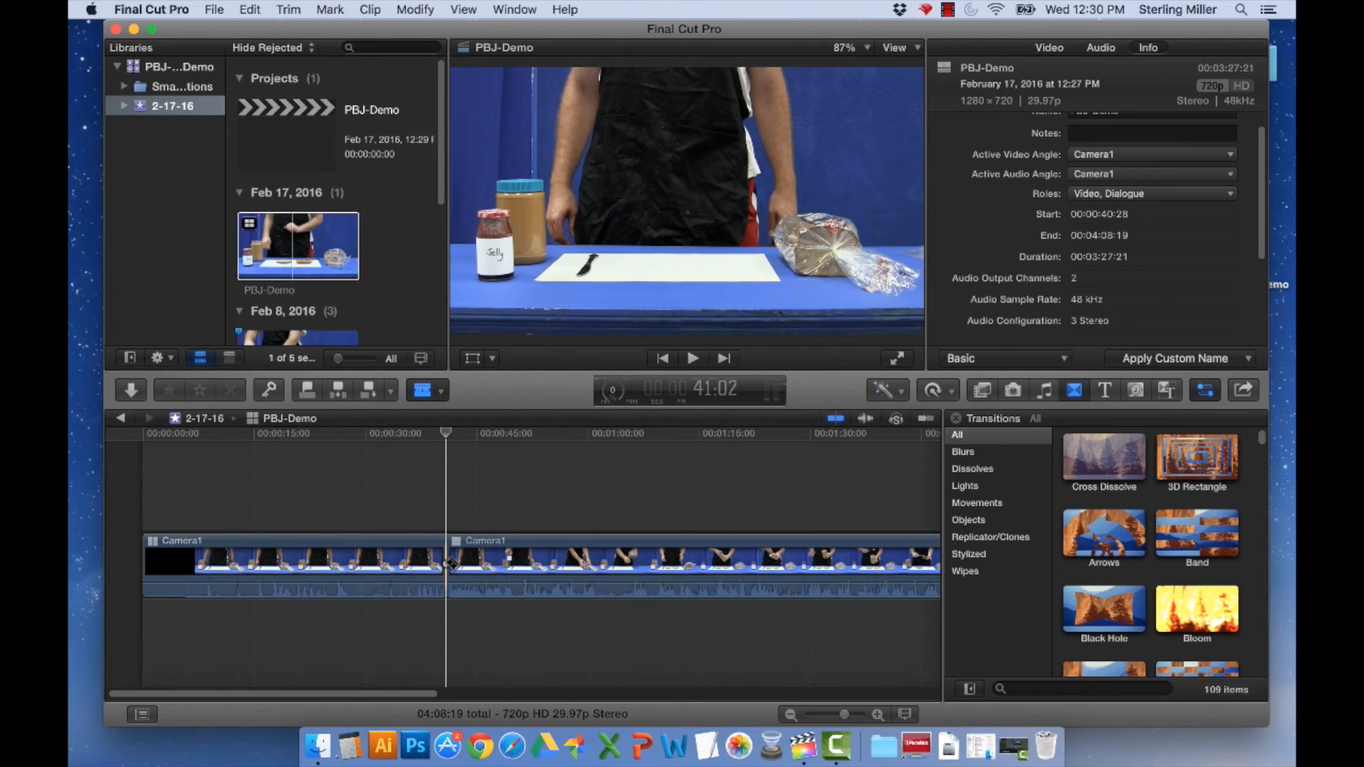
left_click(420, 390)
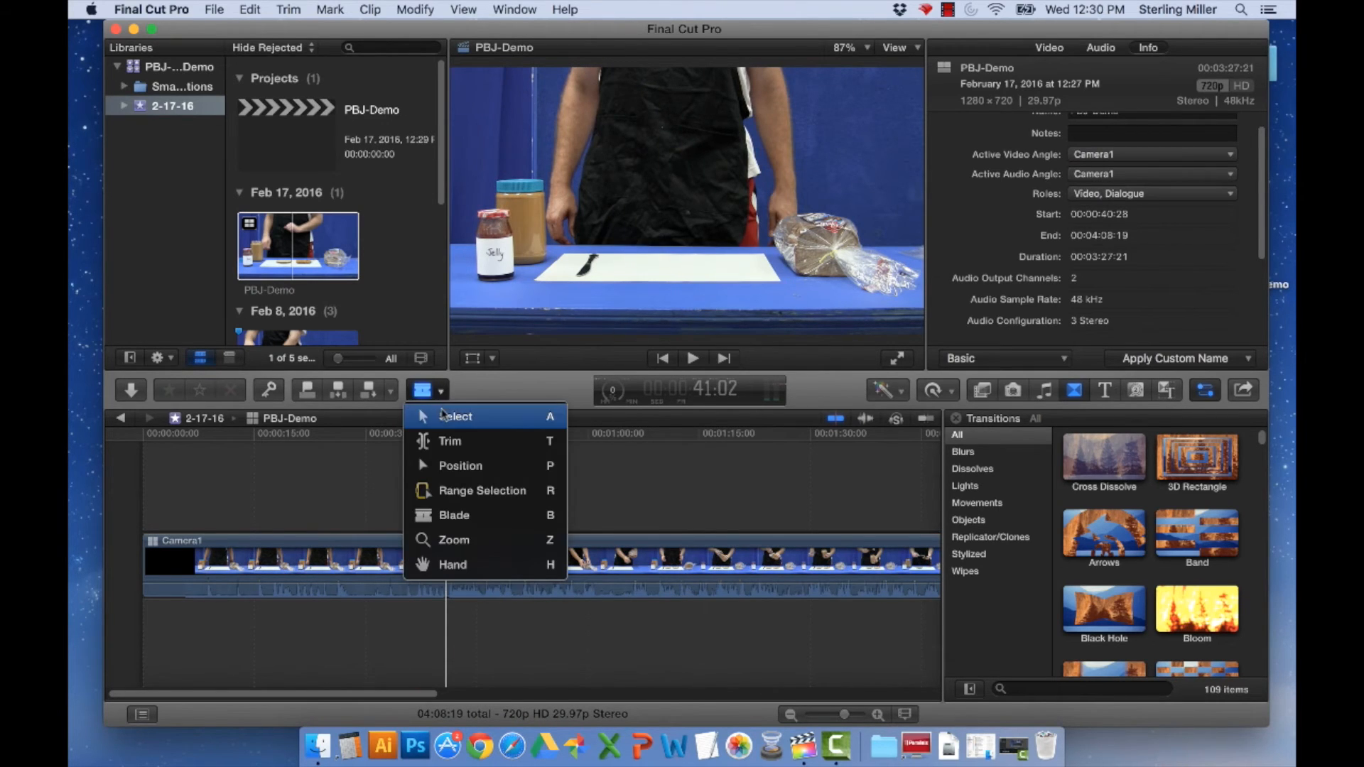
left_click(456, 416)
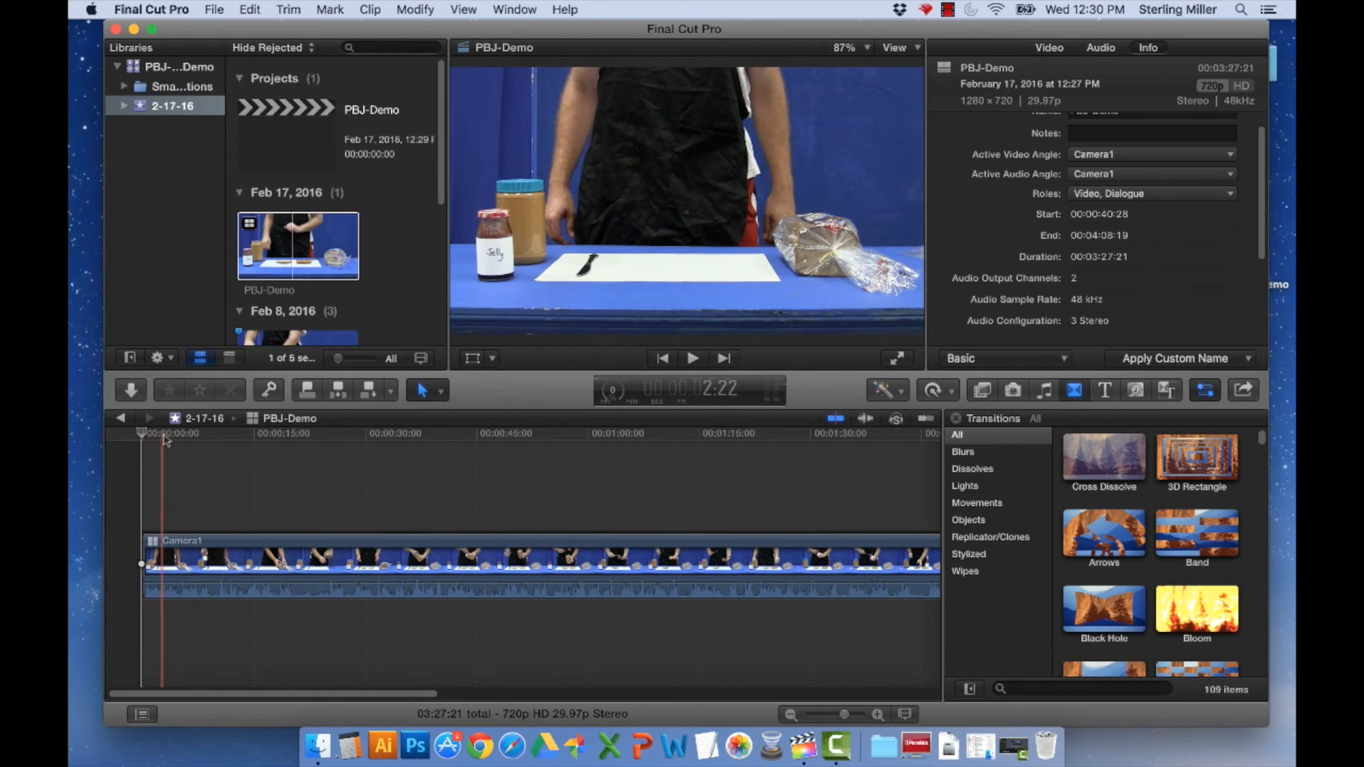
left_click(221, 433)
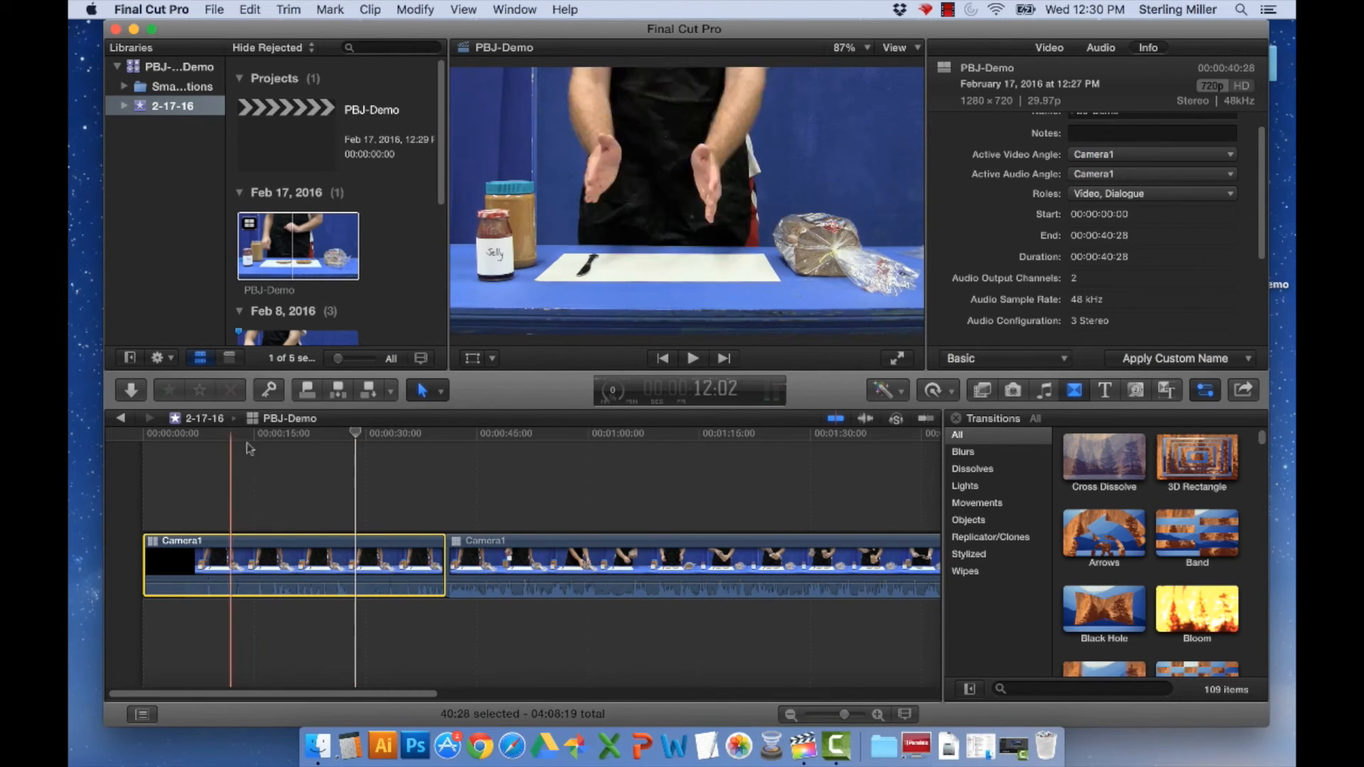
Step: Step the playhead back through the first piece from about 20 to 5 seconds to review it
left_click(227, 443)
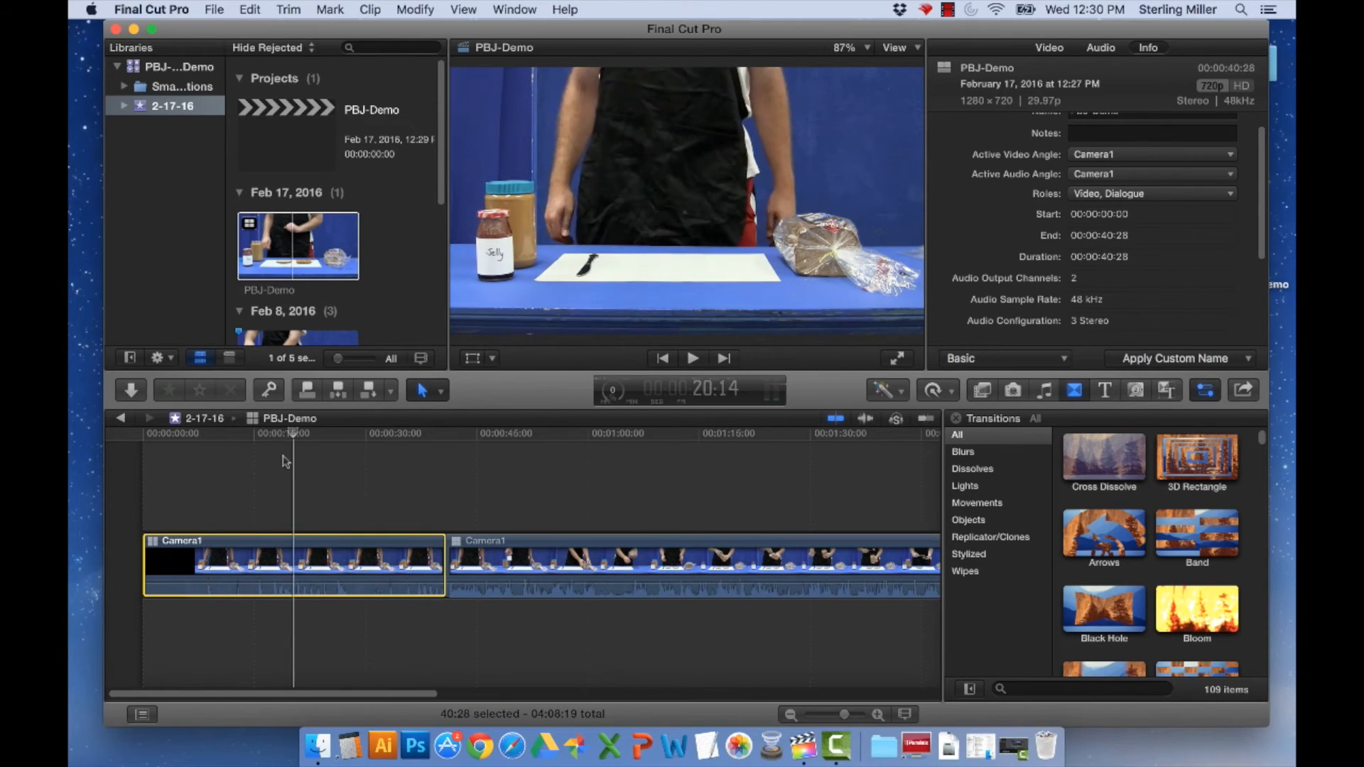
left_click(221, 433)
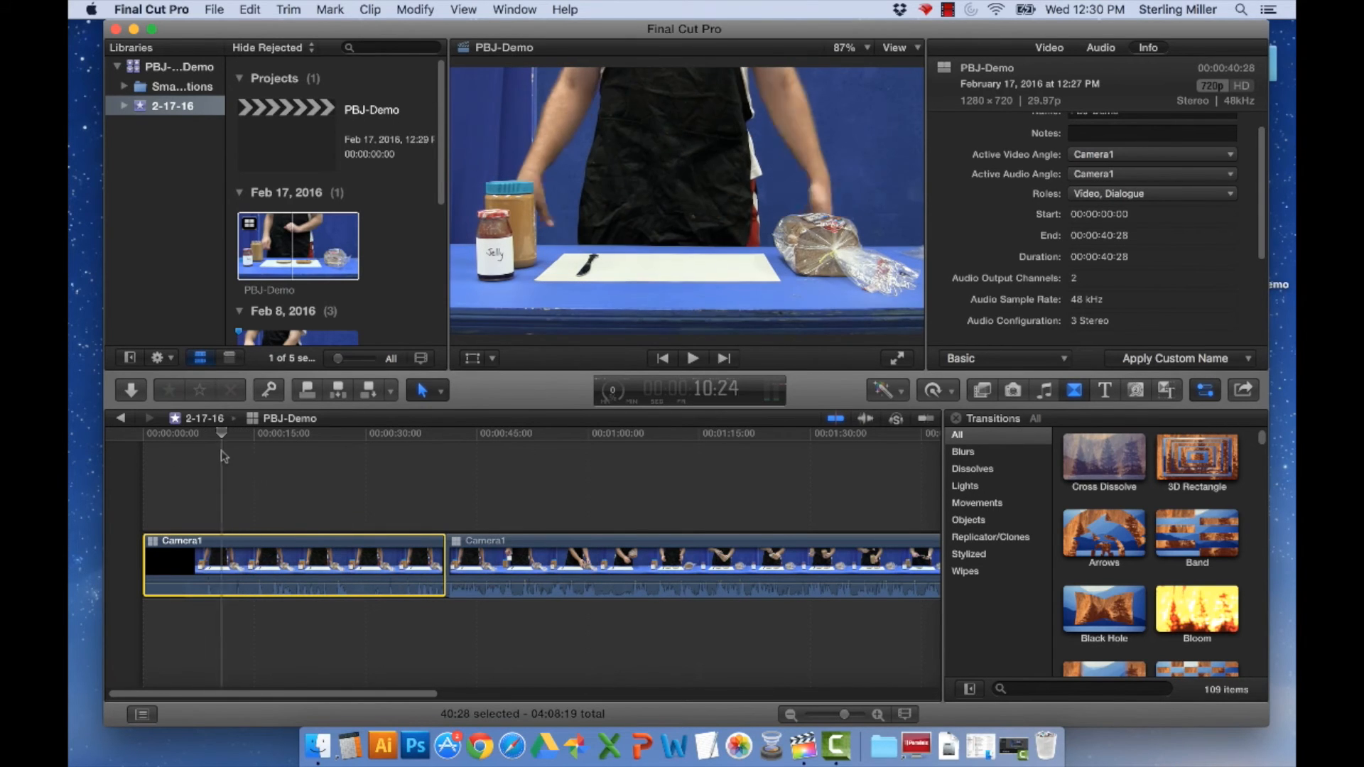
left_click(203, 433)
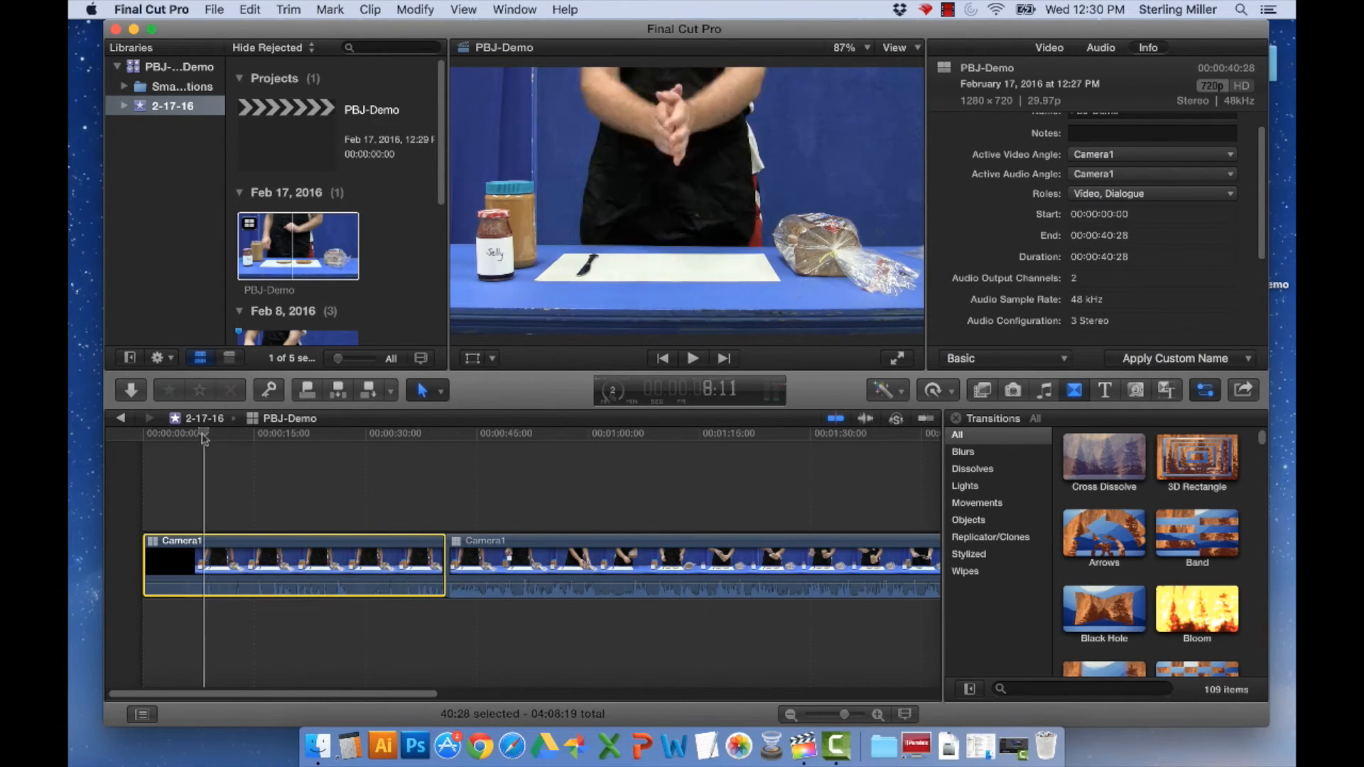
left_click(185, 434)
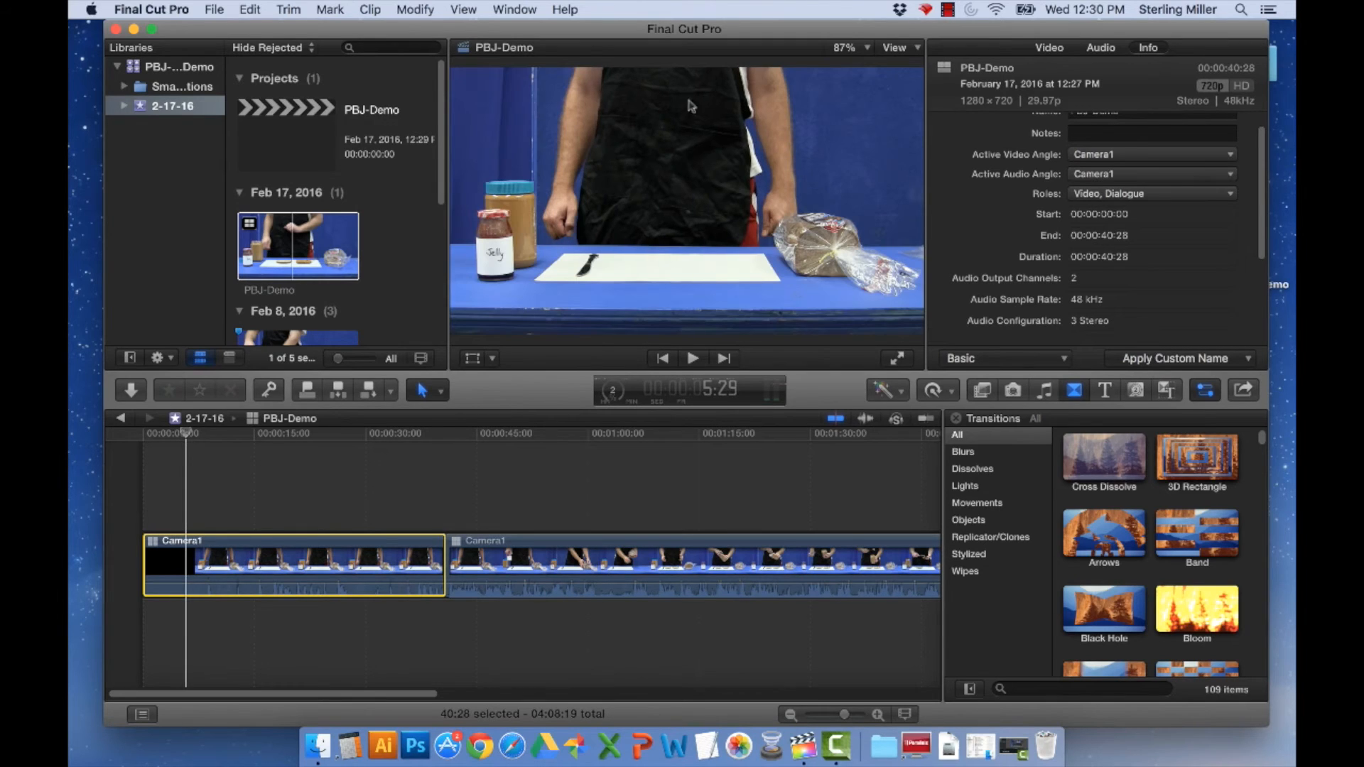
left_click(896, 47)
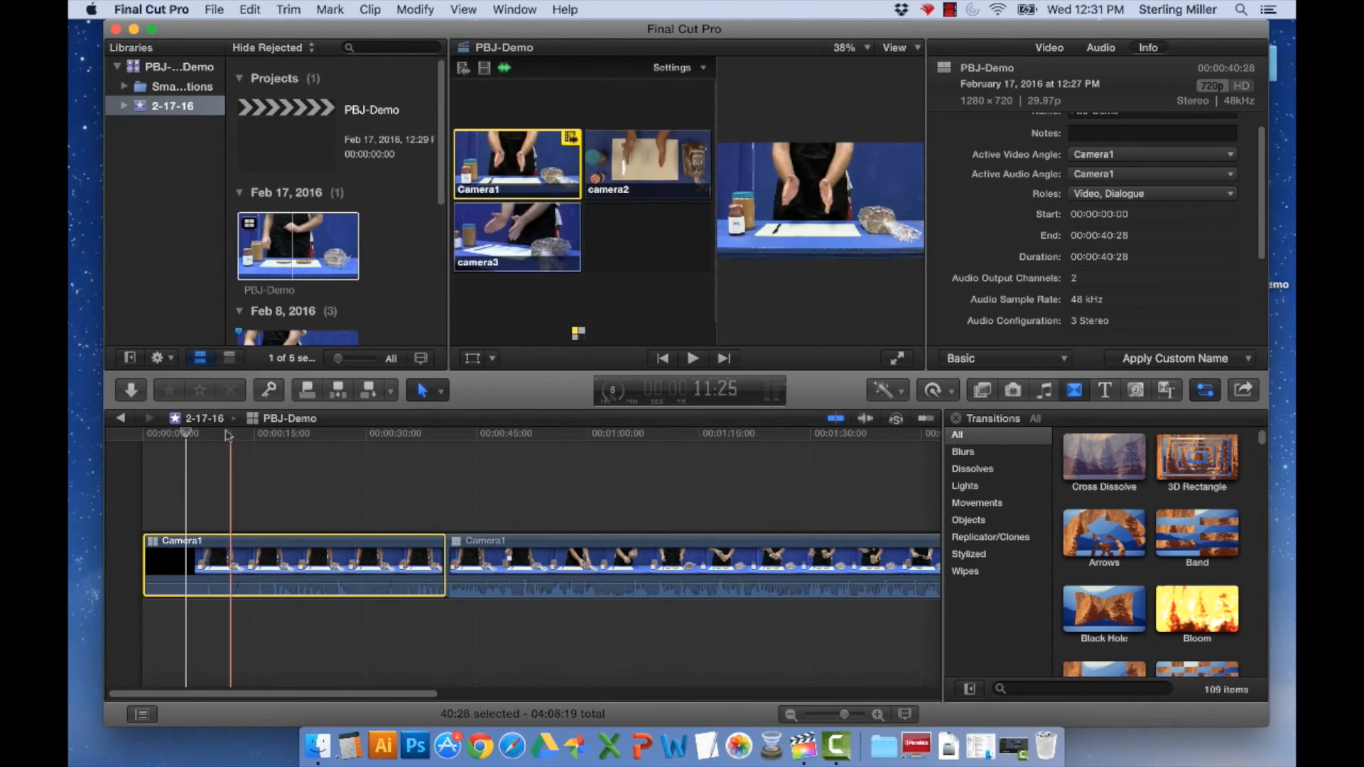
Step: Skim the clip with the Angle Viewer shown and delete the opening 40-second piece
left_click(145, 434)
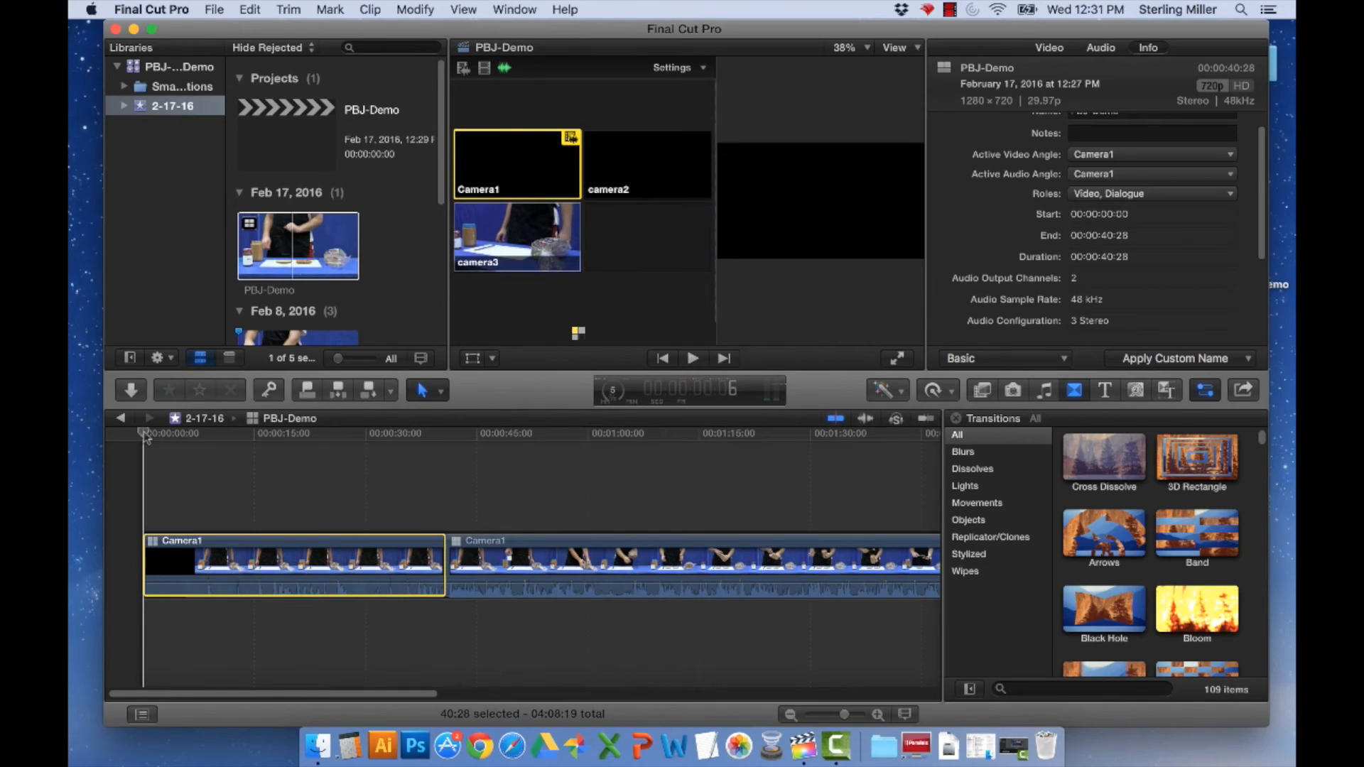
left_click(647, 165)
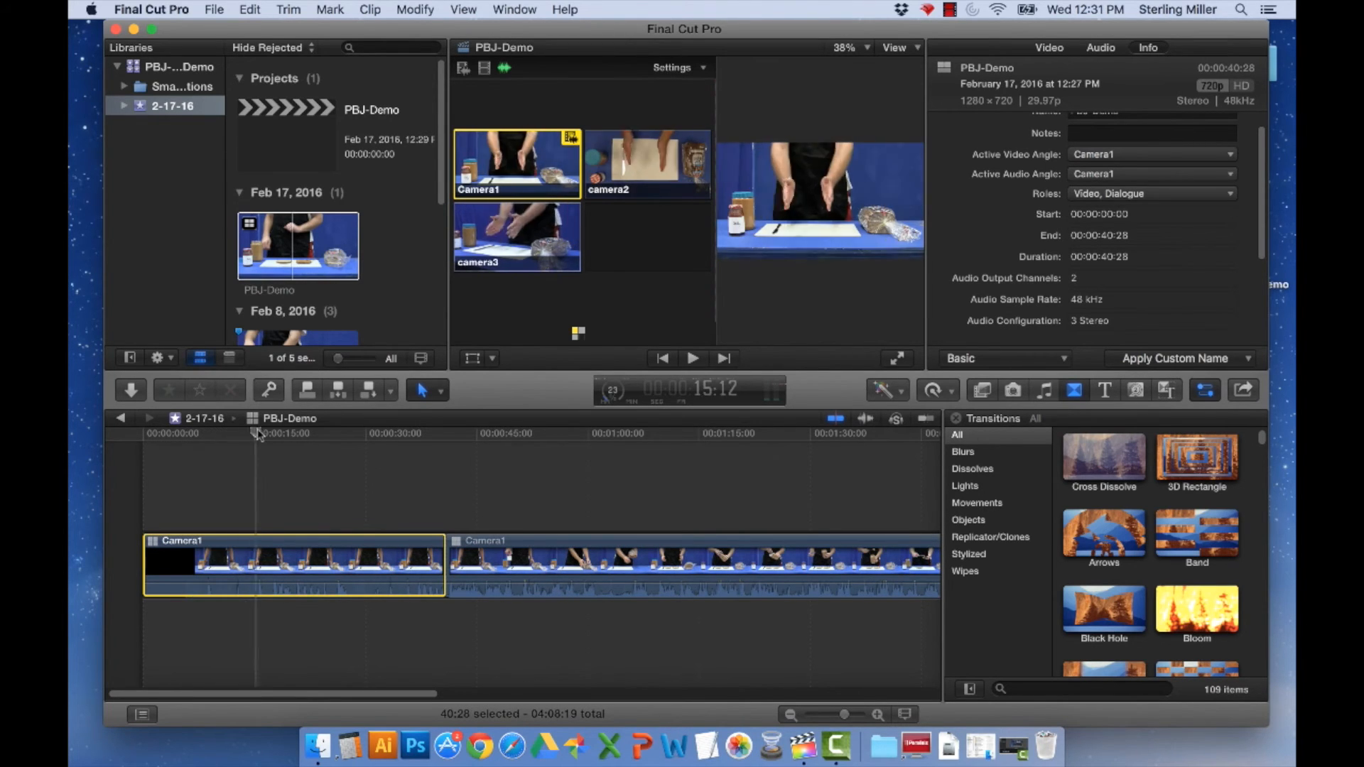
left_click(400, 434)
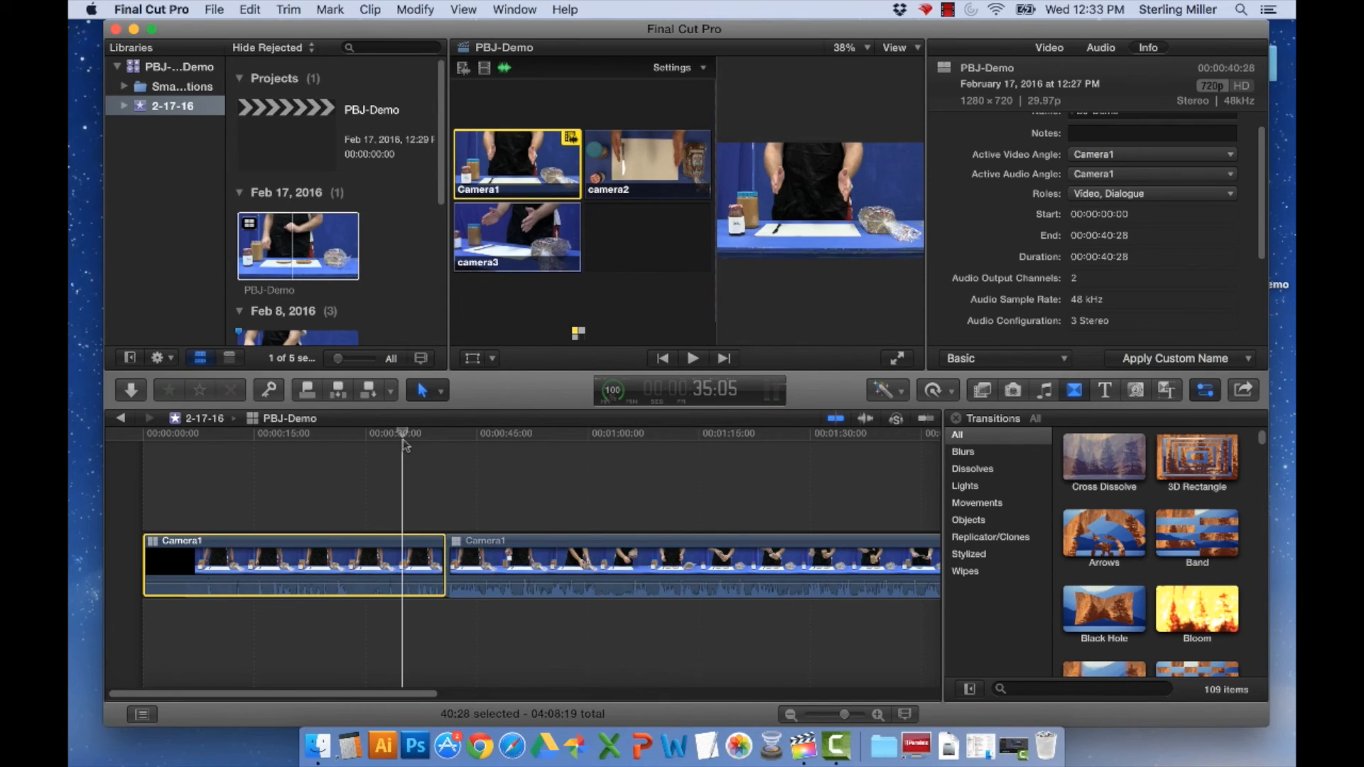
mouse_move(452, 392)
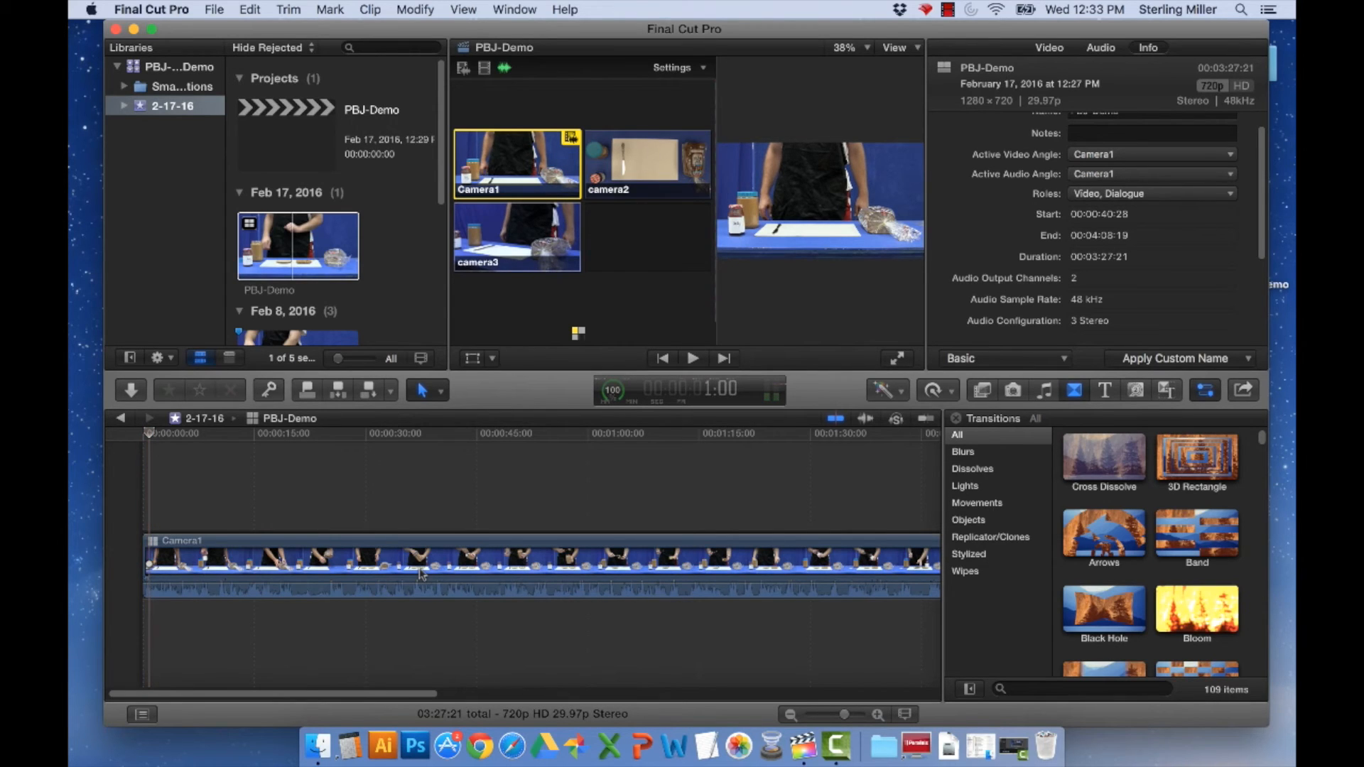
left_click(149, 438)
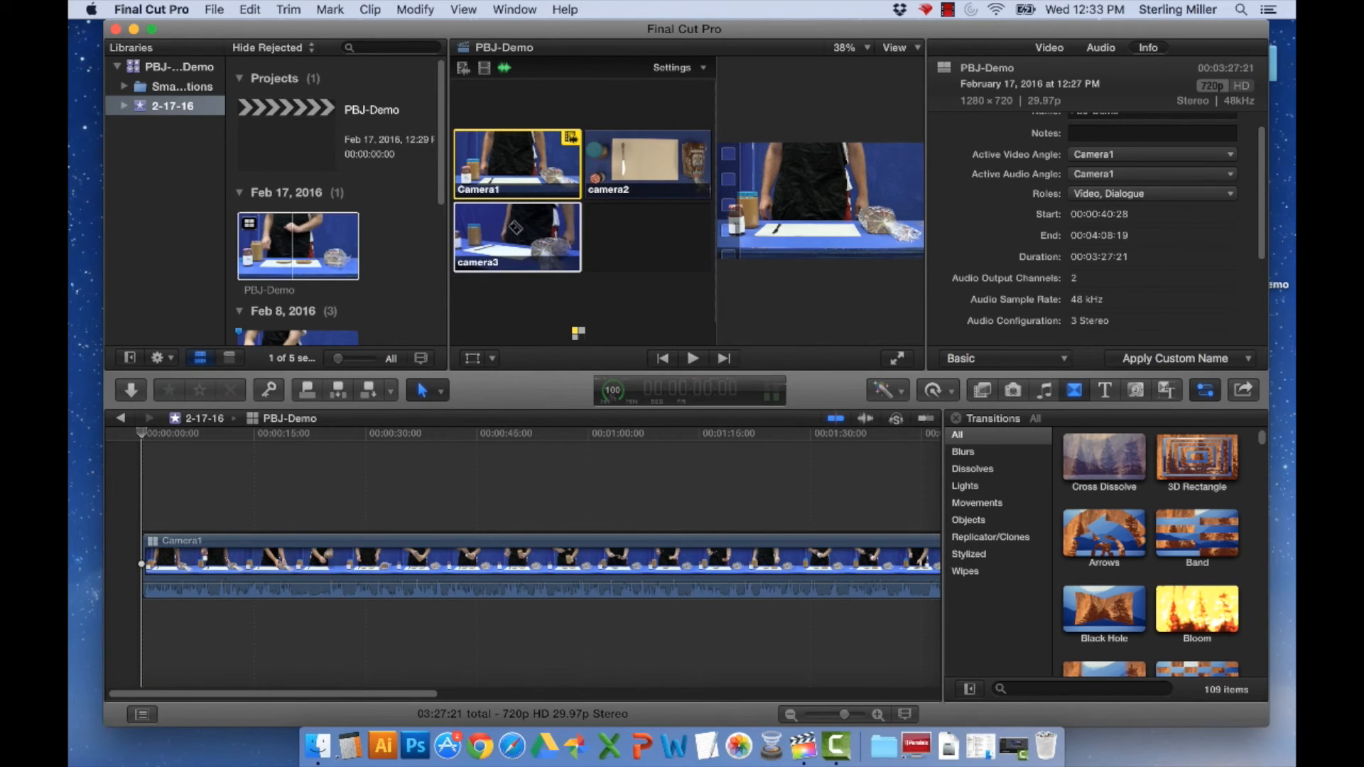
mouse_move(563, 118)
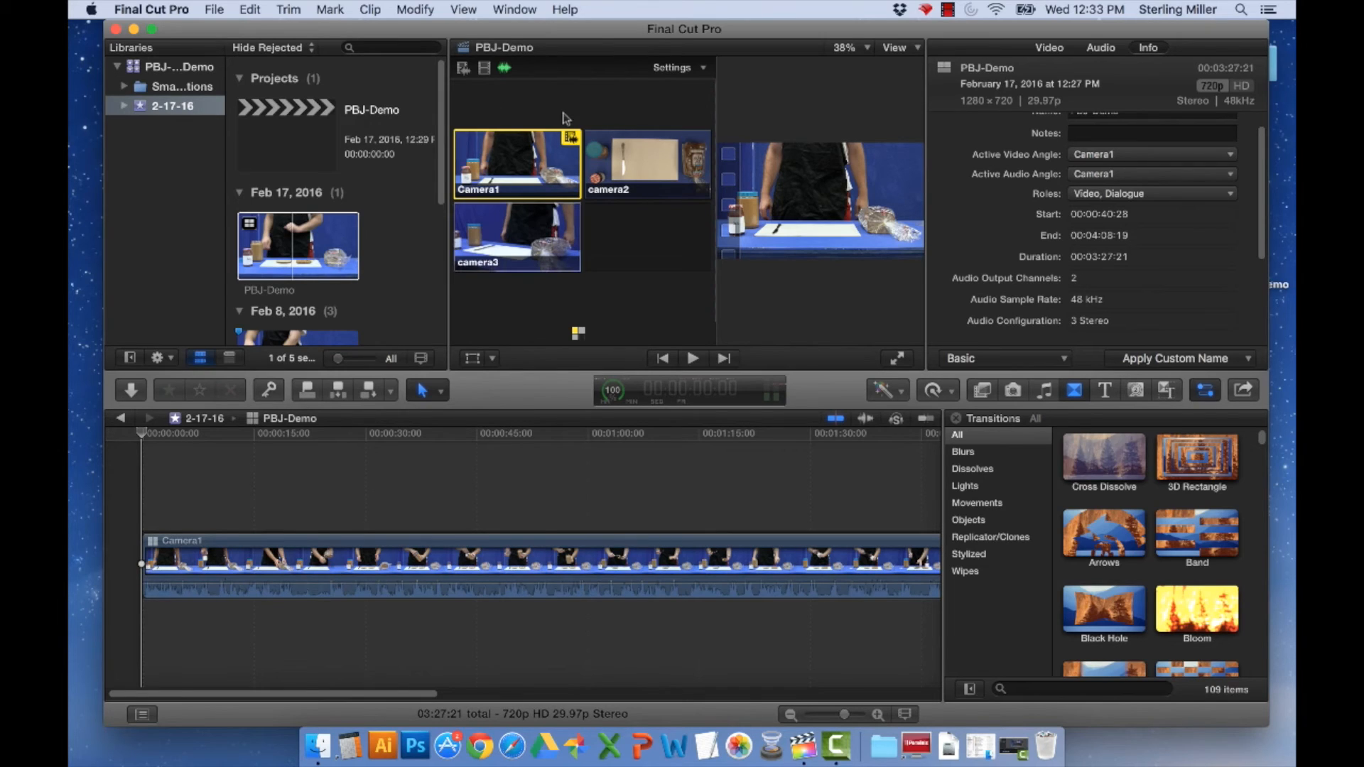
mouse_move(537, 126)
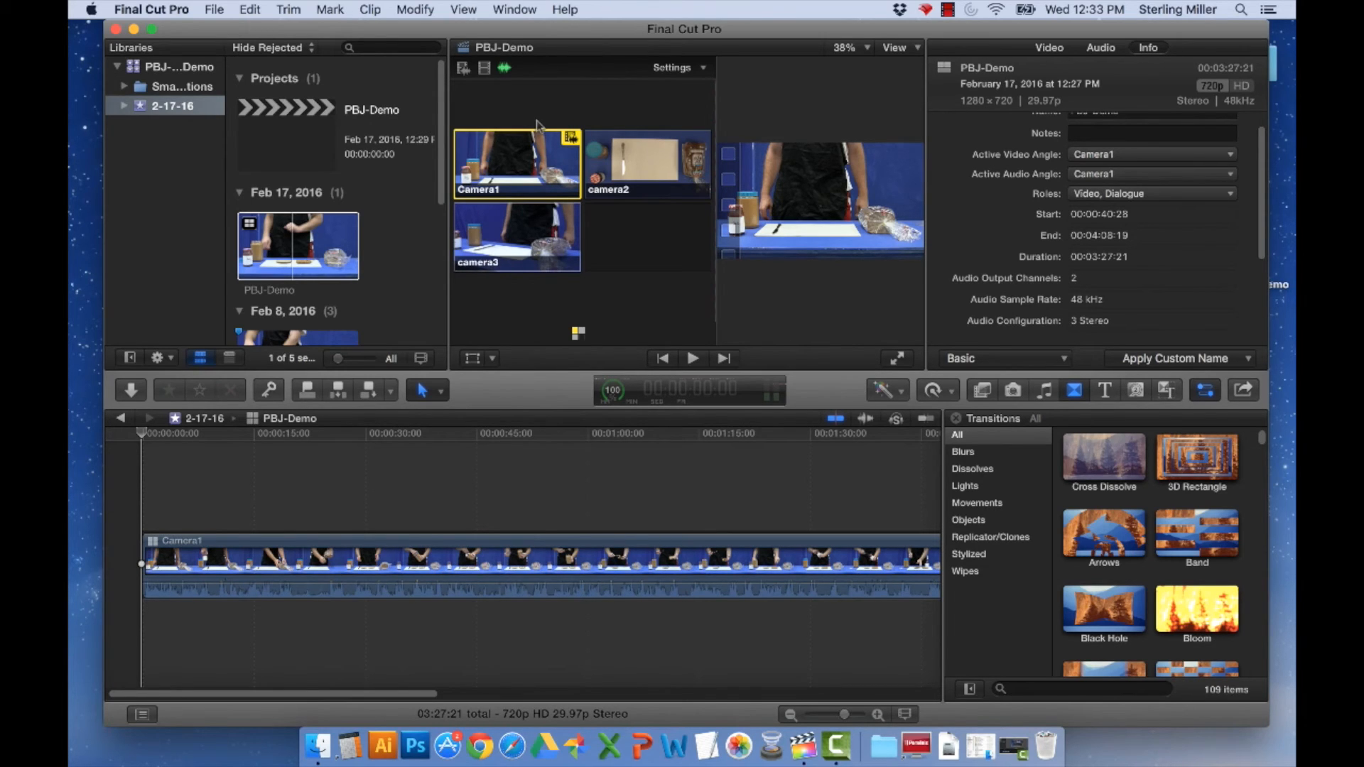
mouse_move(463, 75)
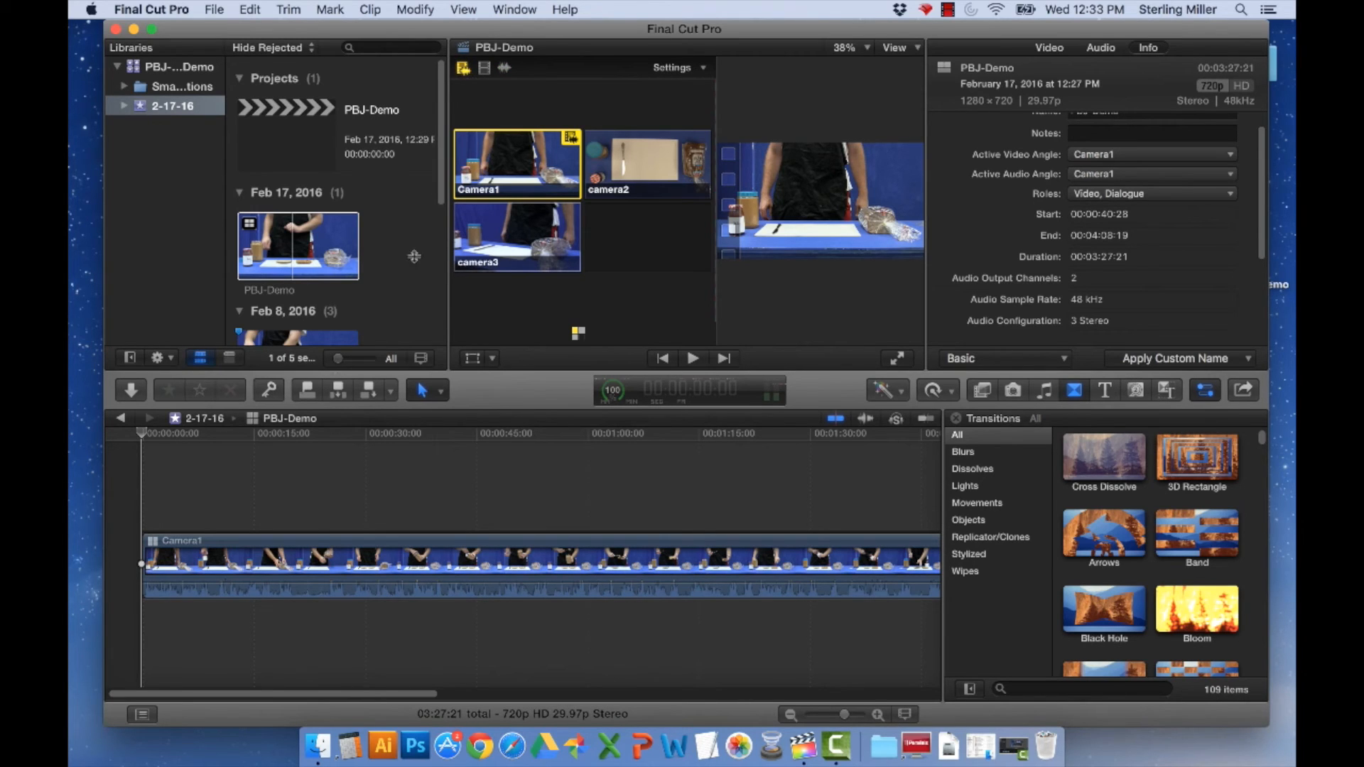
left_click(142, 433)
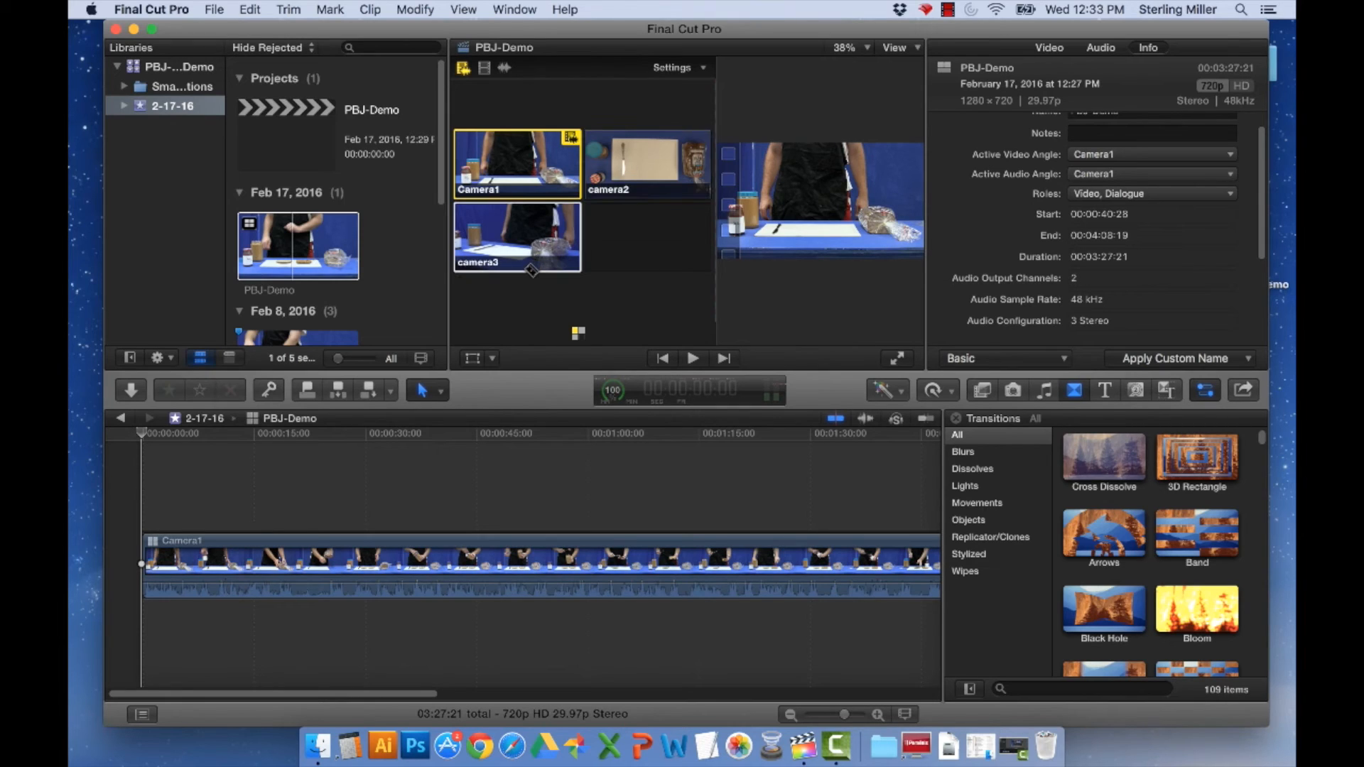
left_click(646, 164)
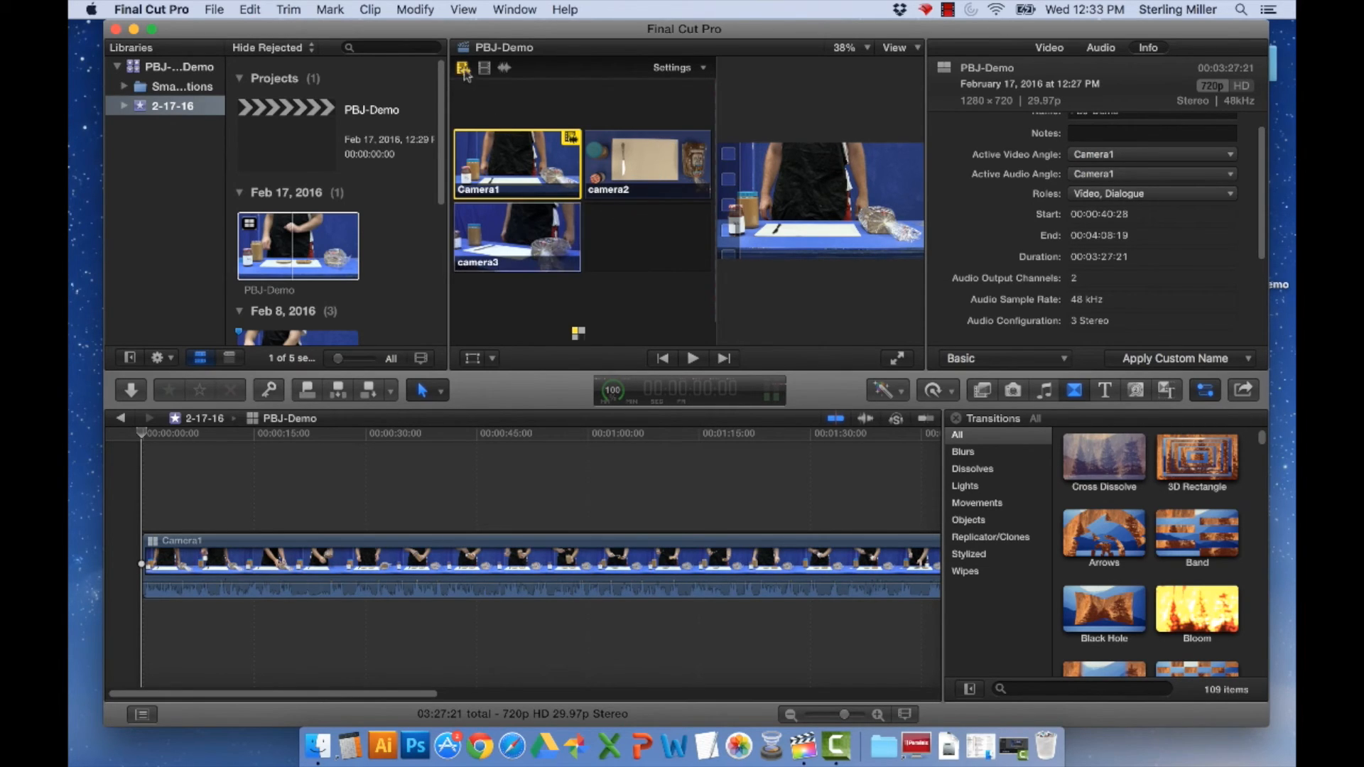
mouse_move(461, 68)
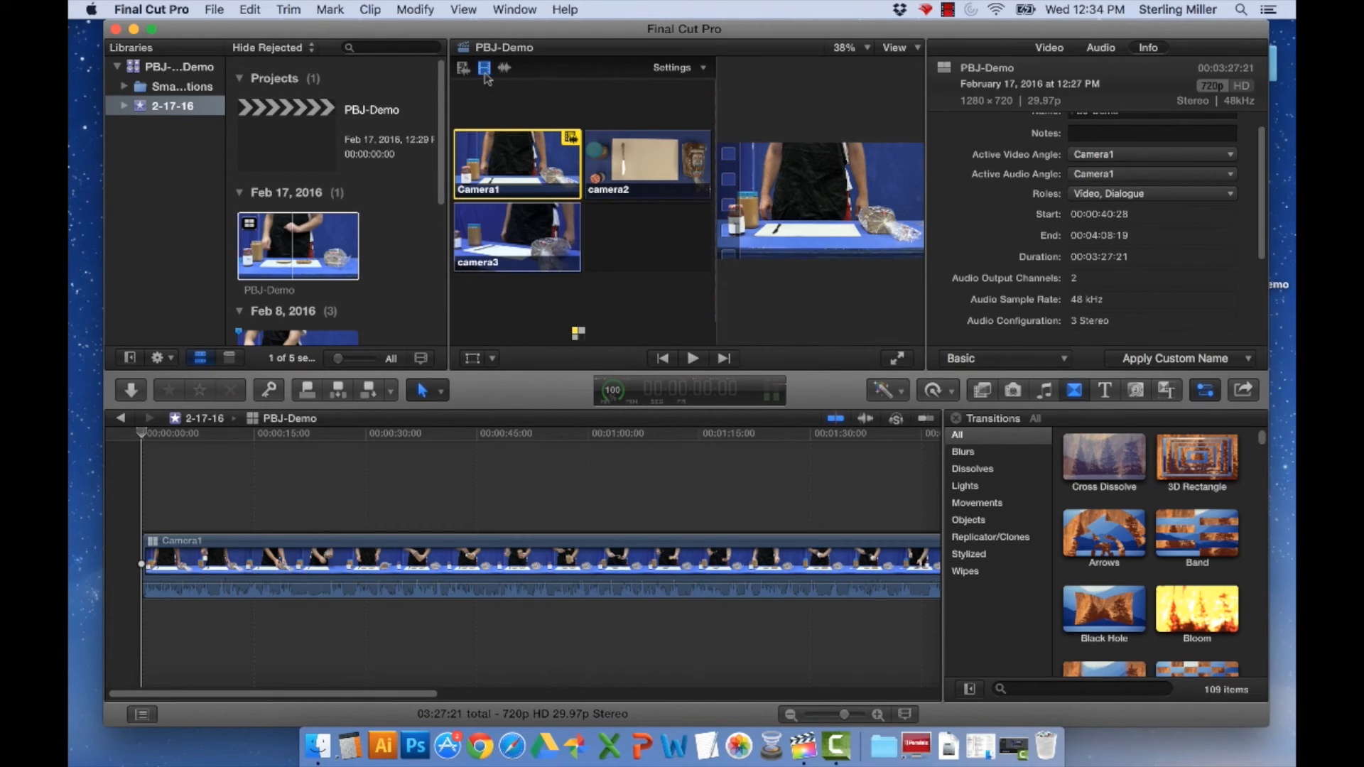
mouse_move(483, 100)
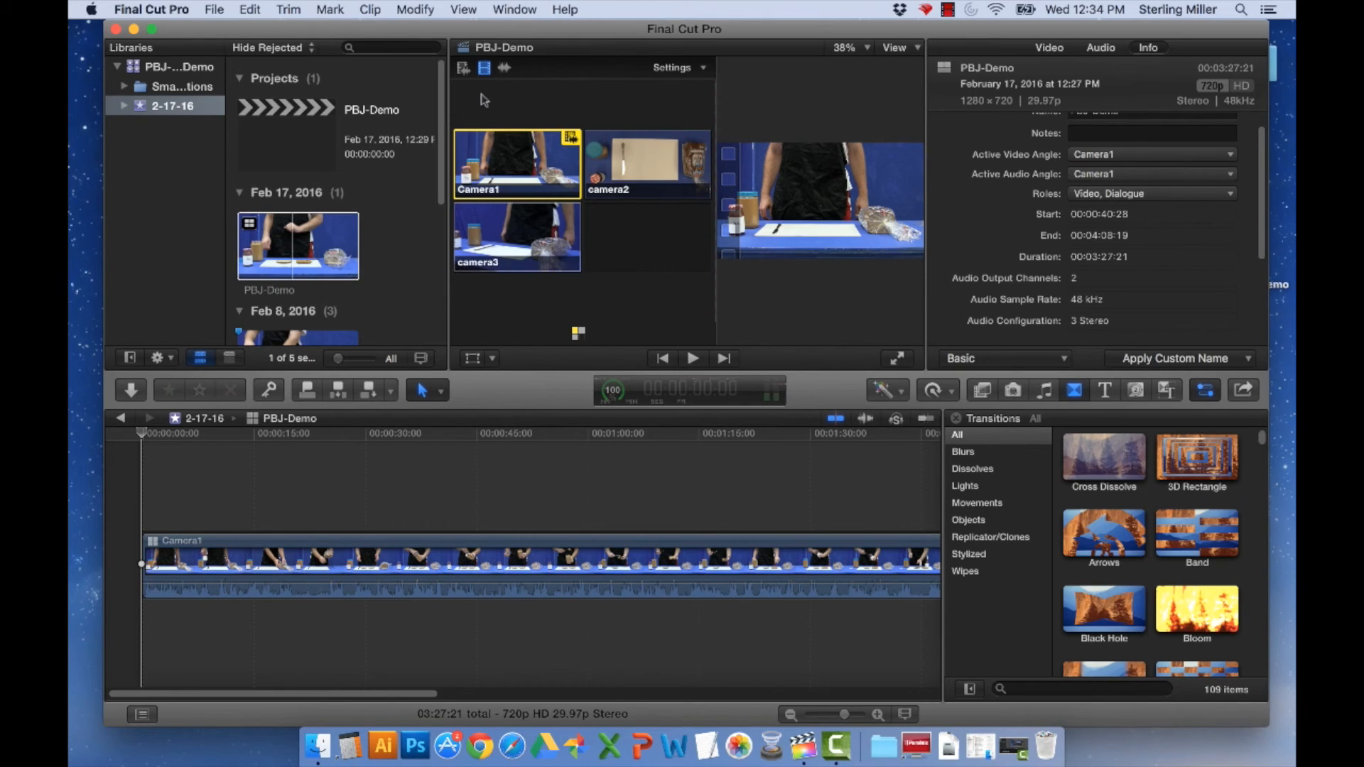
mouse_move(493, 72)
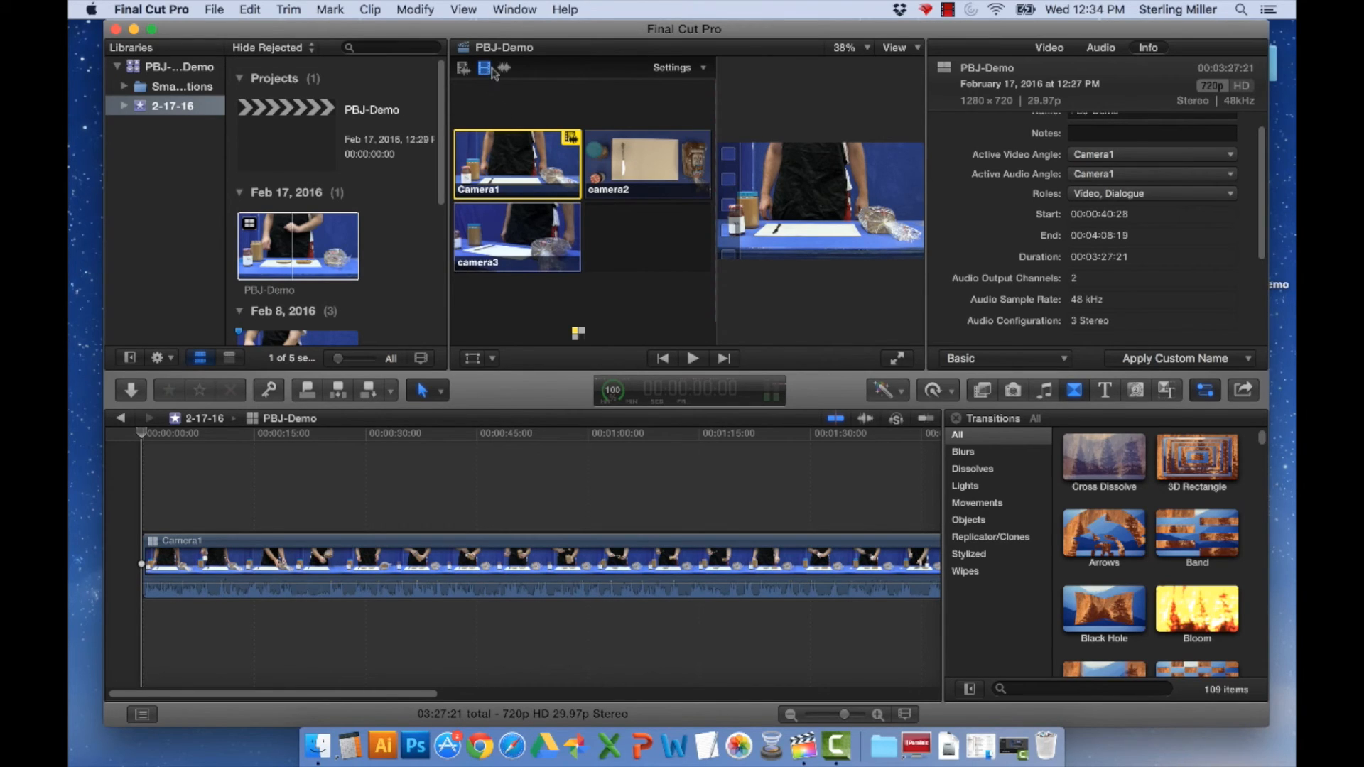
mouse_move(483, 83)
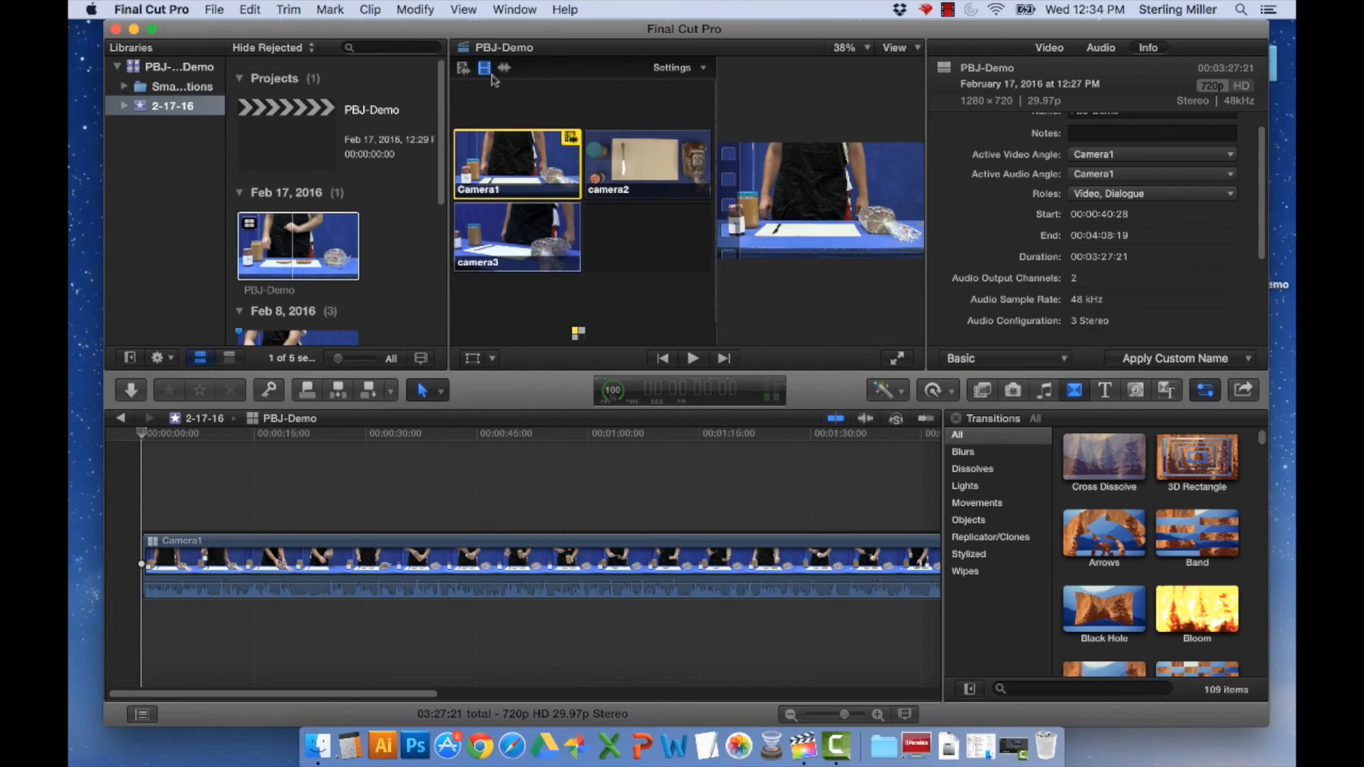
mouse_move(483, 68)
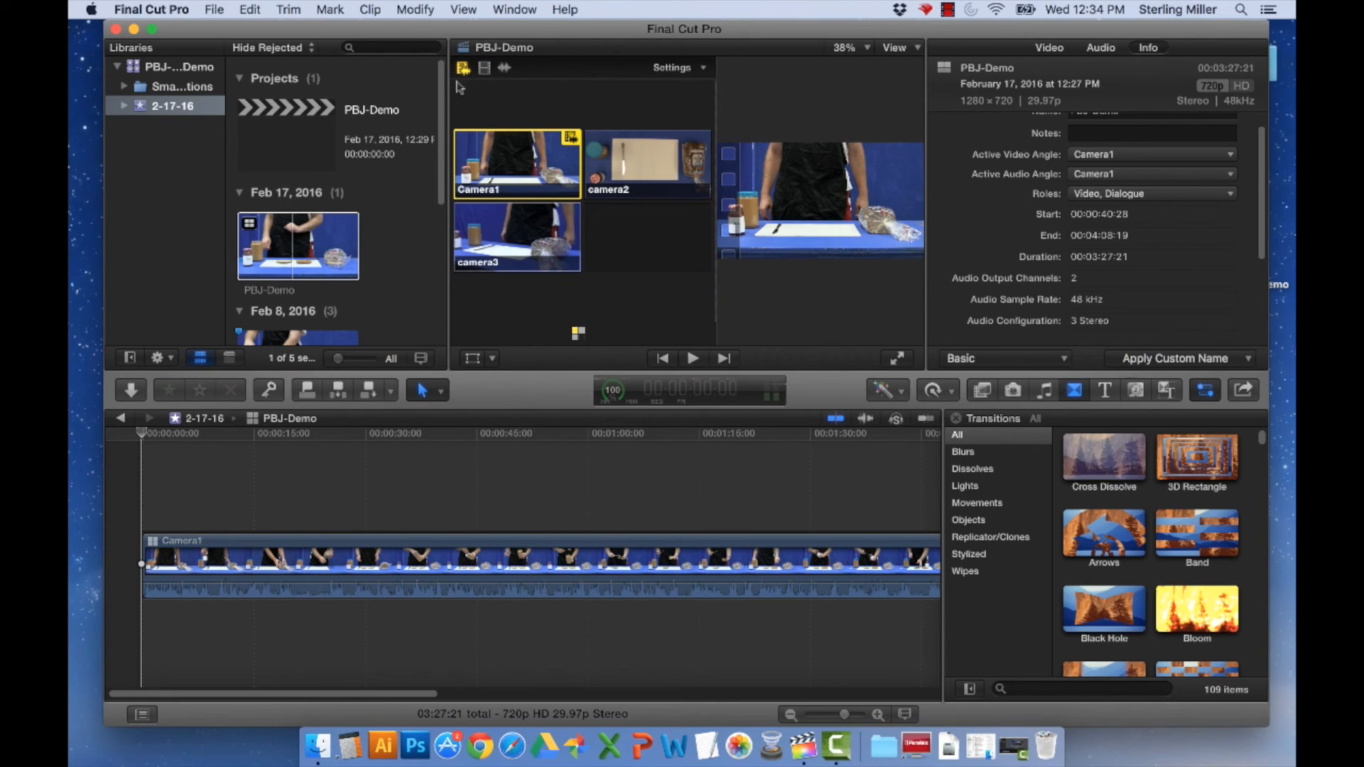
Step: Play the project and cut to other camera angles live in the Angle Viewer
left_click(692, 358)
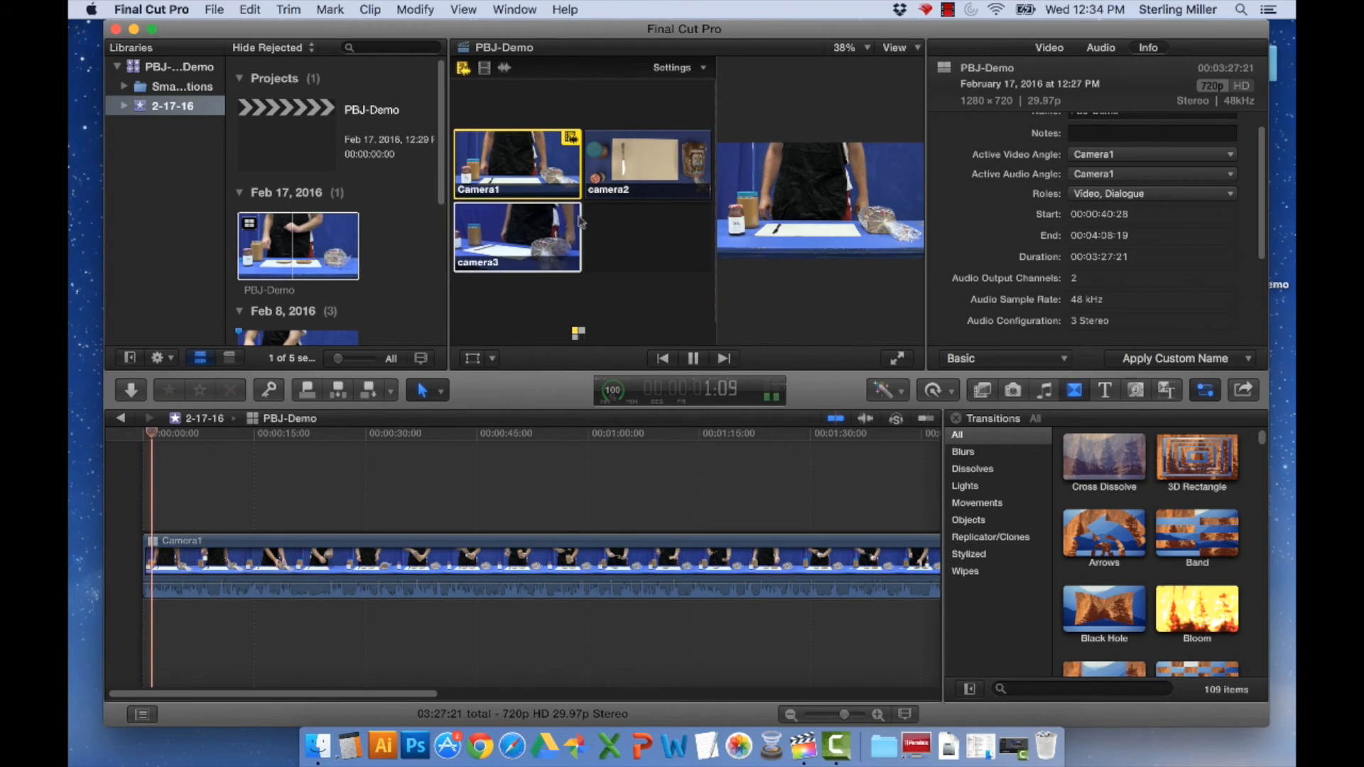
left_click(645, 163)
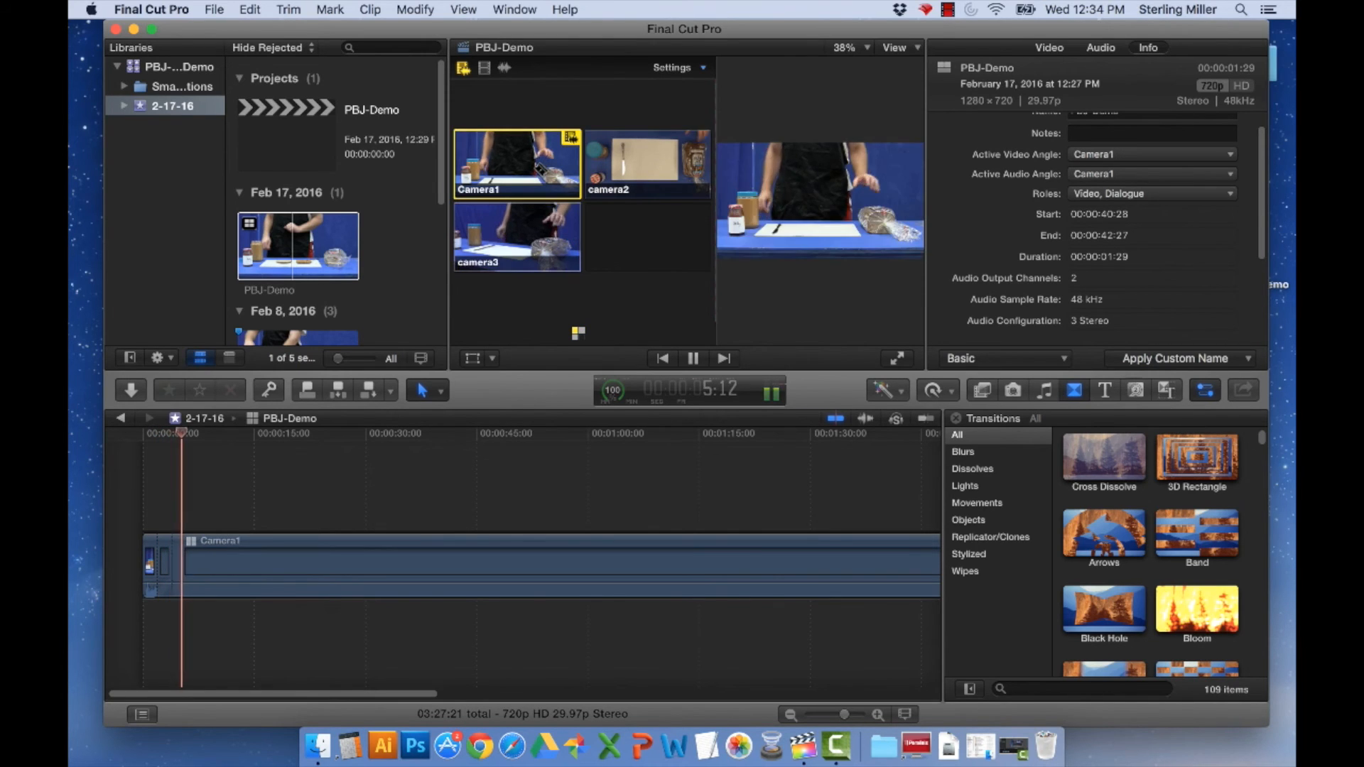
left_click(516, 238)
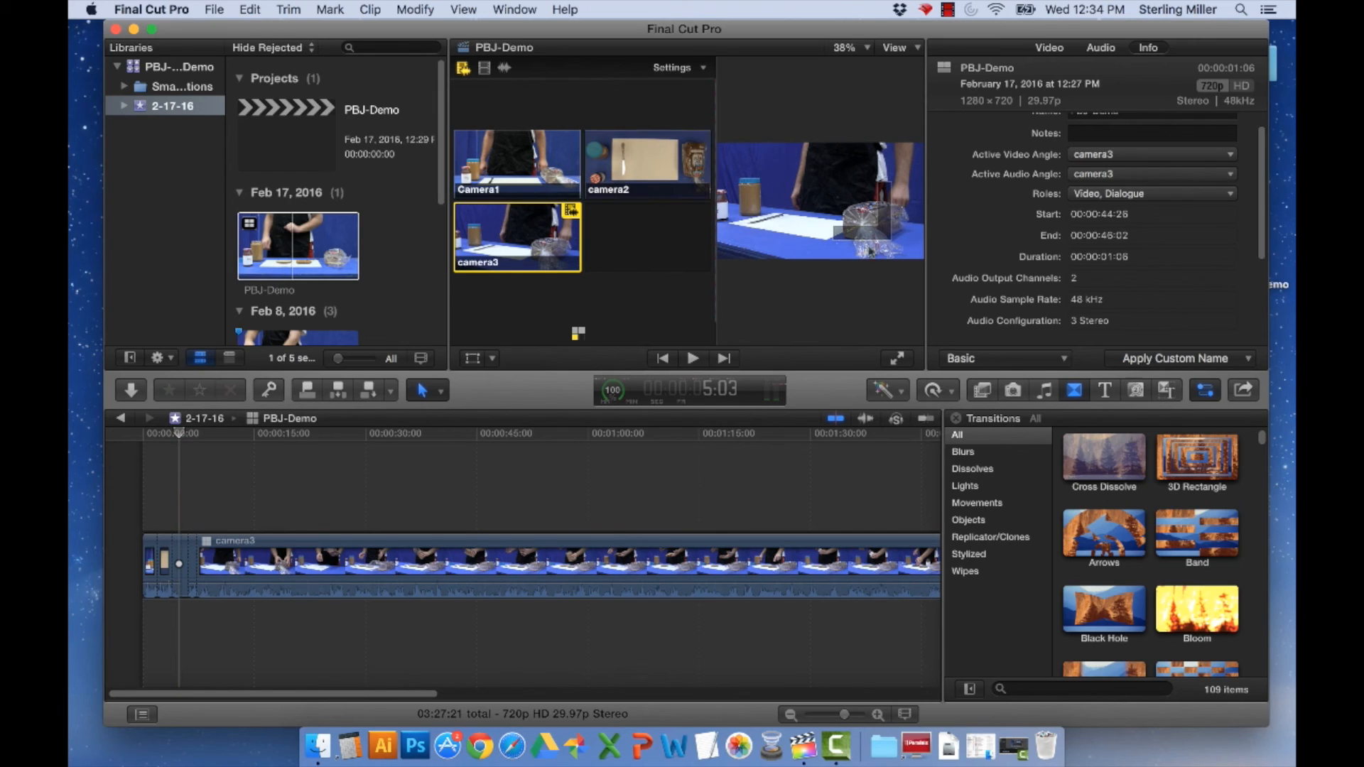
mouse_move(807, 237)
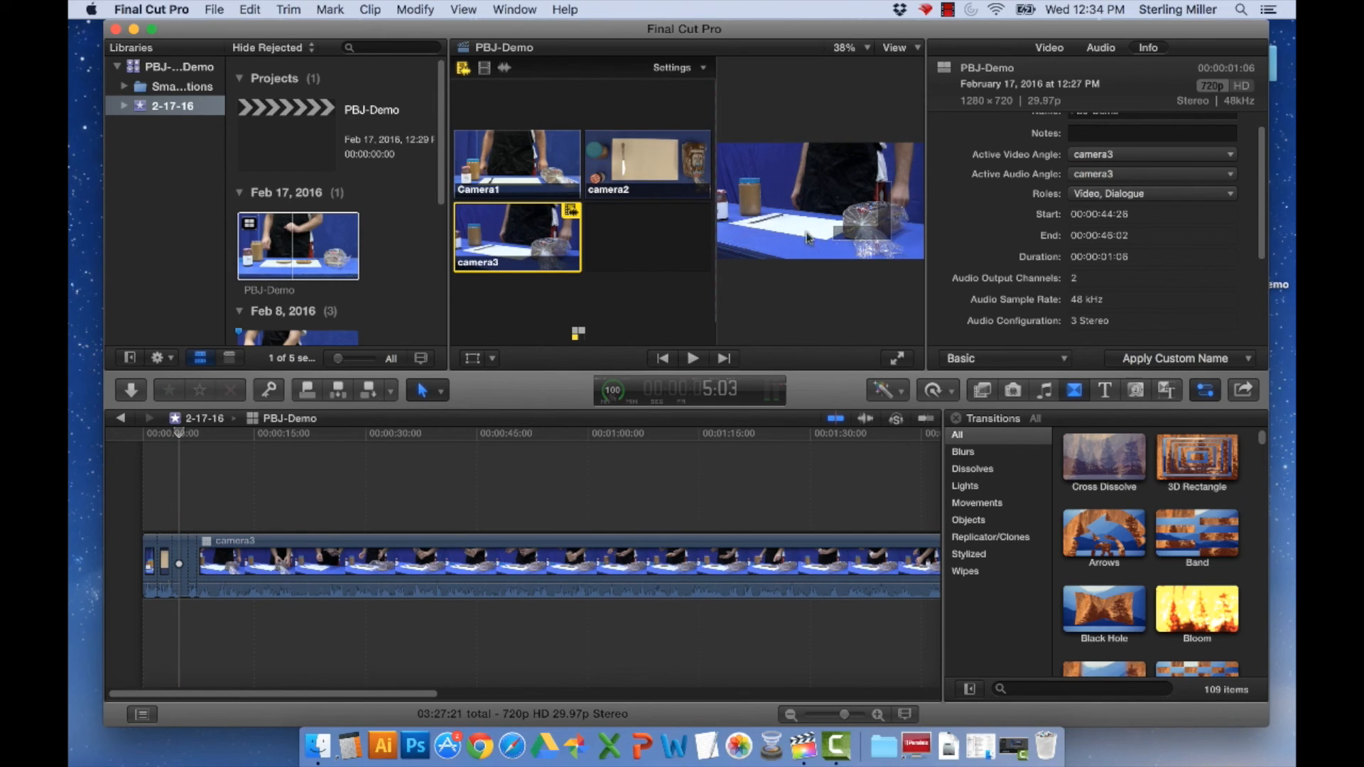
mouse_move(801, 198)
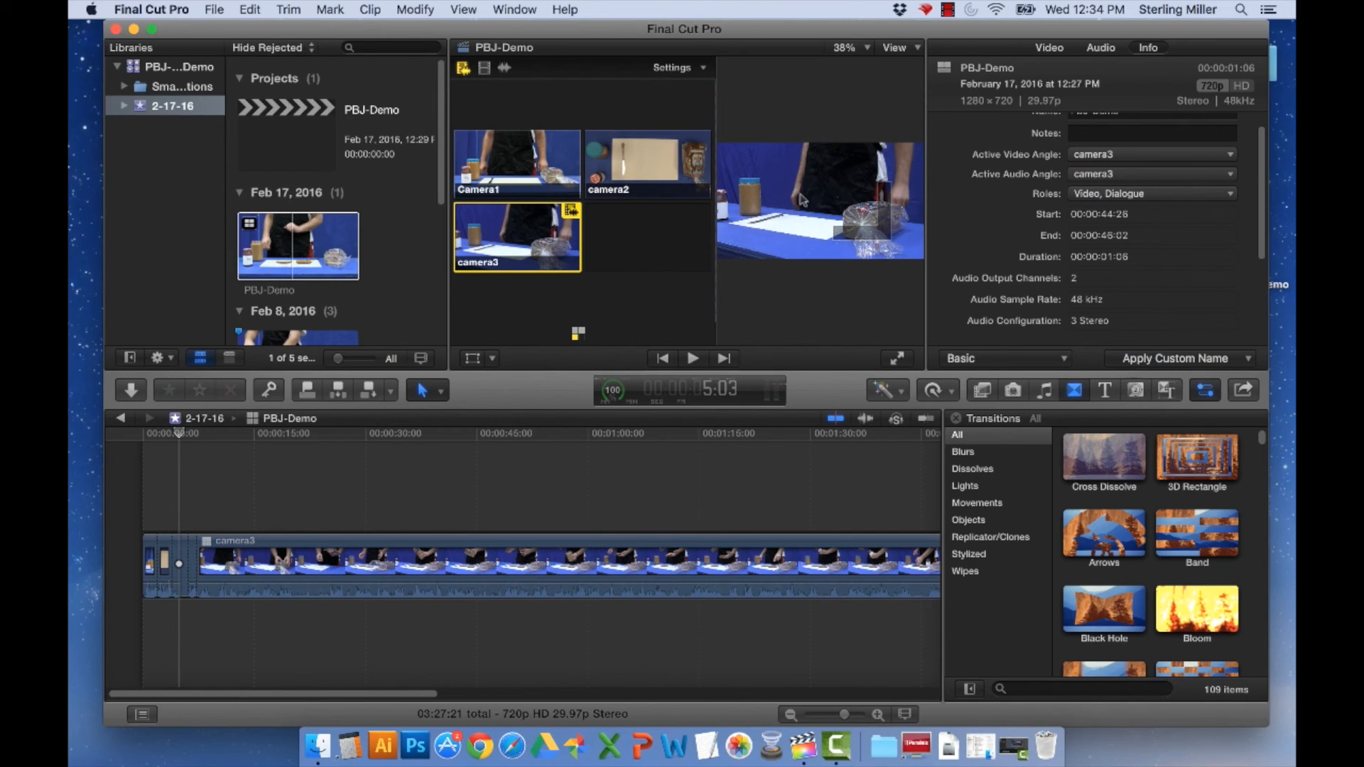
Step: Resume playback and keep cutting angles, ending on camera3 around 14 seconds
left_click(517, 163)
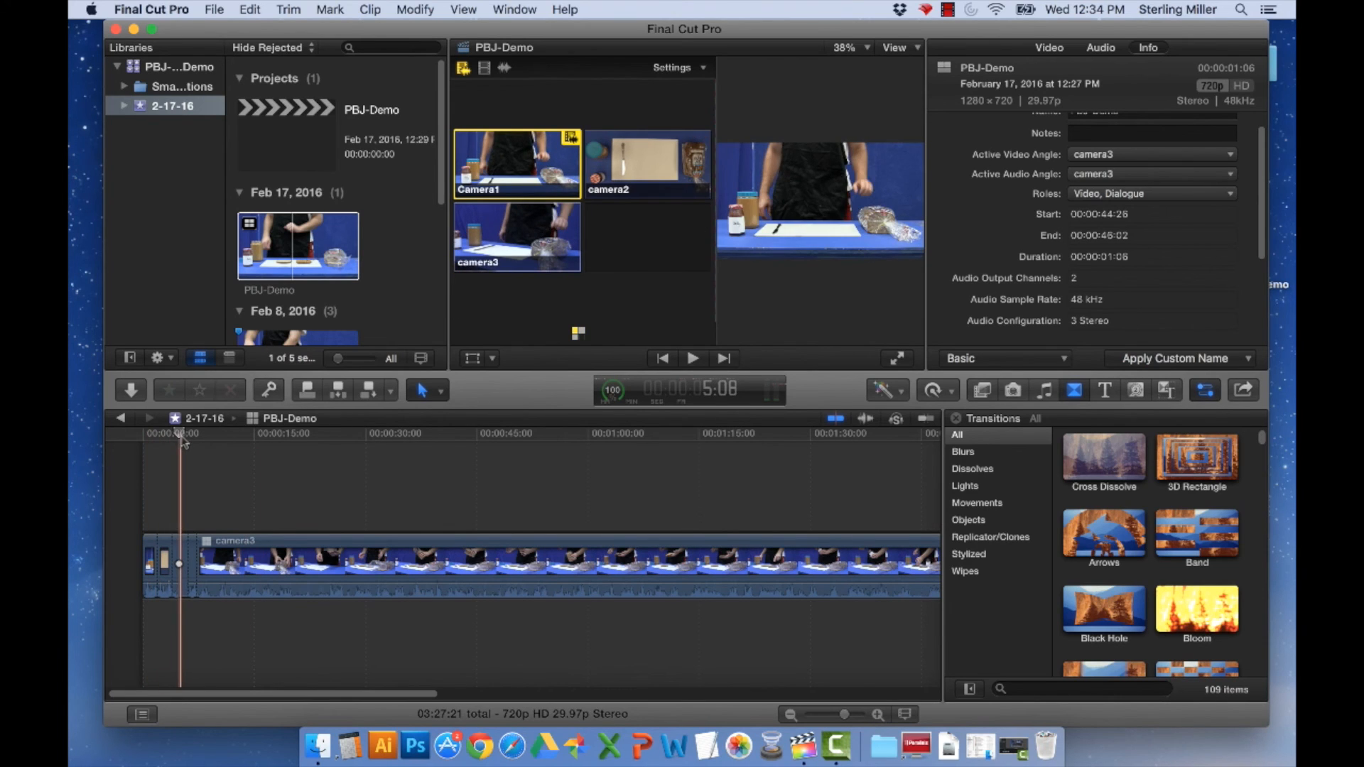
left_click(648, 164)
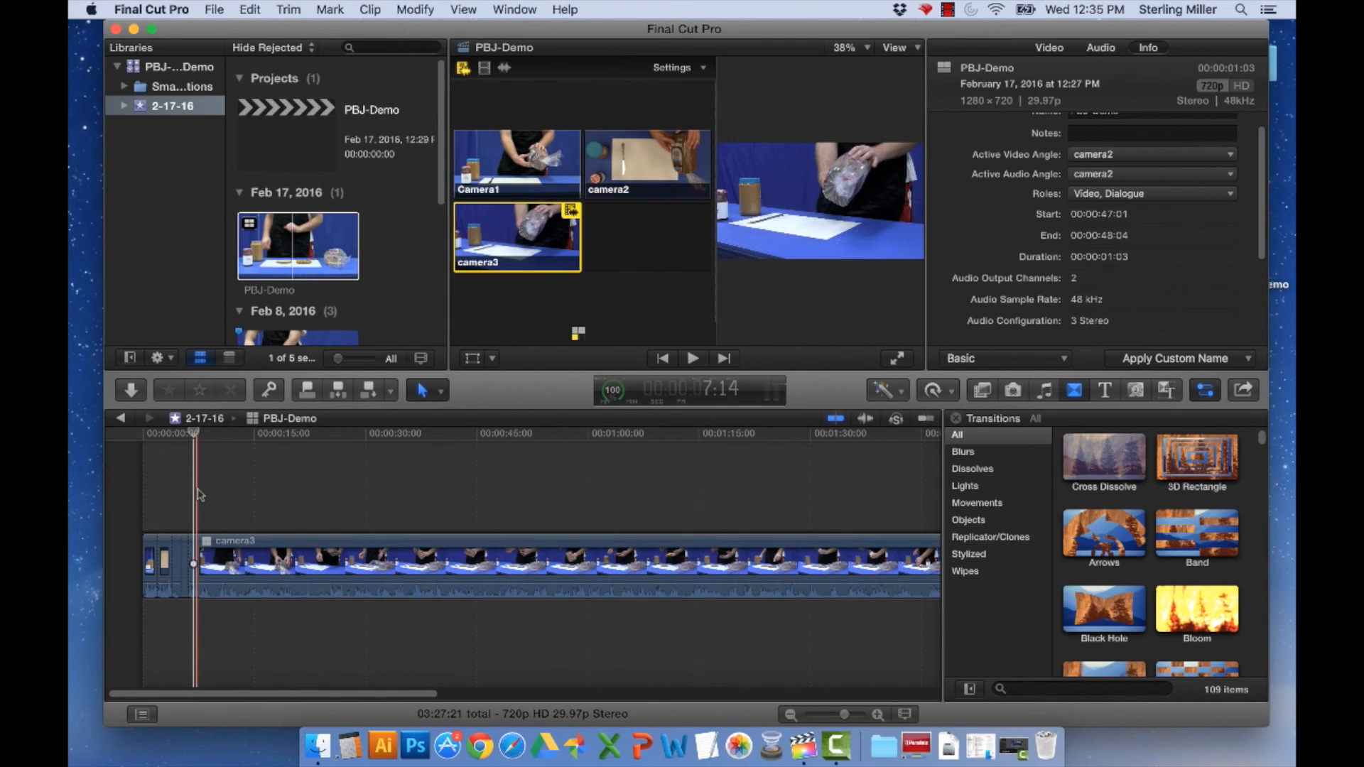
left_click(692, 358)
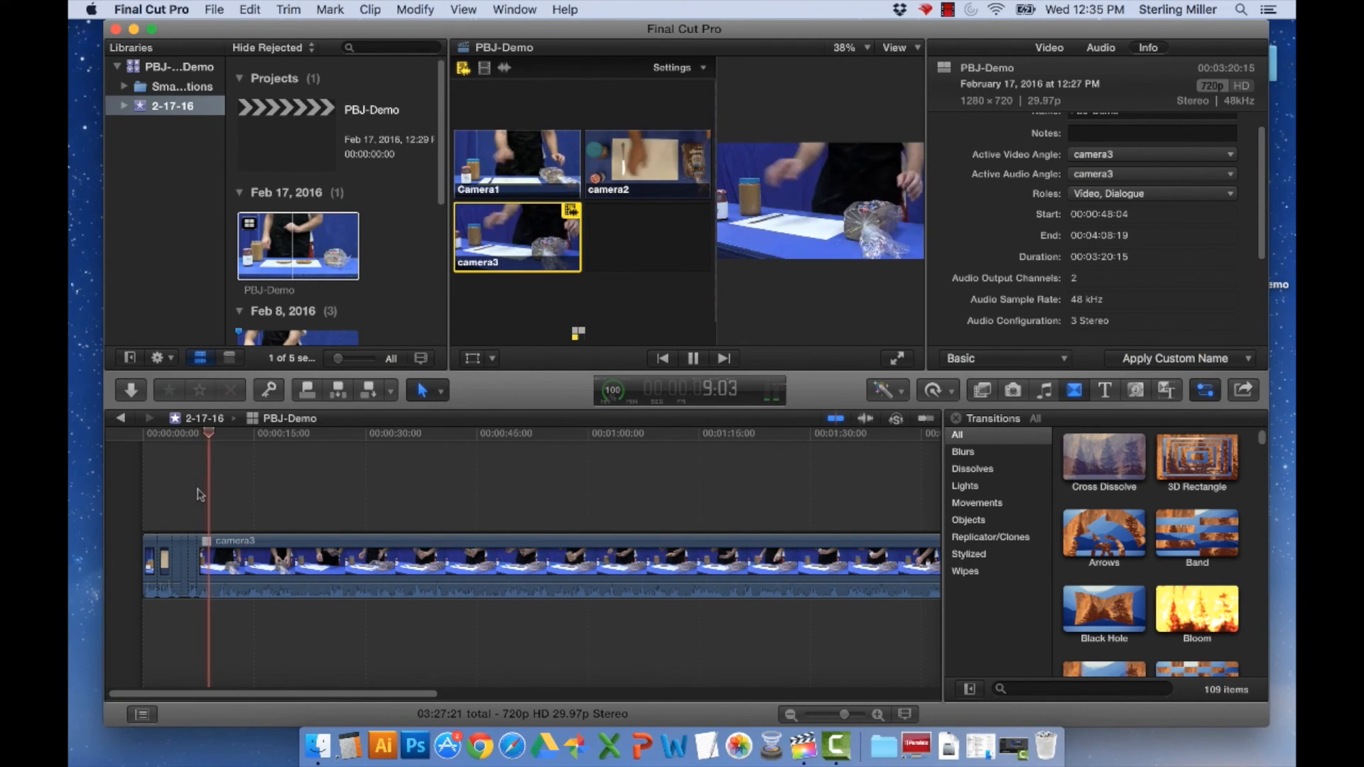
left_click(648, 165)
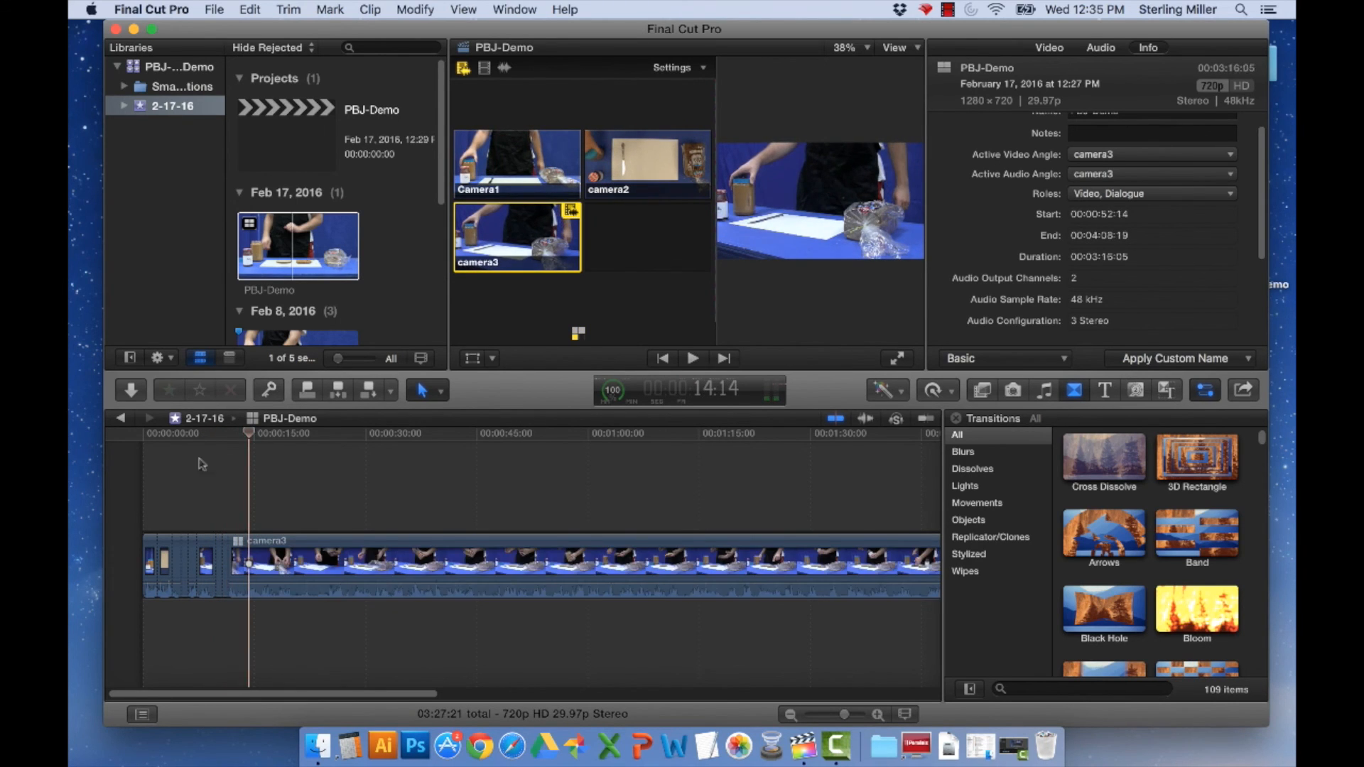
mouse_move(658, 238)
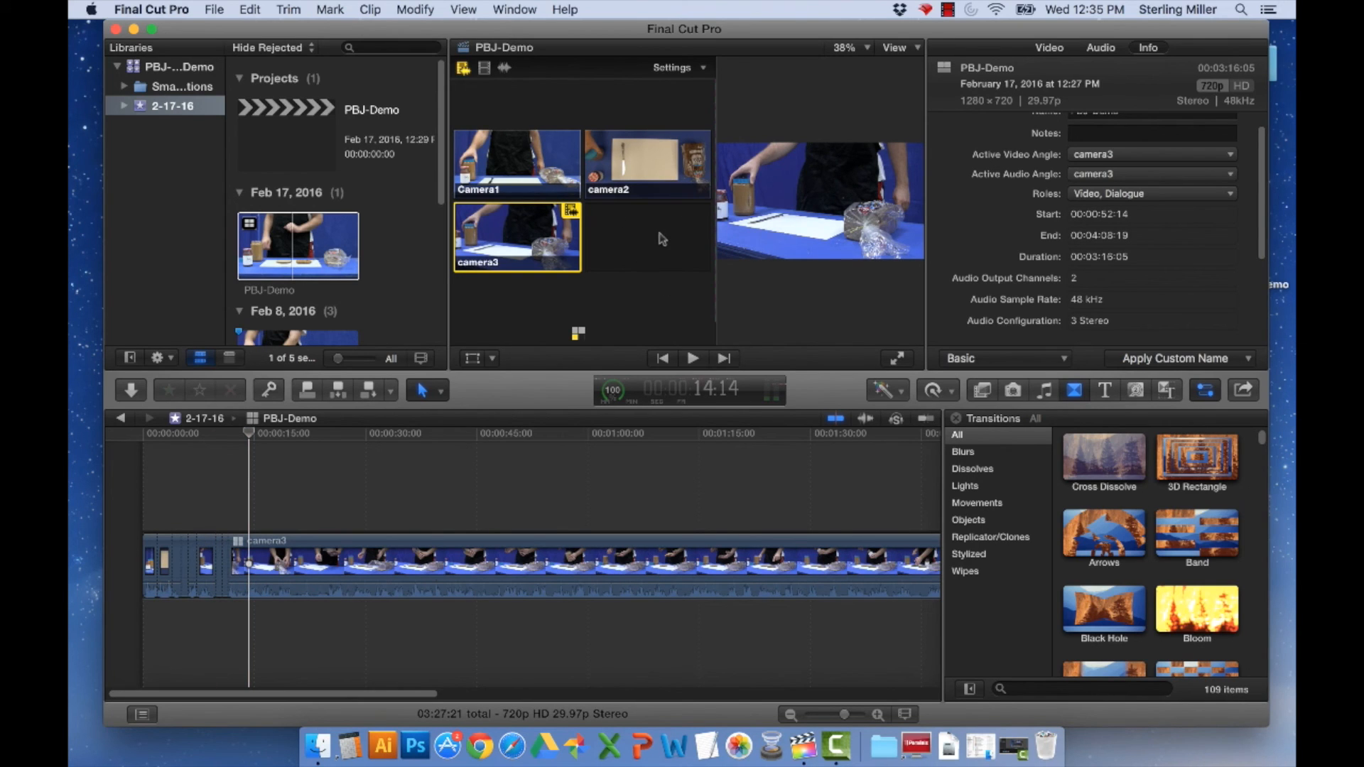
mouse_move(735, 436)
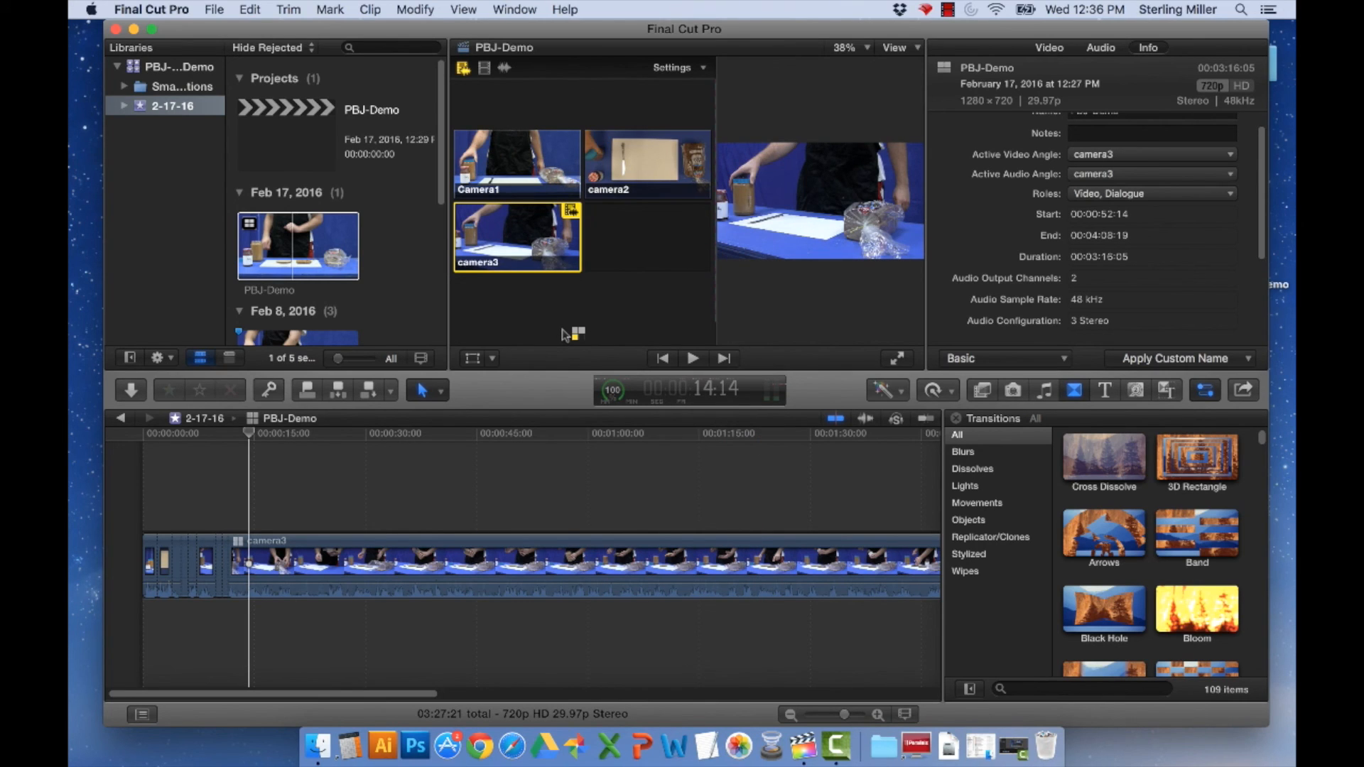
mouse_move(507, 307)
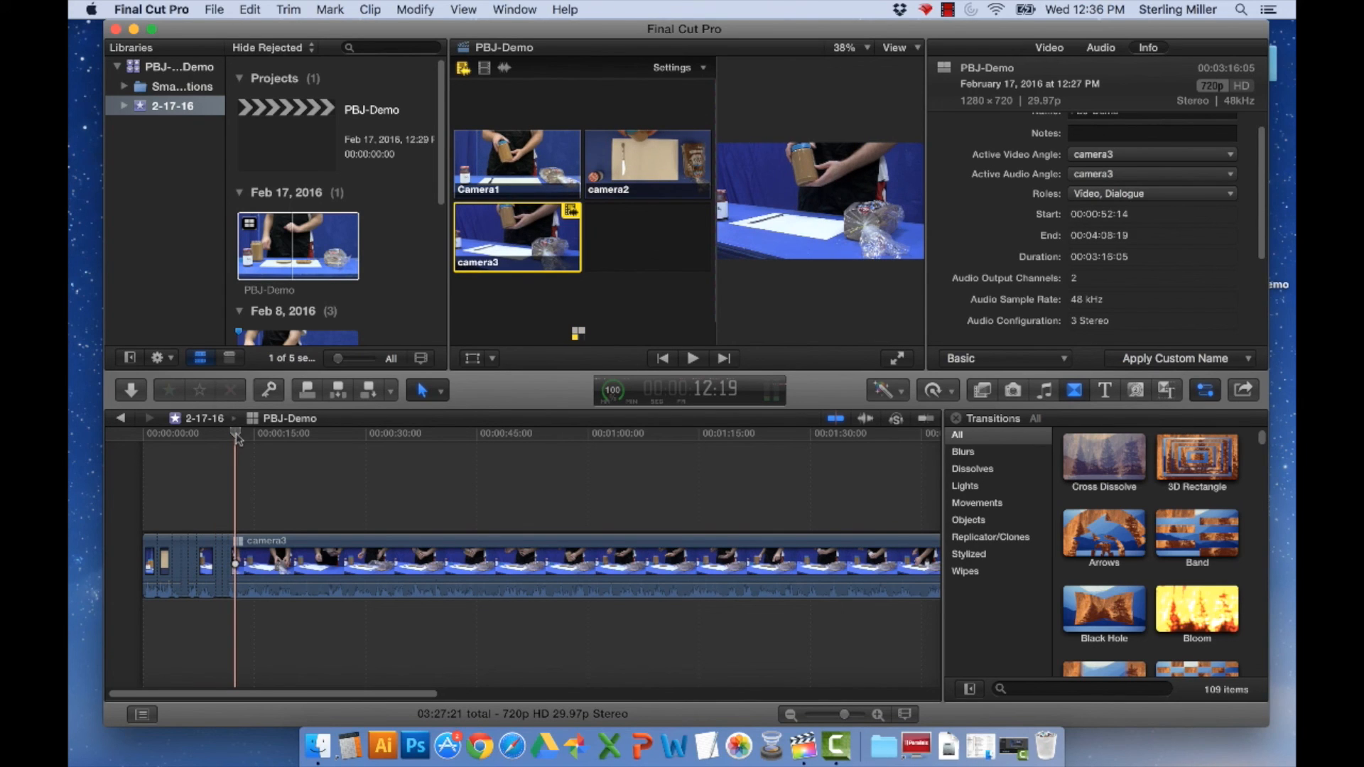
Step: From about twelve seconds, switch video-only to cut the picture while keeping Camera1 audio
left_click(516, 163)
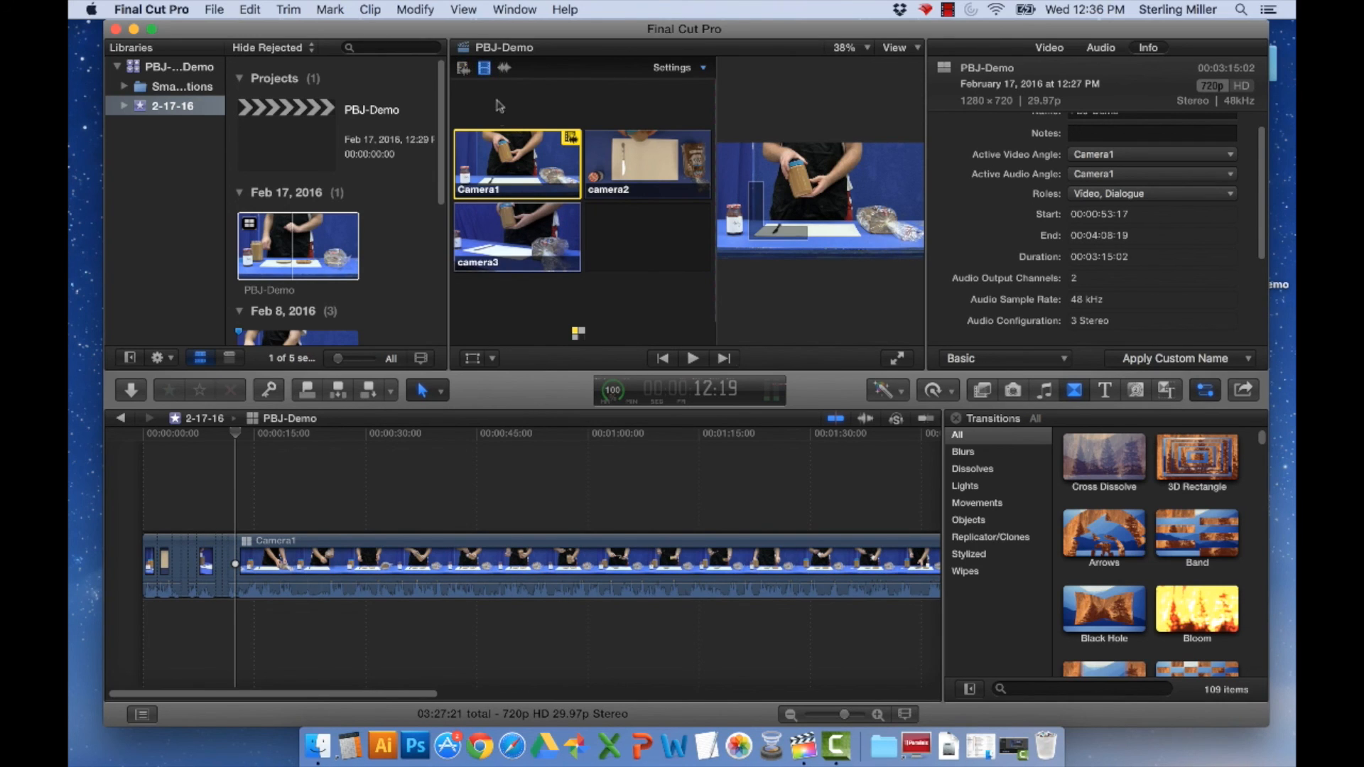
left_click(692, 358)
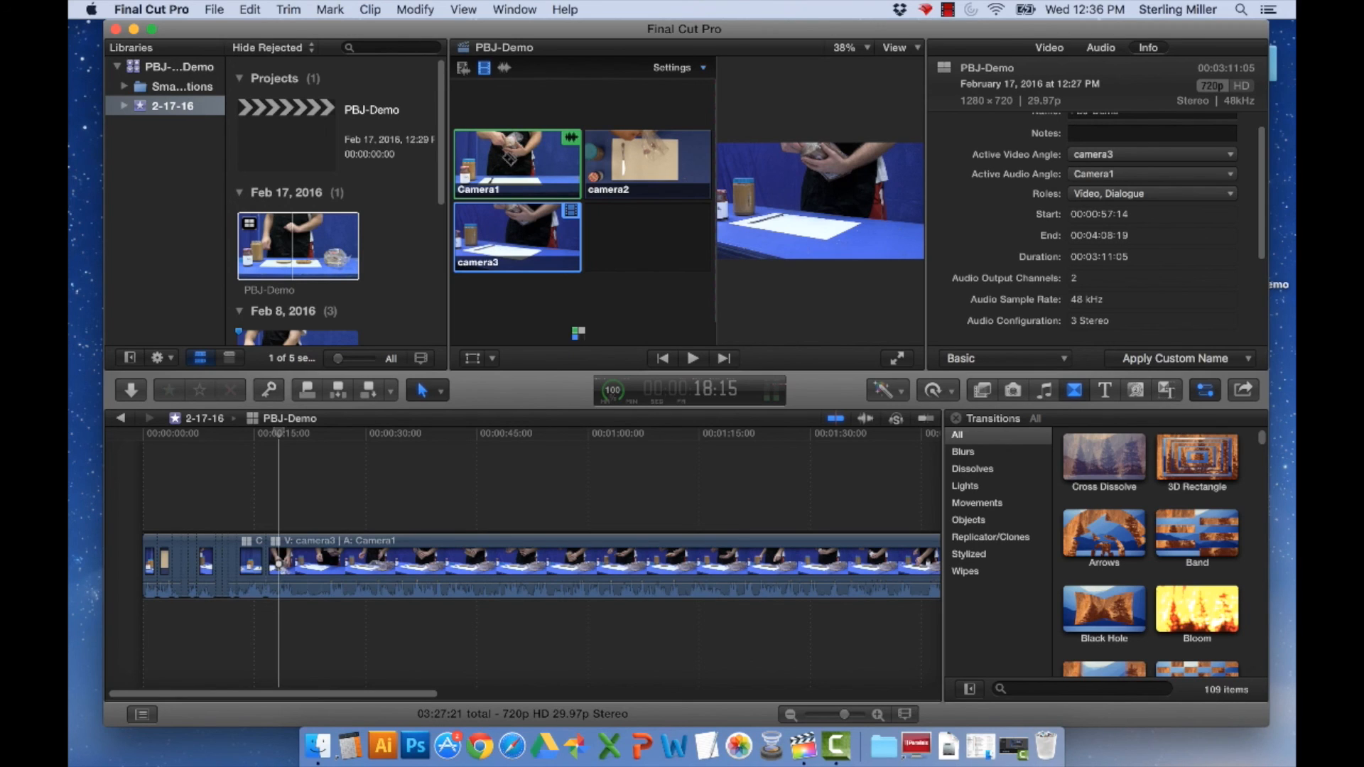
mouse_move(509, 159)
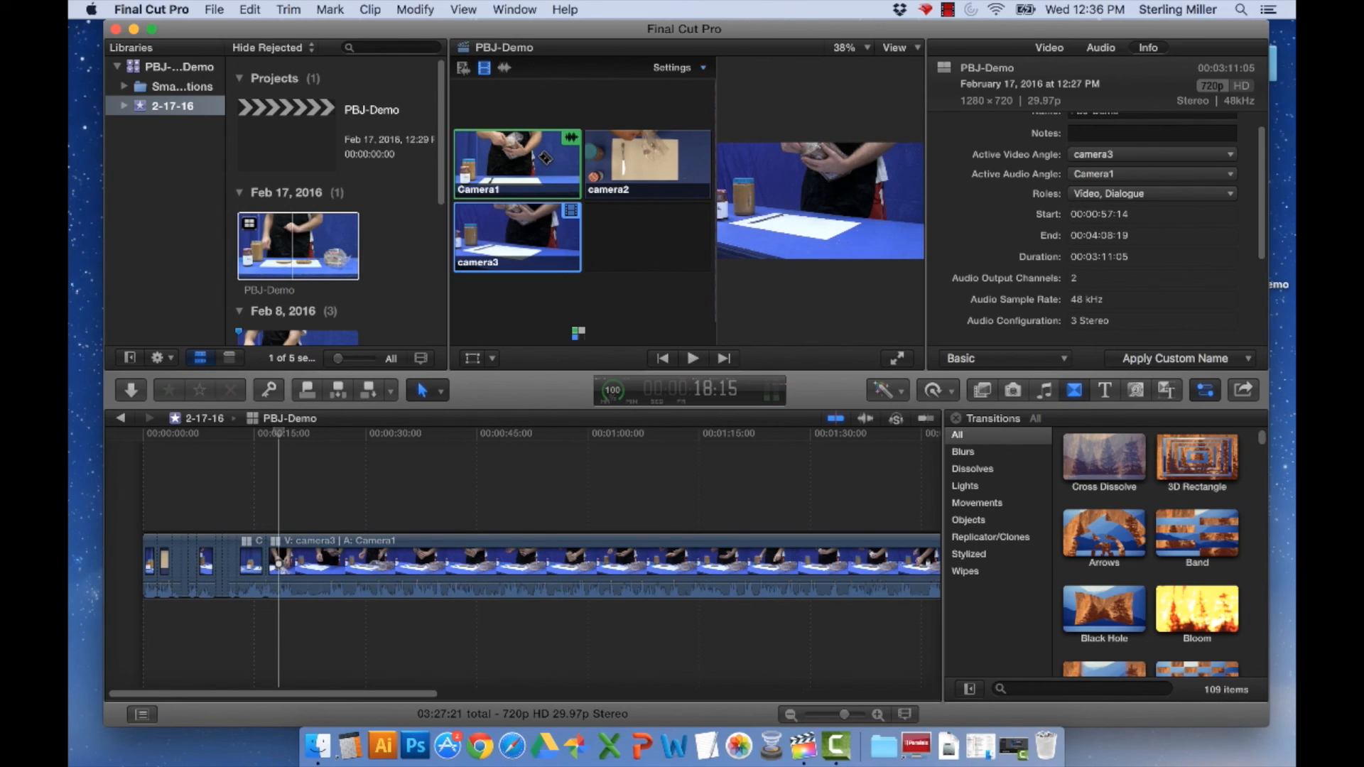
left_click(692, 358)
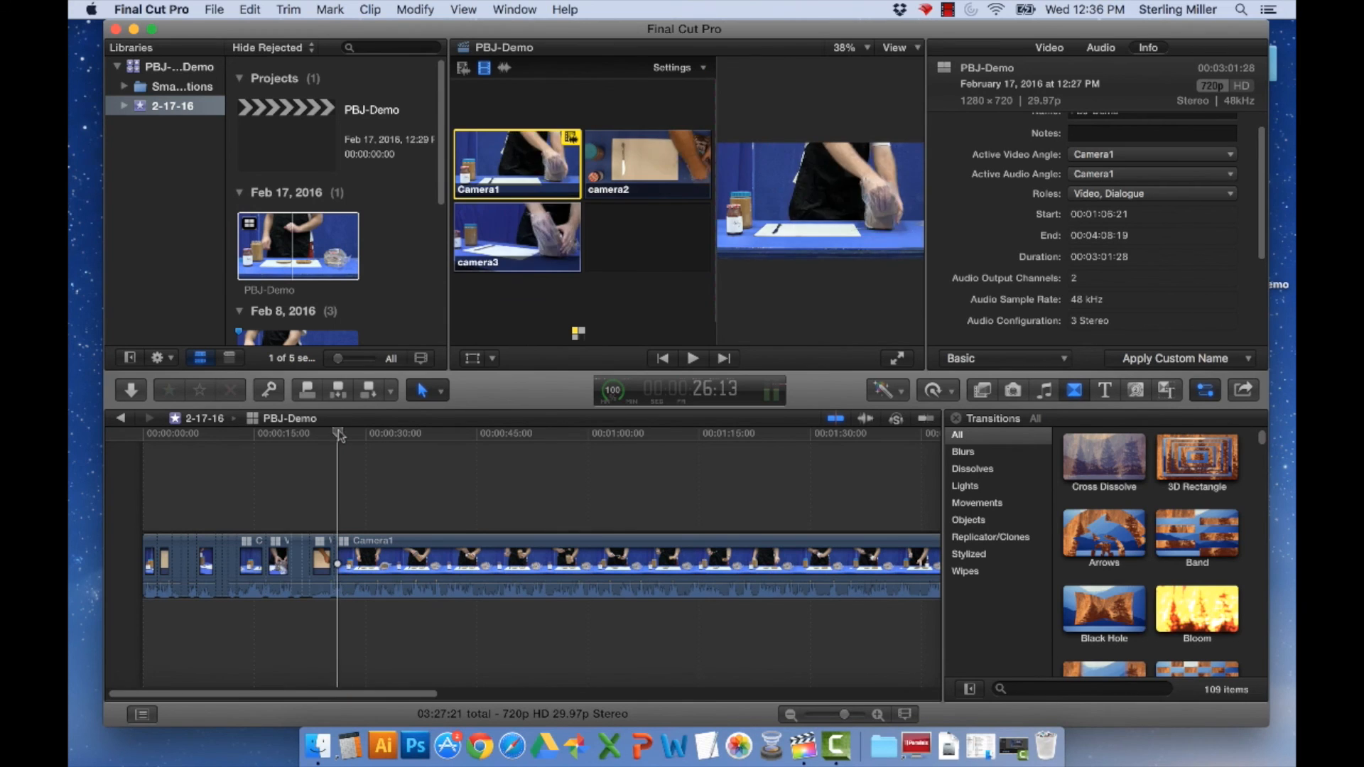
Step: Move the playhead back and play the newly cut section up to about 26 seconds
left_click(214, 433)
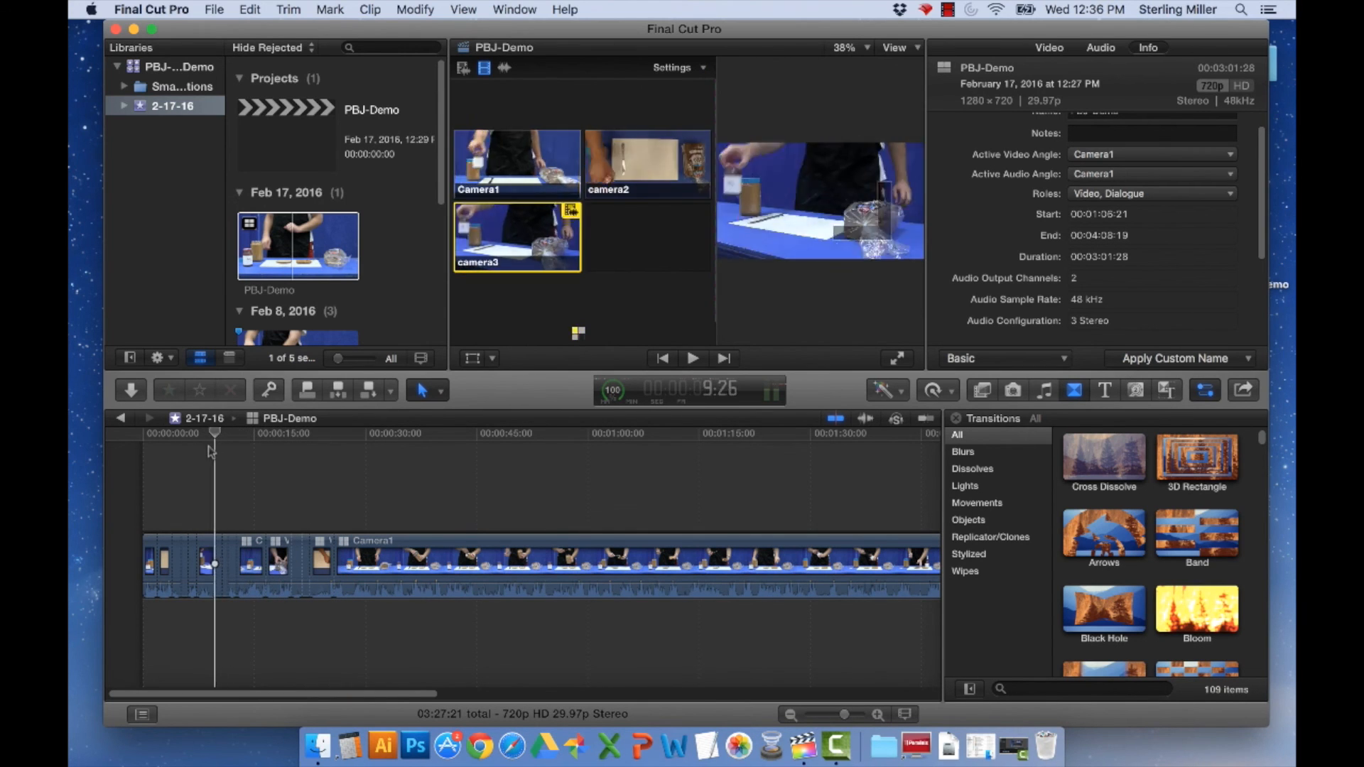
left_click(286, 433)
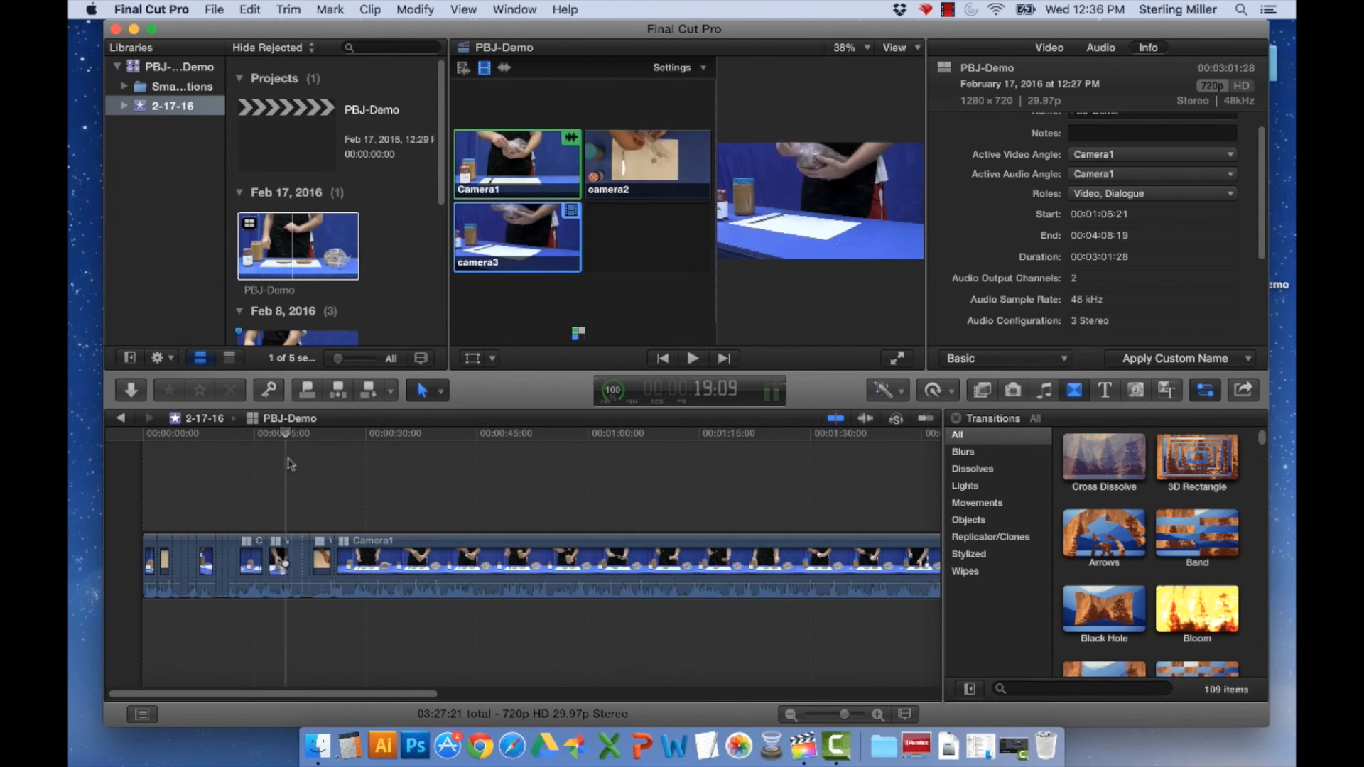